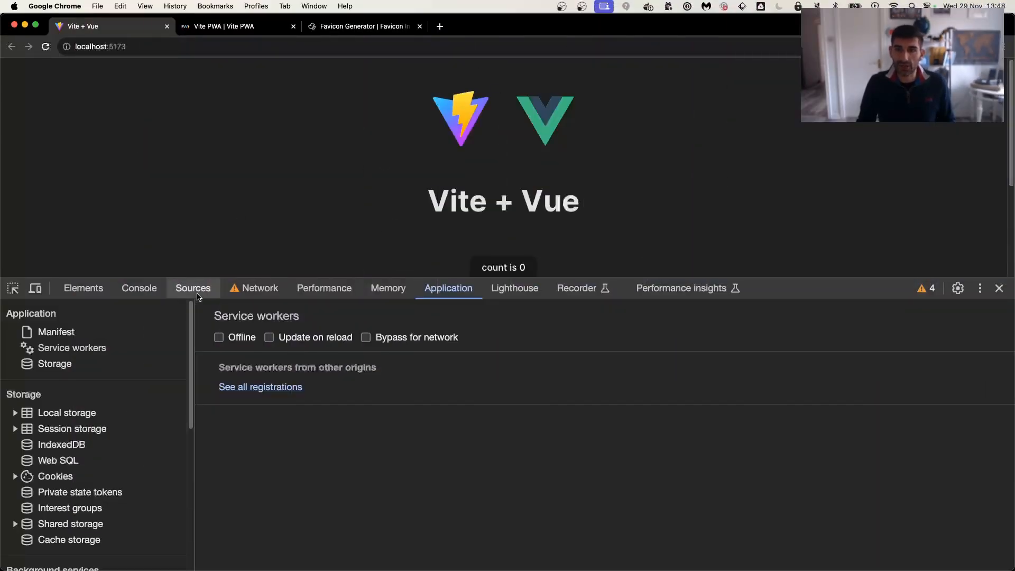
# Throttle the Network panel to Offline, reload to see No Internet, then restore No throttling.
pyautogui.click(260, 288)
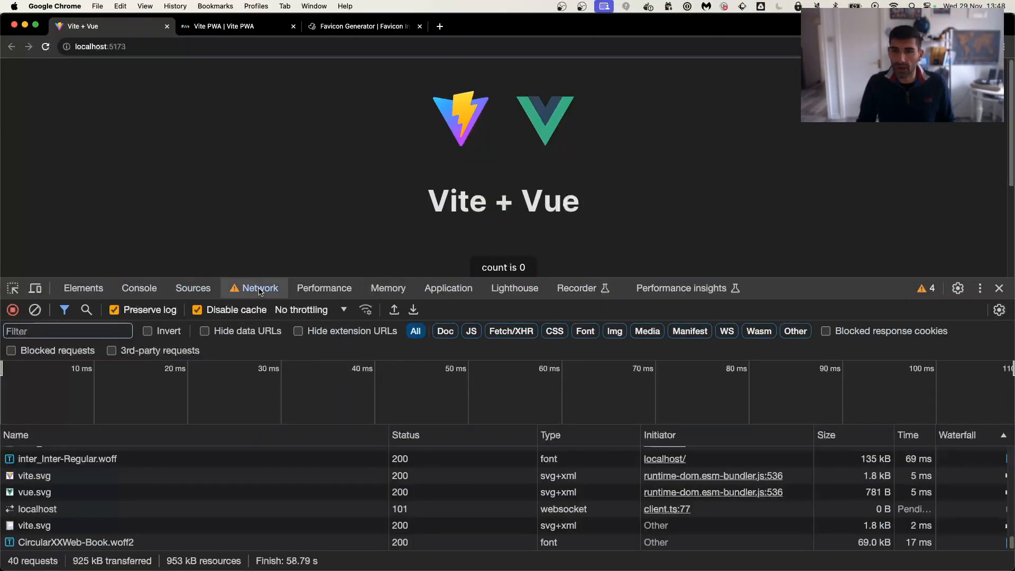
pyautogui.click(313, 310)
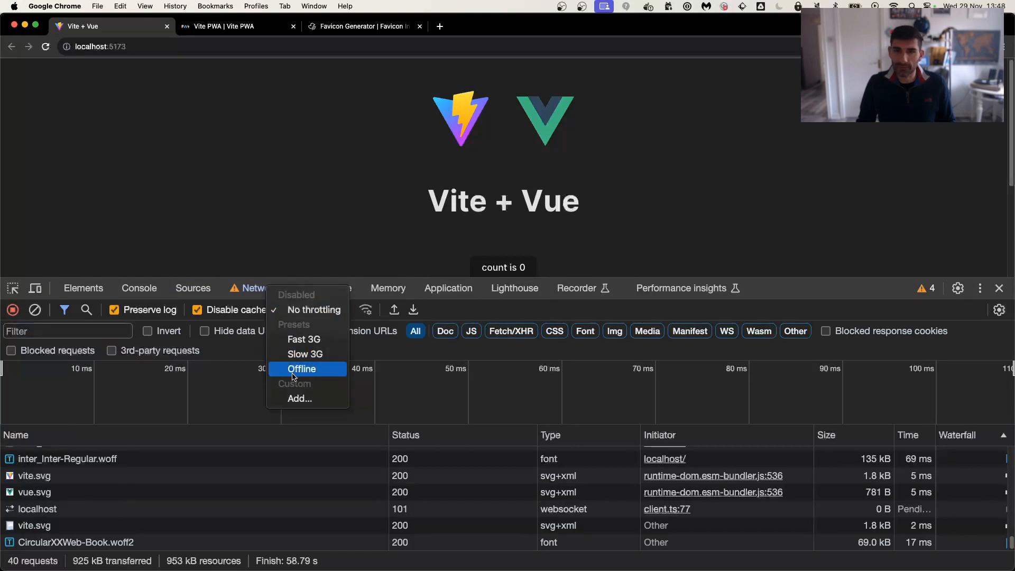
pyautogui.click(301, 368)
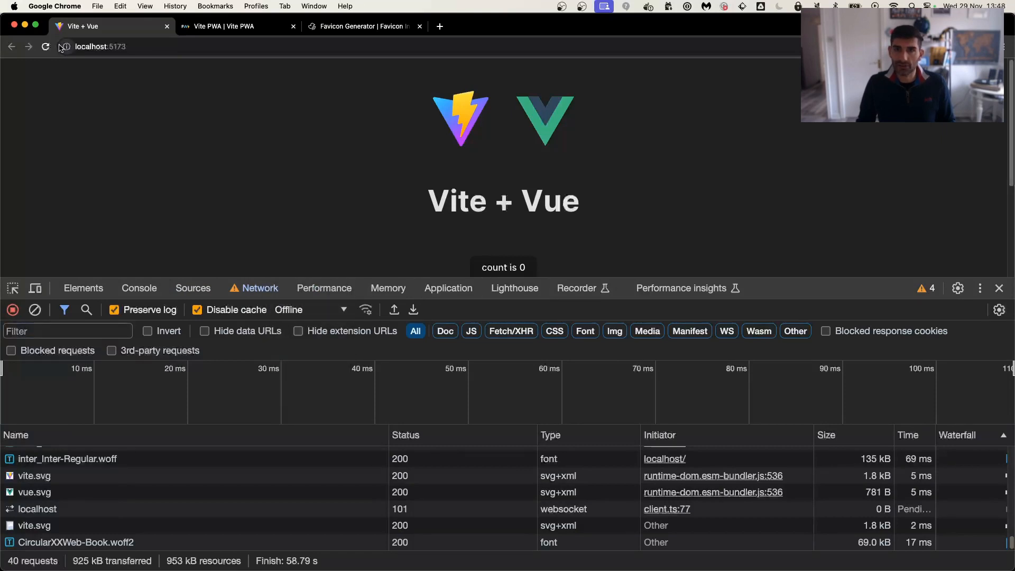
pyautogui.click(44, 47)
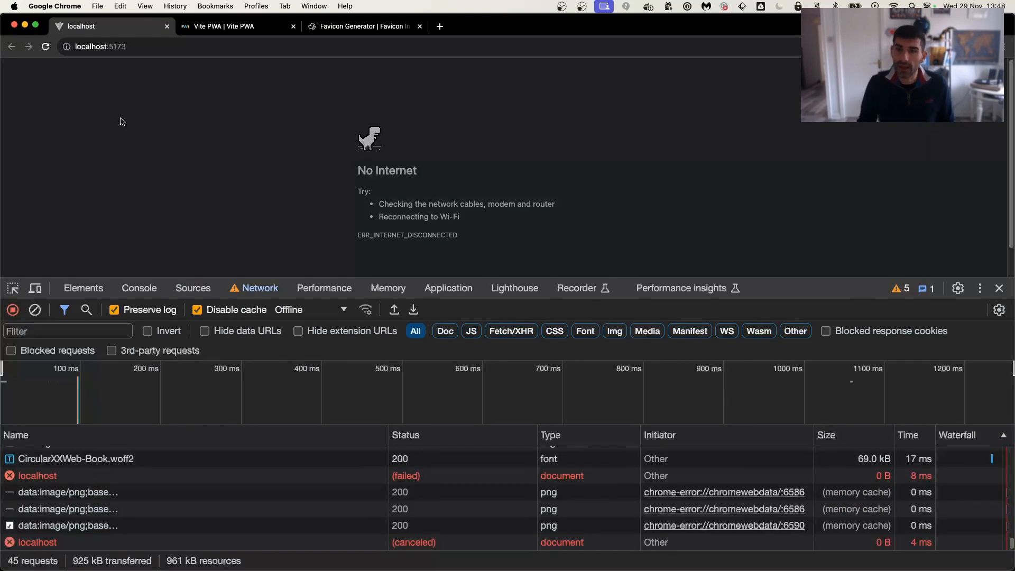
pyautogui.click(330, 310)
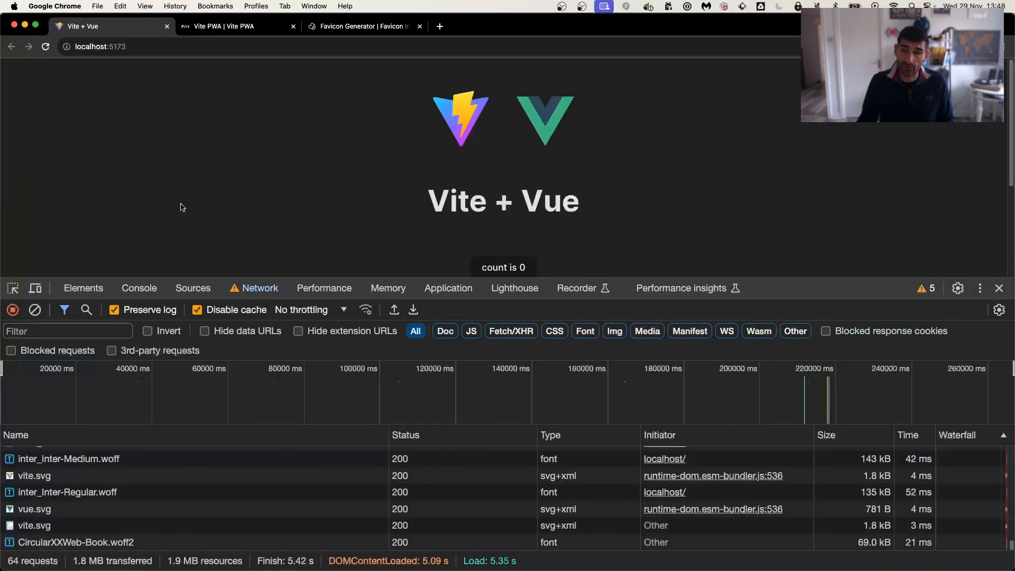
pyautogui.moveTo(171, 224)
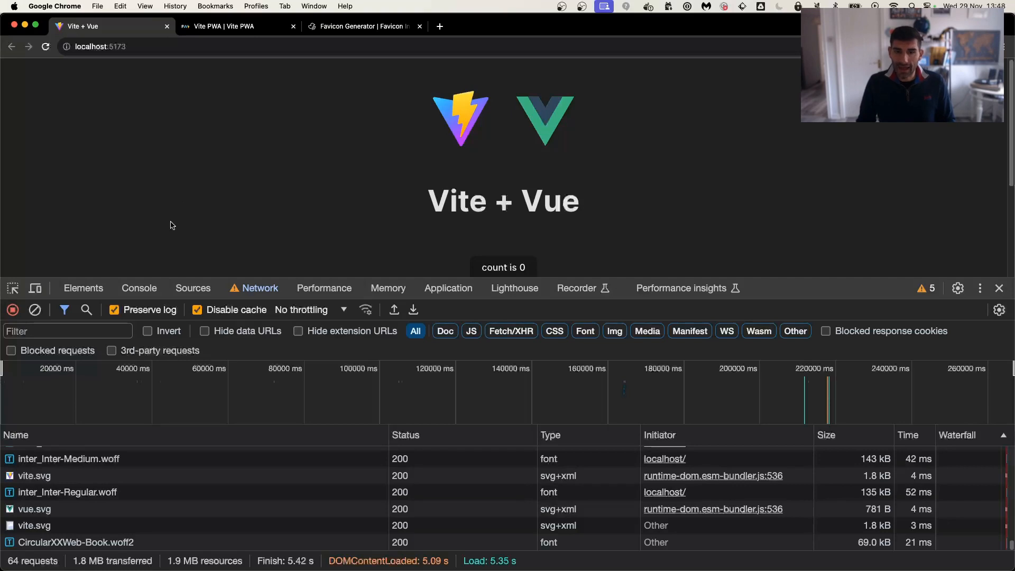
pyautogui.moveTo(93, 553)
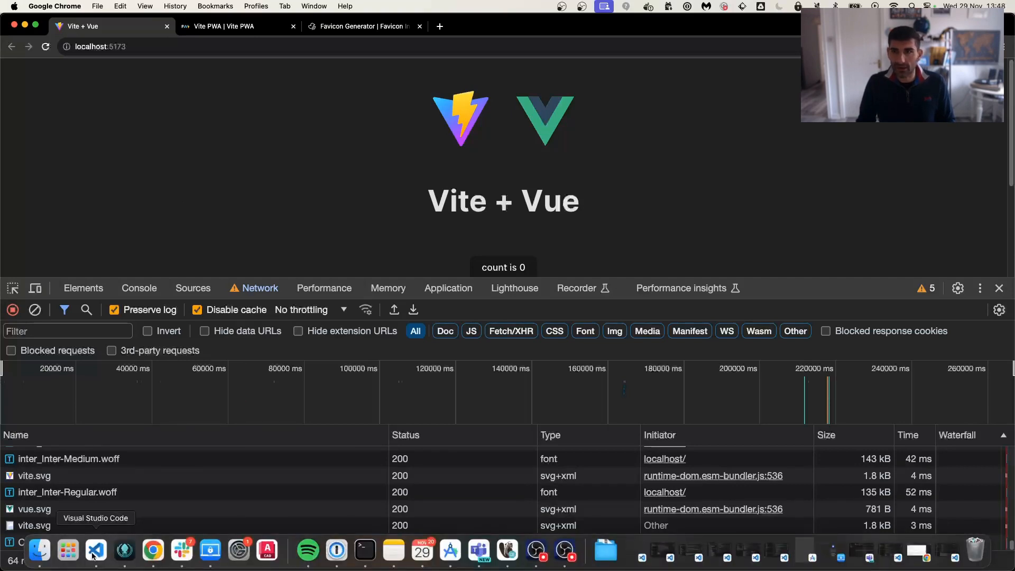
# Stop the dev server with Ctrl+C and run npm install -D vite-plugin-pwa.
pyautogui.click(95, 554)
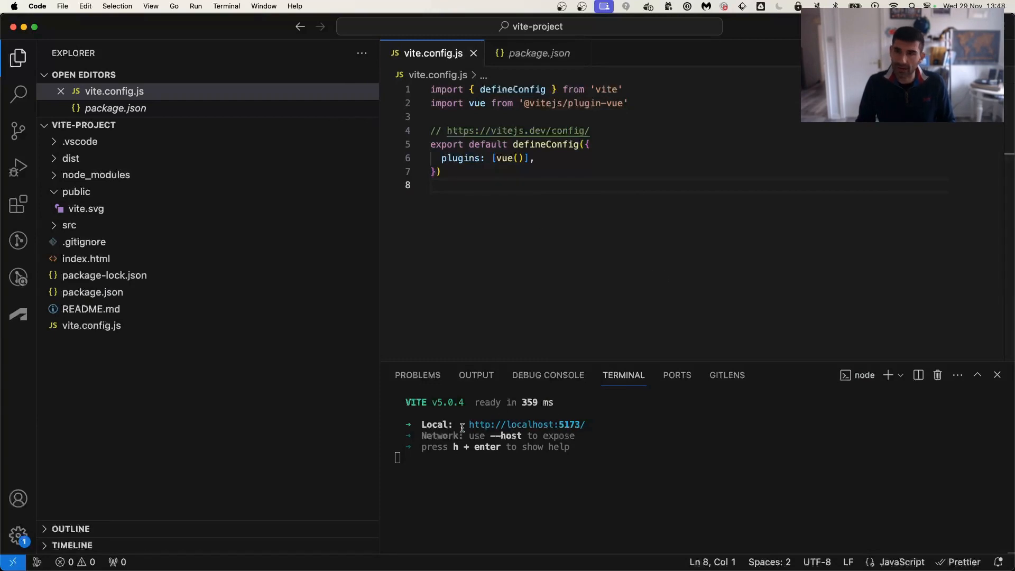
pyautogui.moveTo(492, 215)
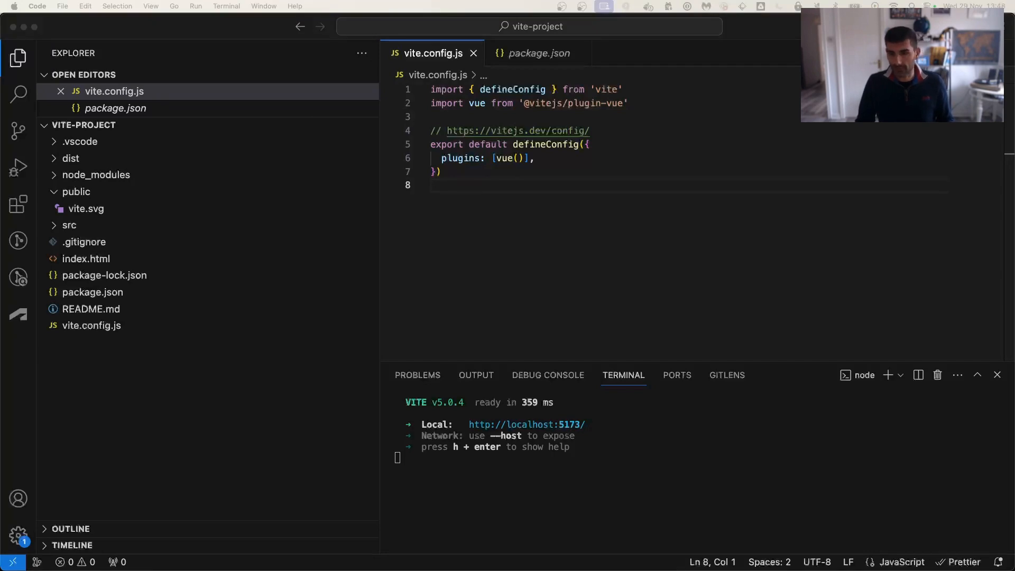
pyautogui.press('Ctrl+C')
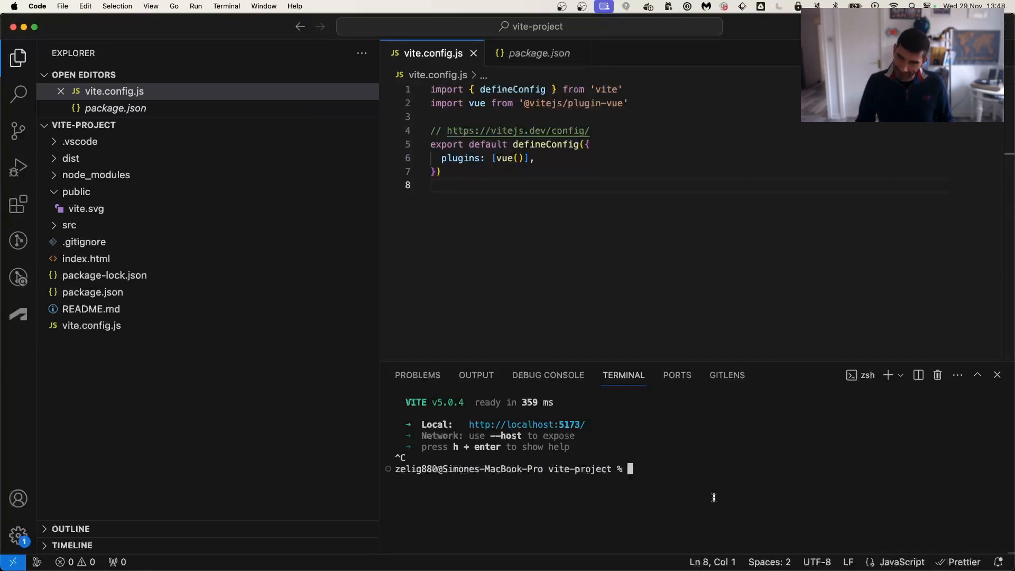
pyautogui.write('npm install -D vite-plugin-pwa')
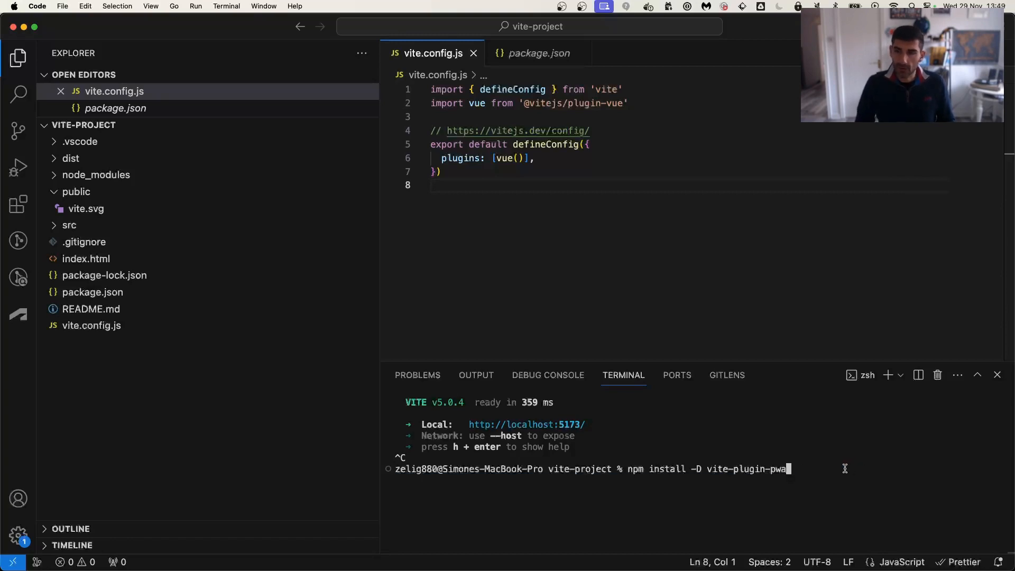
pyautogui.press('Enter')
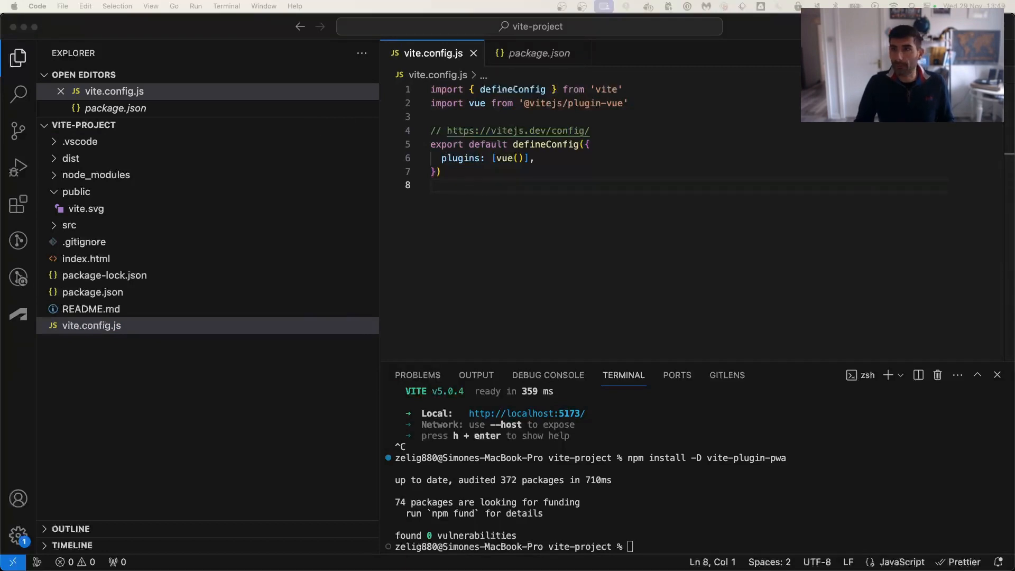
# Import VitePWA from 'vite-plugin-pwa' and add VitePWA({ registerType: 'autoUpdate' }) to the plugins list.
pyautogui.write("import { VitePWA } from 'vite-plugin-pwa'")
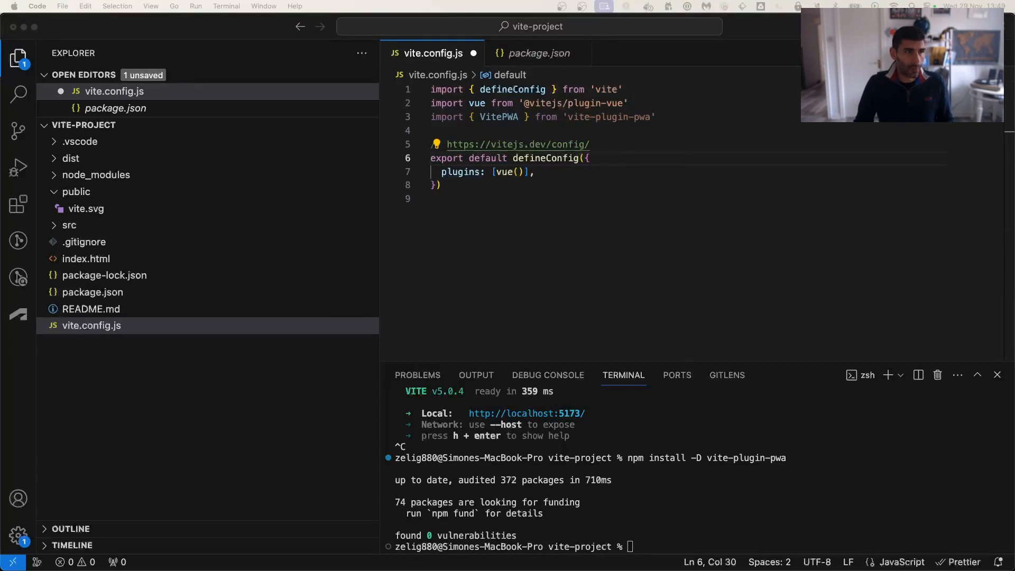
pyautogui.click(540, 159)
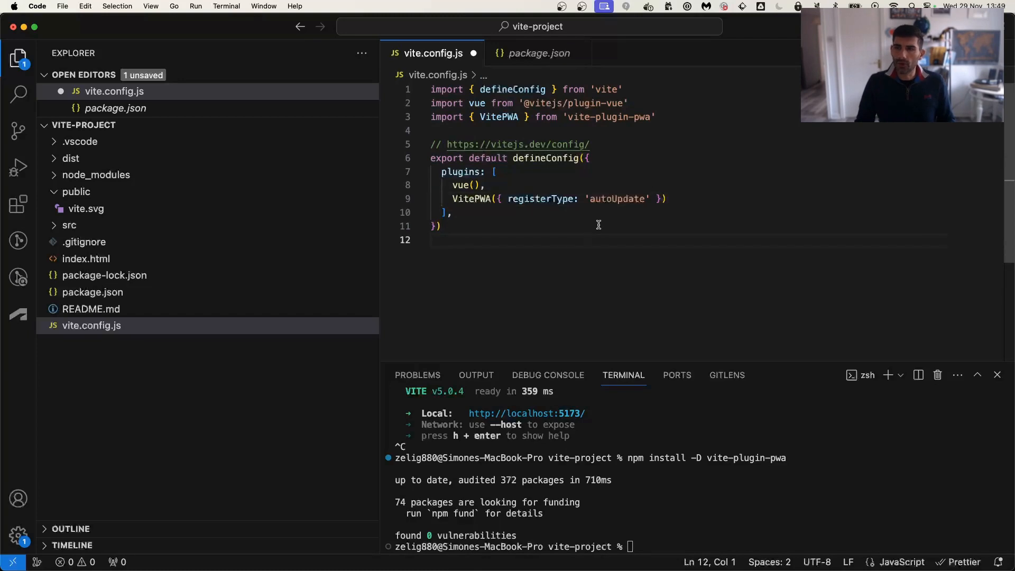
# Restart the dev server with npm run dev in the terminal.
pyautogui.click(442, 226)
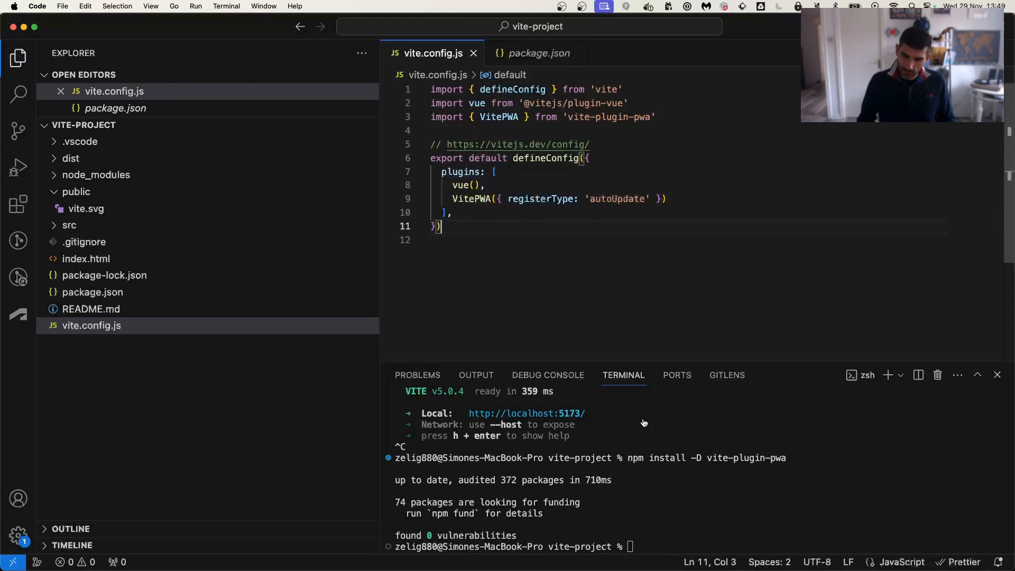
pyautogui.write('npm run dev')
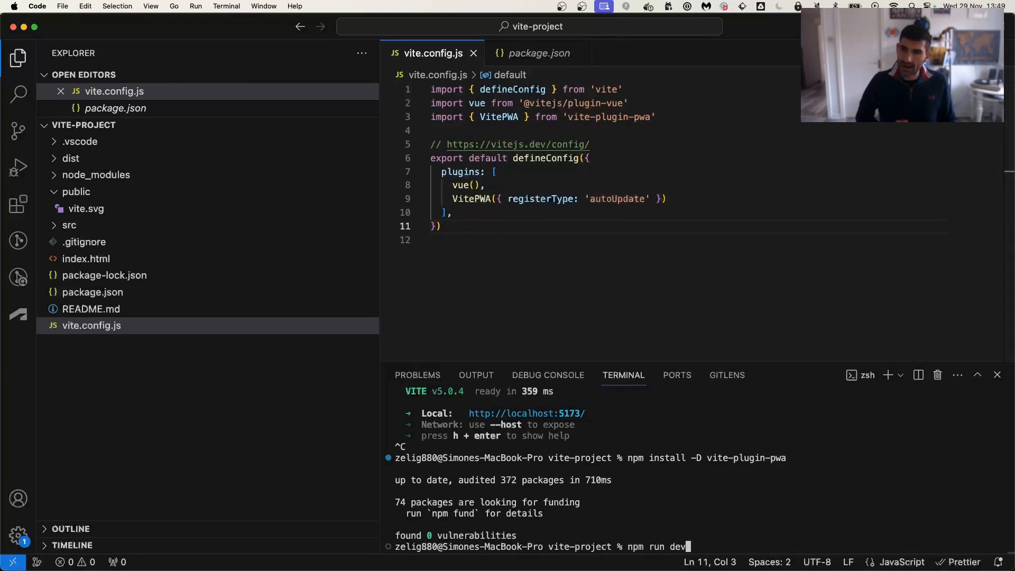
pyautogui.press('Enter')
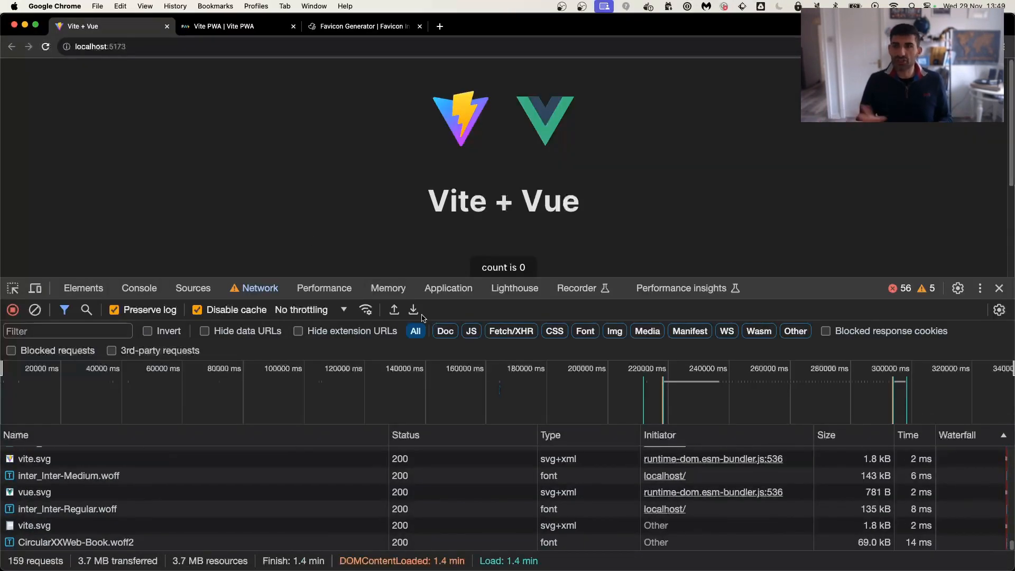
pyautogui.moveTo(574, 232)
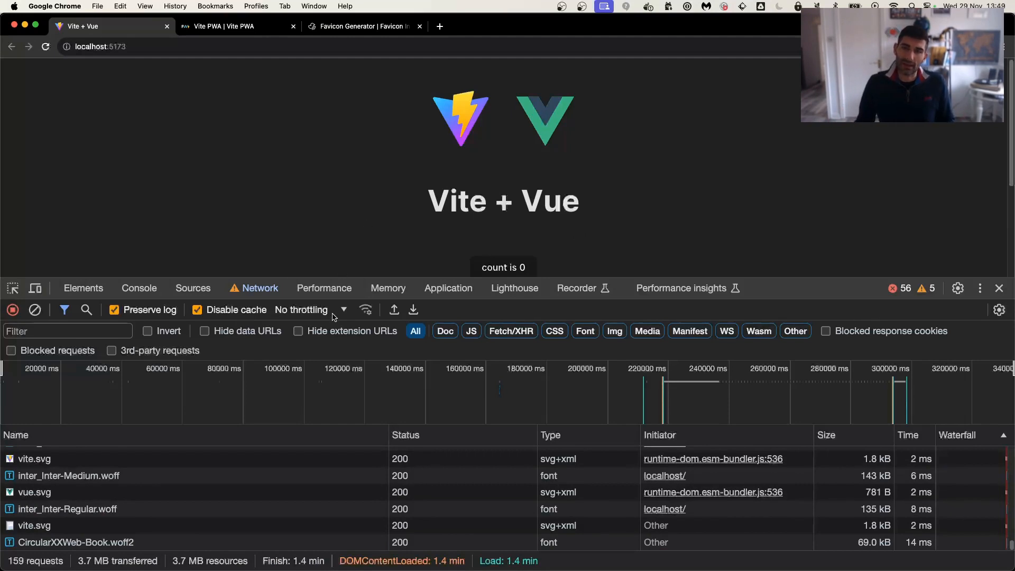
pyautogui.moveTo(211, 198)
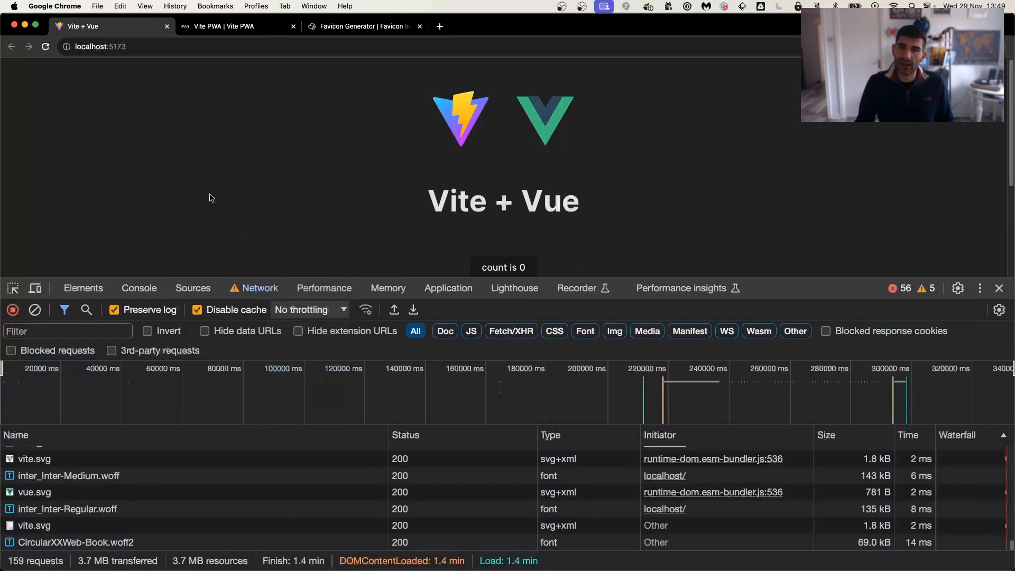
# Reload offline to see No Internet again, then reload with No throttling restored.
pyautogui.click(311, 310)
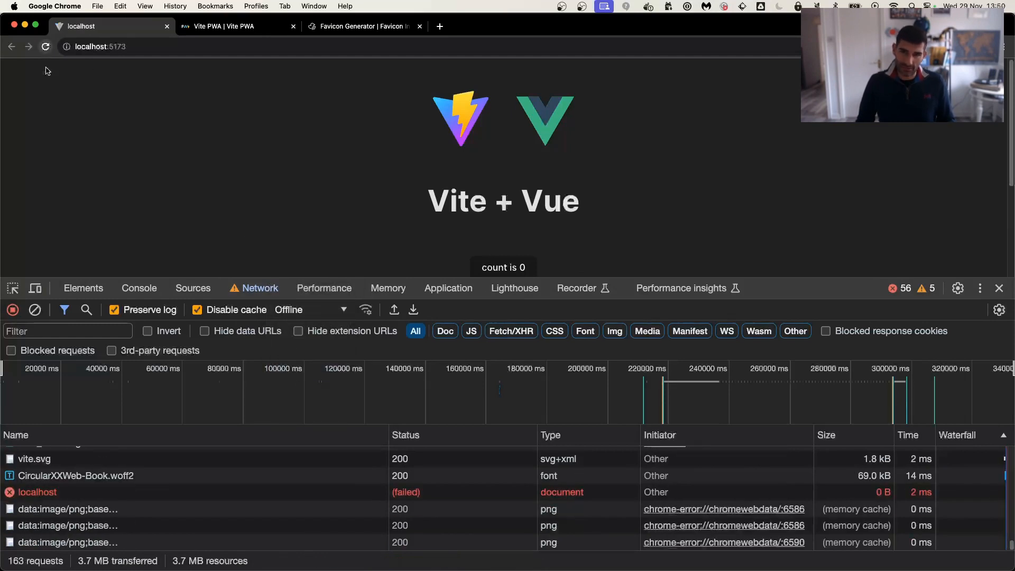
pyautogui.click(46, 47)
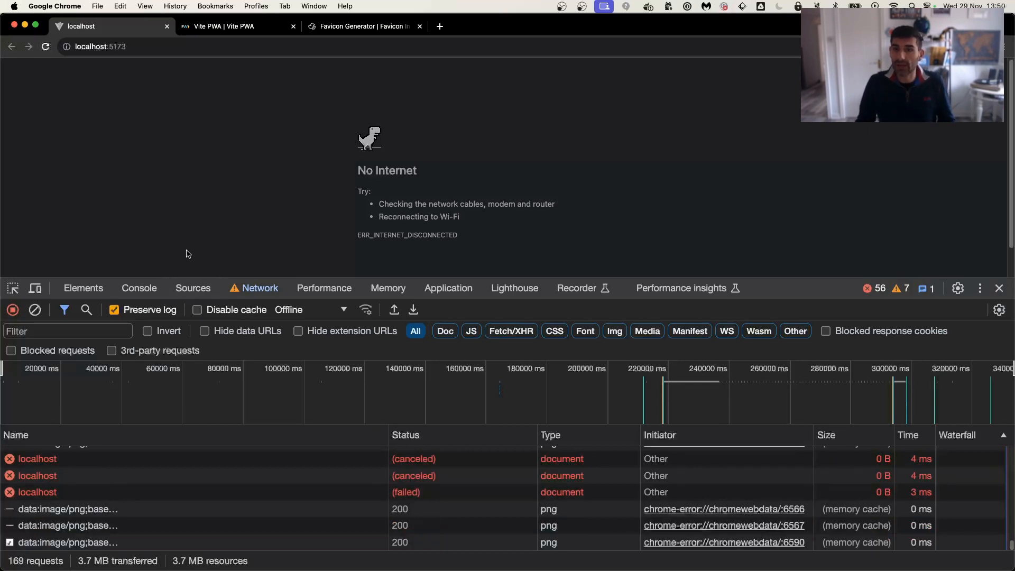
pyautogui.click(342, 310)
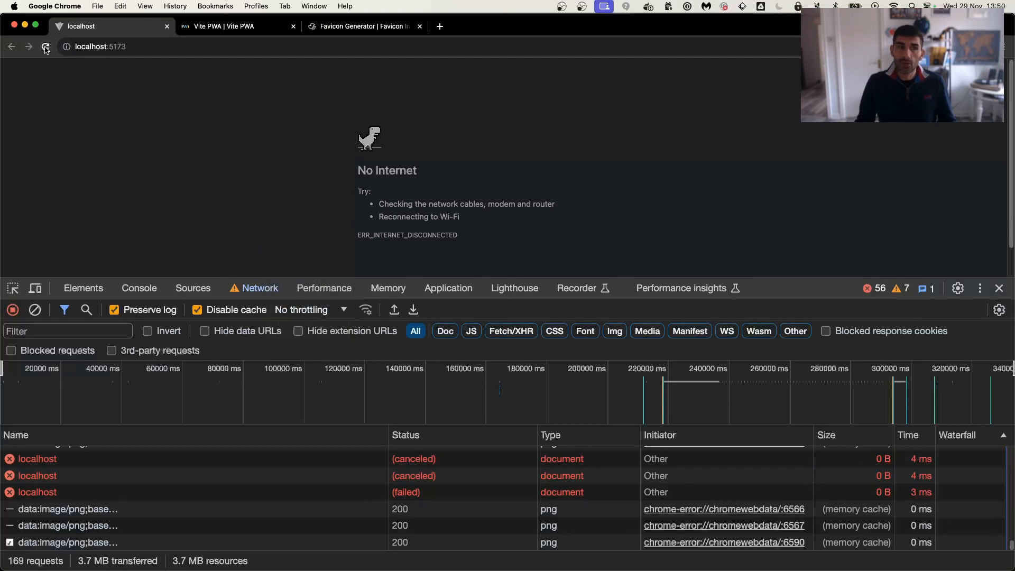
pyautogui.click(45, 47)
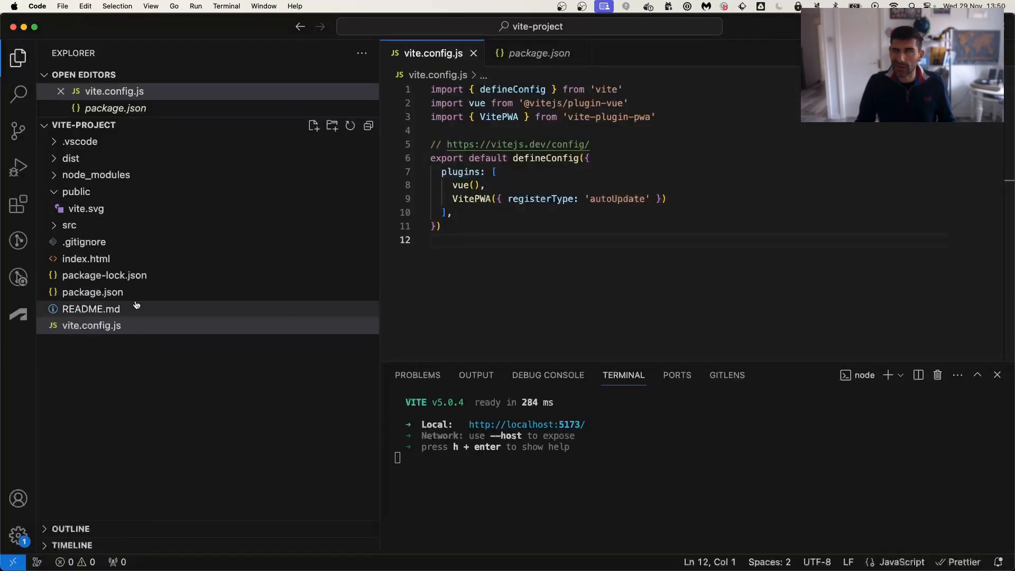
pyautogui.moveTo(522, 247)
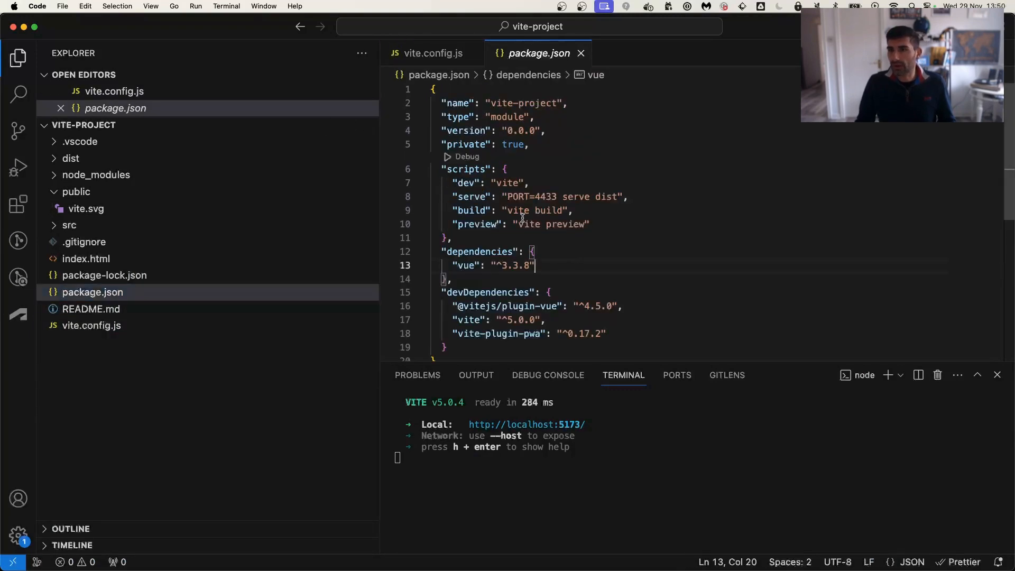
# Select the word serve in package.json's serve script for dist on port 4433.
pyautogui.doubleClick(576, 197)
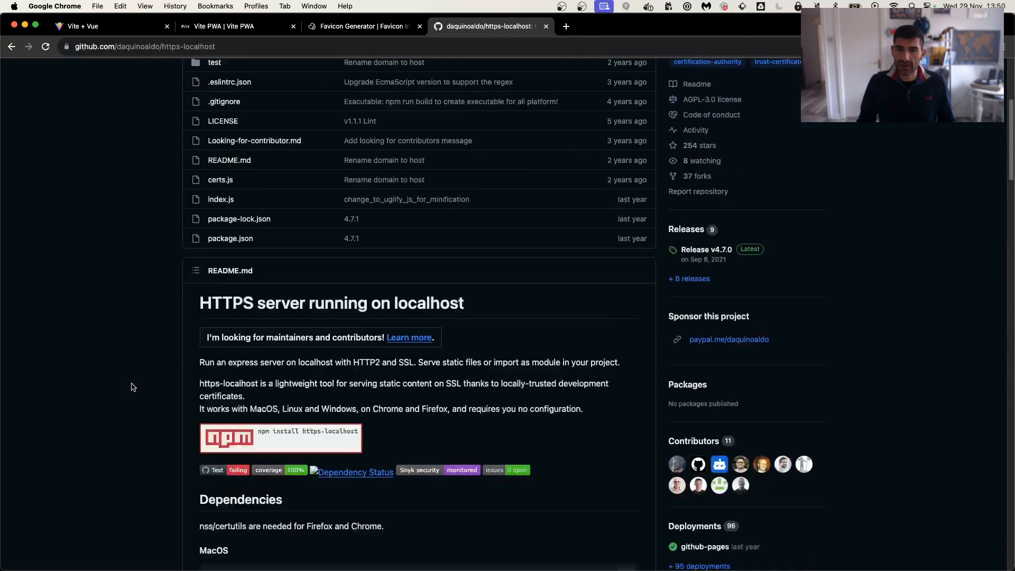
# Scroll the https-localhost README to the standalone install and serve instructions, then return.
pyautogui.scroll(-3)
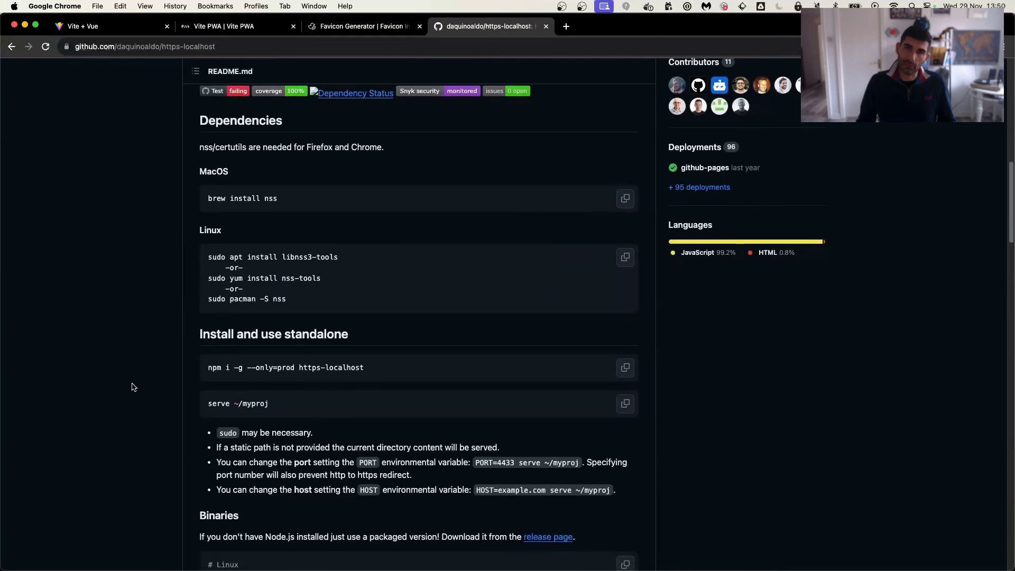
pyautogui.click(143, 47)
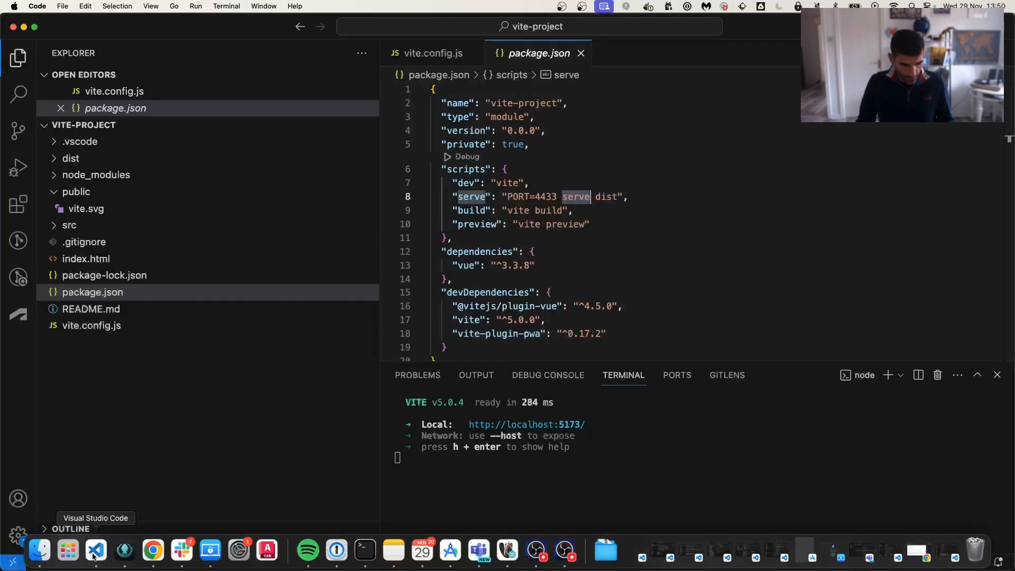
# Stop the dev server, run npm run build, then npm run serve to serve dist on port 4433.
pyautogui.press('ctrl+c')
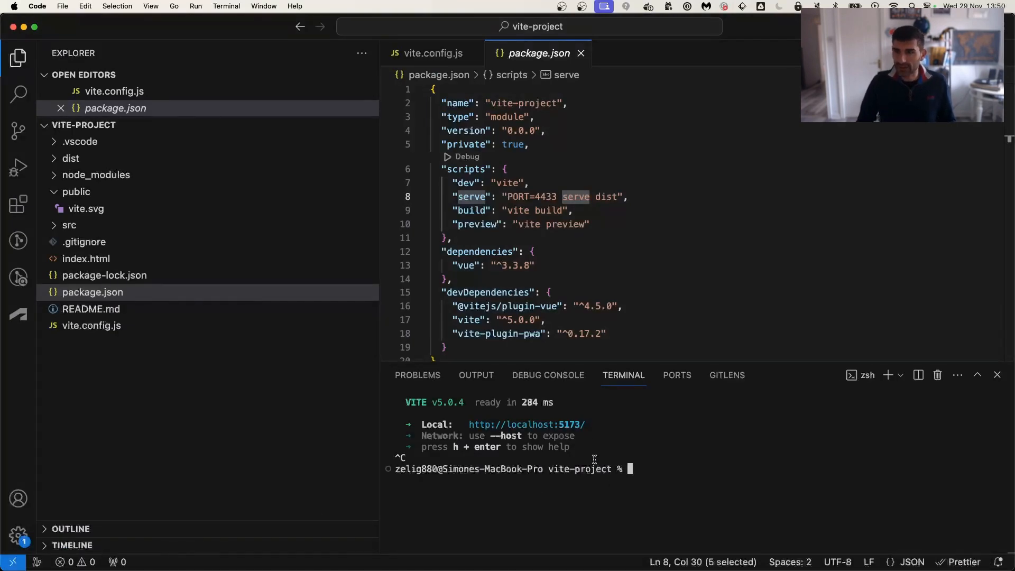
pyautogui.write('npm install -D vite-plugin-pwa')
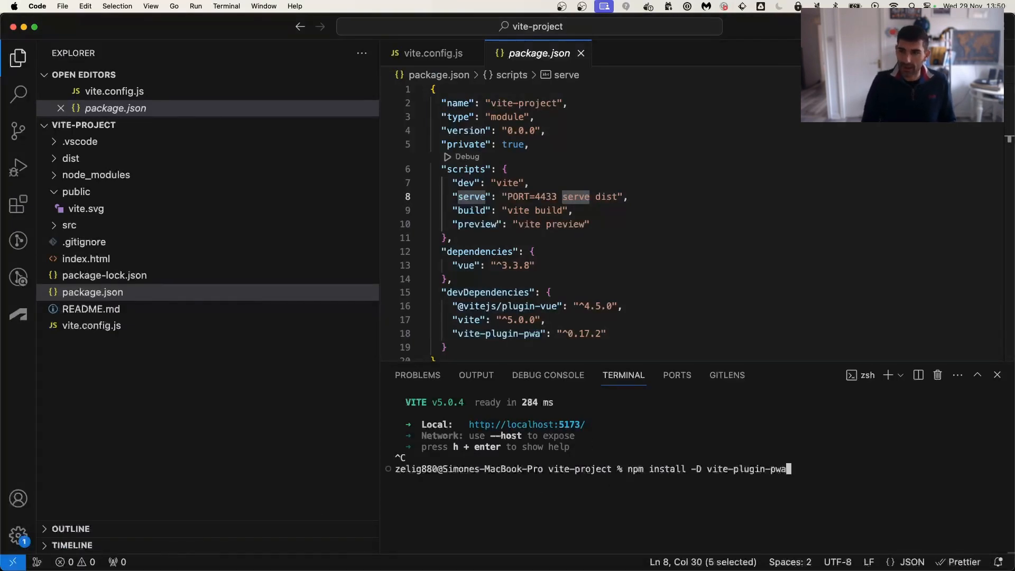
pyautogui.write('npm run serve')
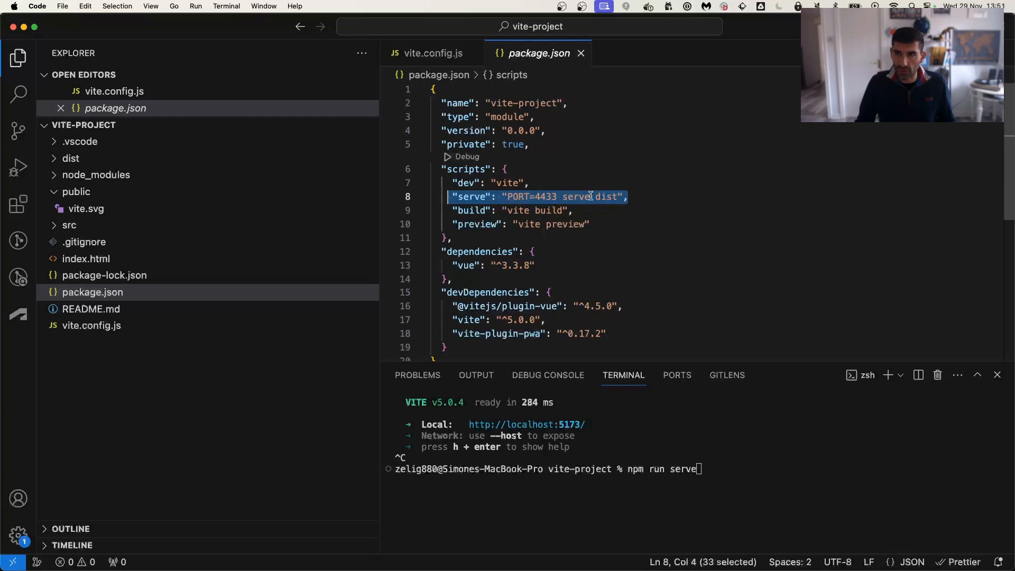
pyautogui.doubleClick(577, 197)
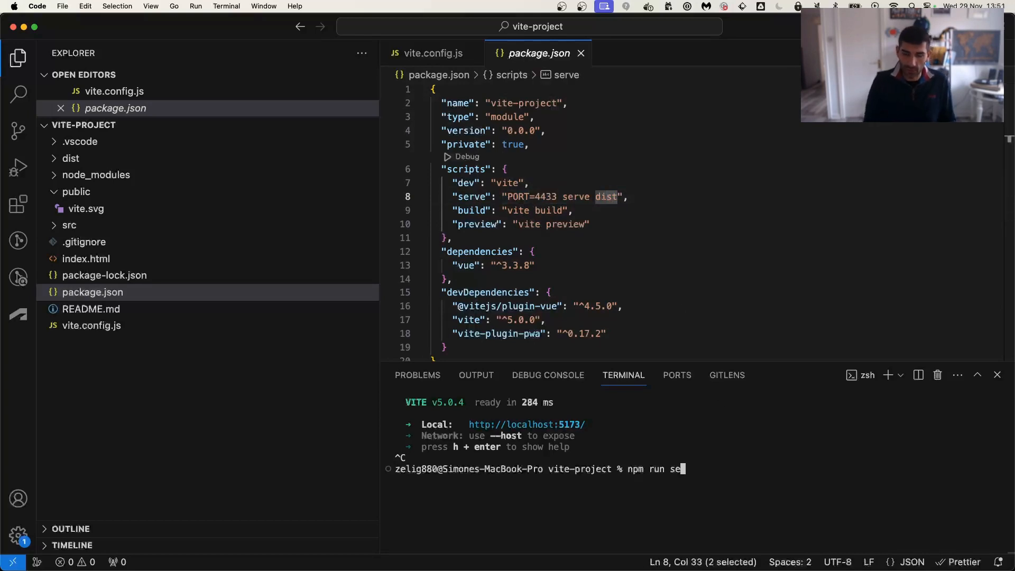
pyautogui.write('build')
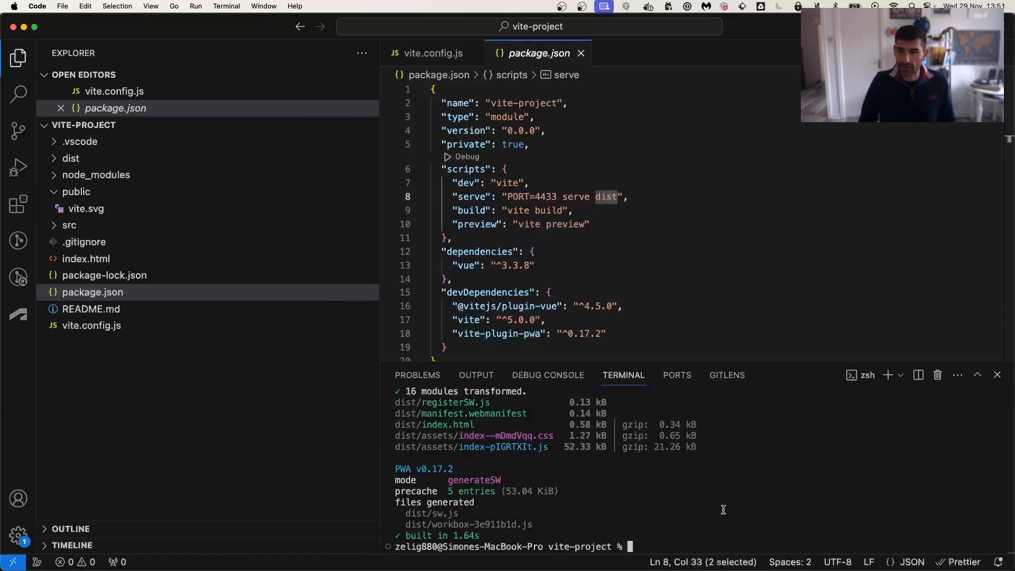
pyautogui.write('npm run se')
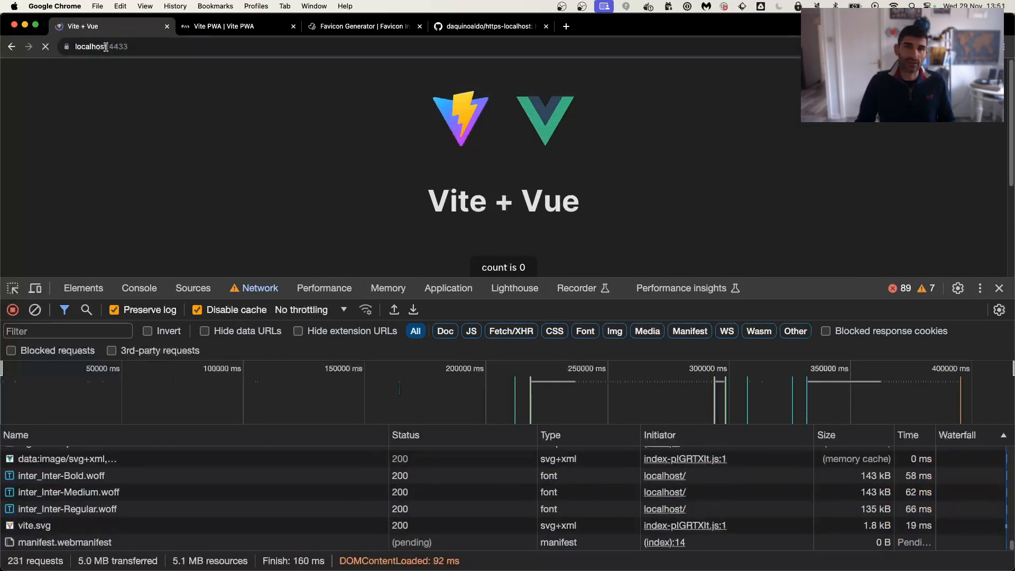
# Reload localhost:4433, tick Offline under Application > Service workers and reload the page offline.
pyautogui.click(47, 46)
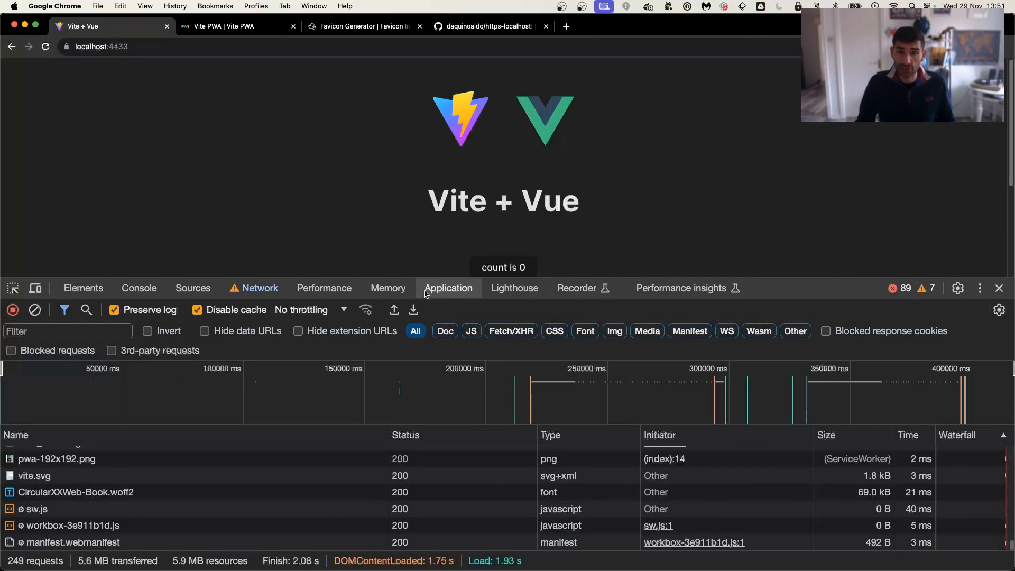
pyautogui.click(448, 287)
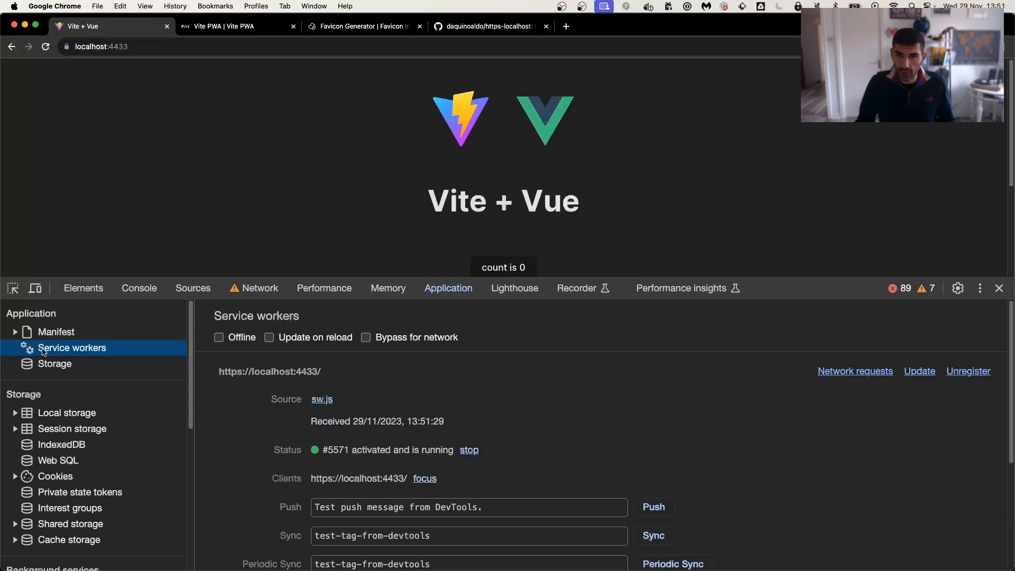
pyautogui.scroll(-3)
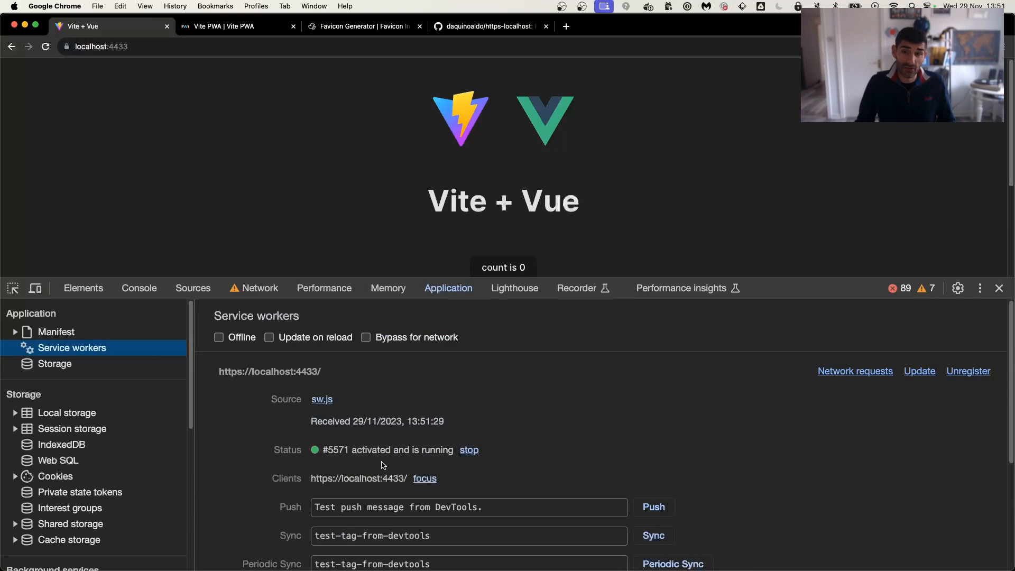
pyautogui.click(218, 337)
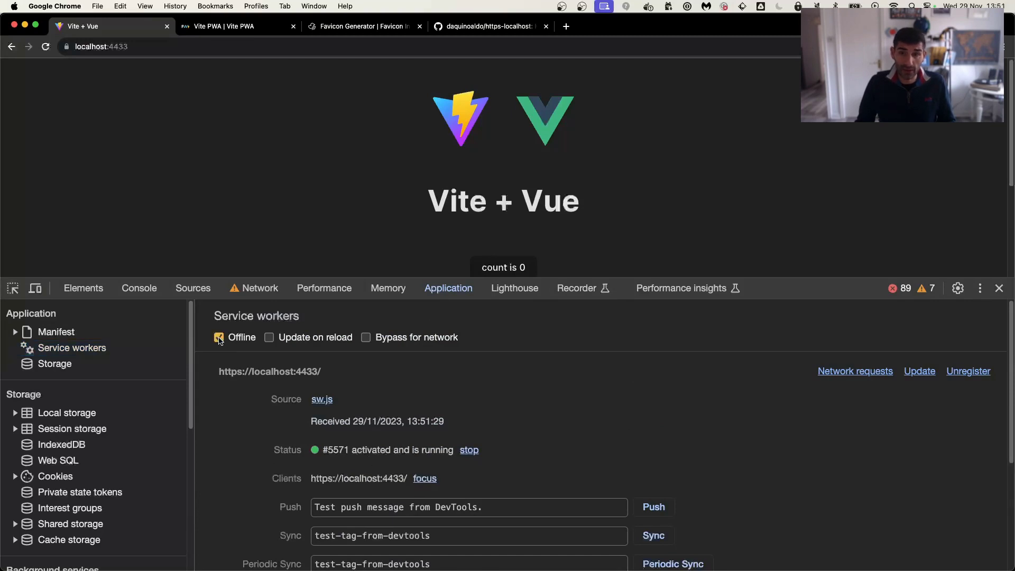
pyautogui.click(219, 337)
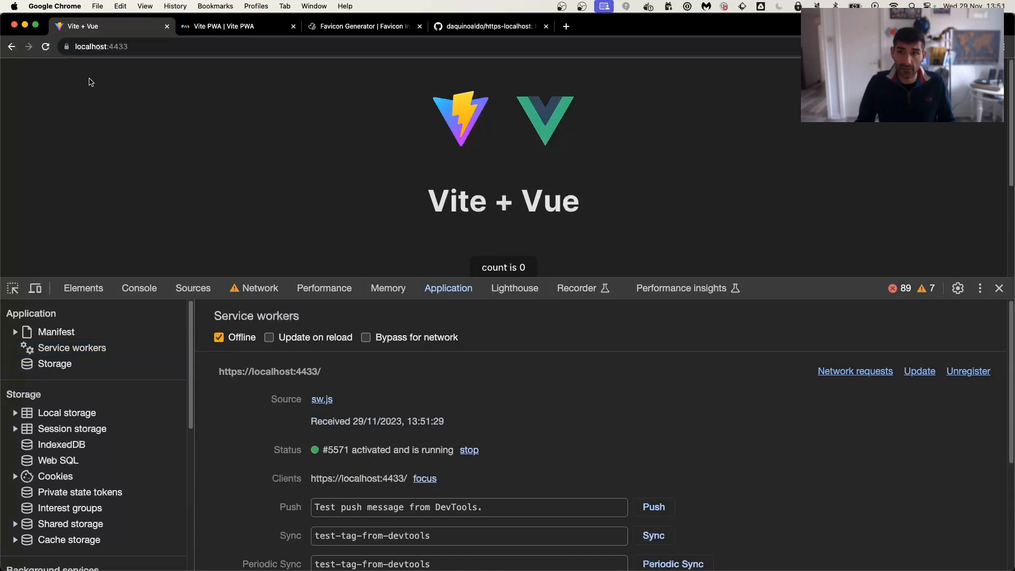
pyautogui.click(45, 47)
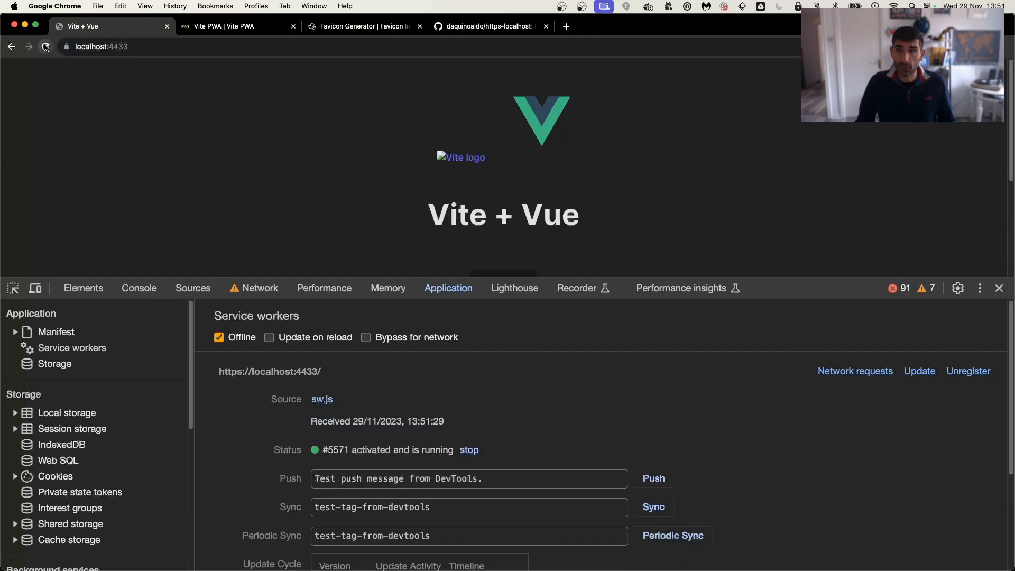
pyautogui.moveTo(507, 154)
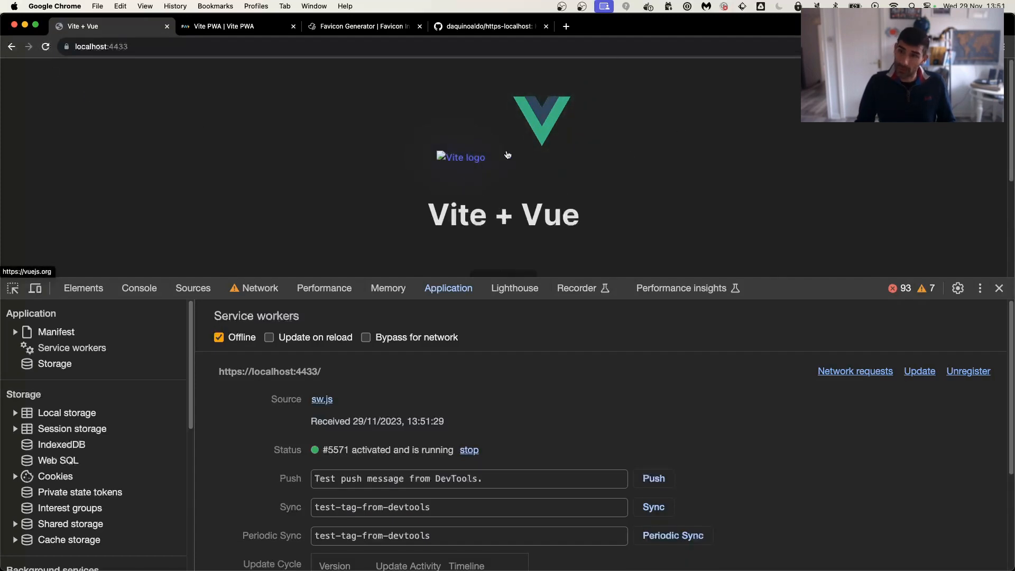
pyautogui.moveTo(436, 169)
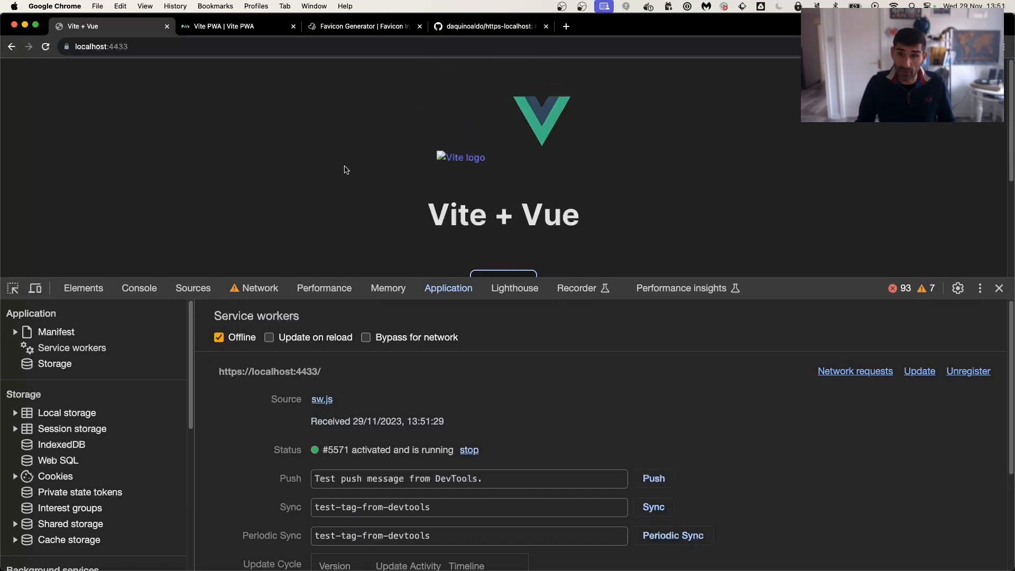
pyautogui.moveTo(243, 300)
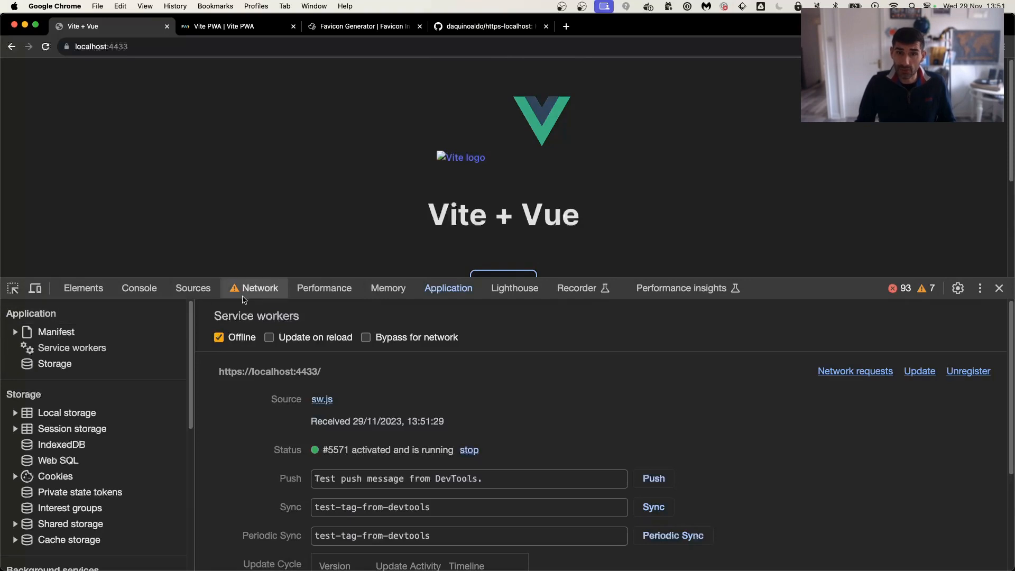
# Reload with the Network panel open to confirm files come from (ServiceWorker), then return to Service workers.
pyautogui.click(260, 288)
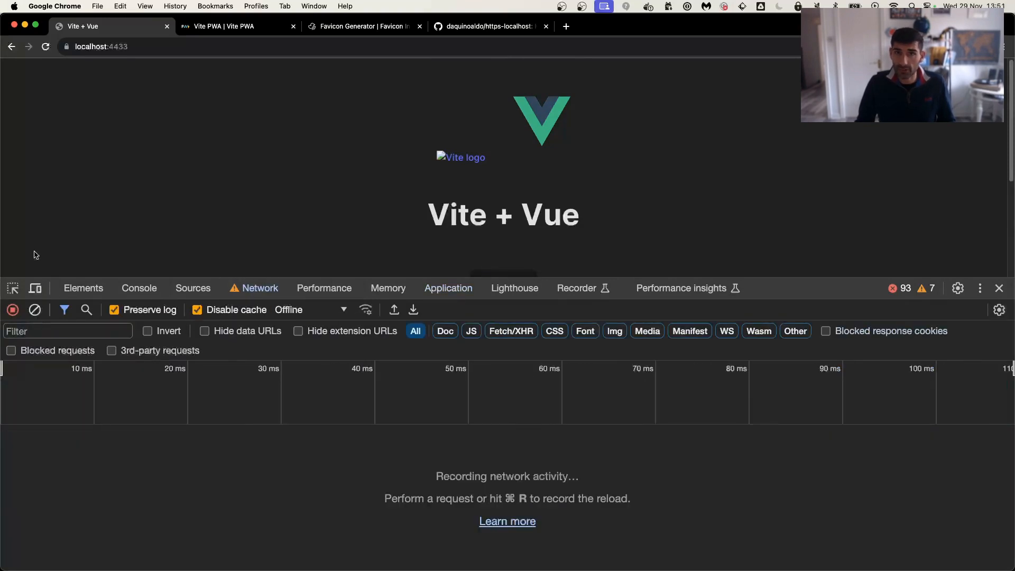
pyautogui.press('Cmd+R')
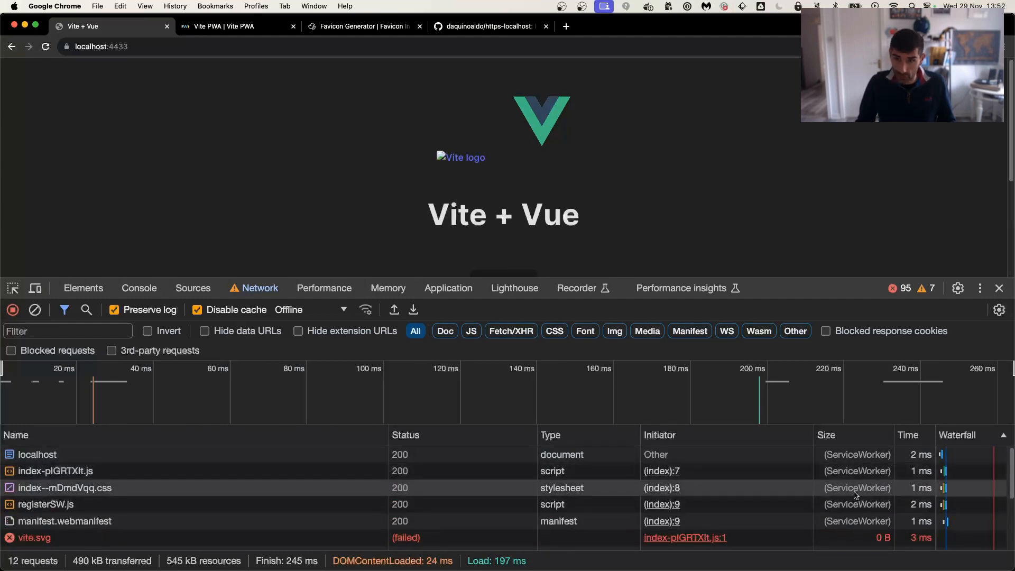
pyautogui.moveTo(230, 208)
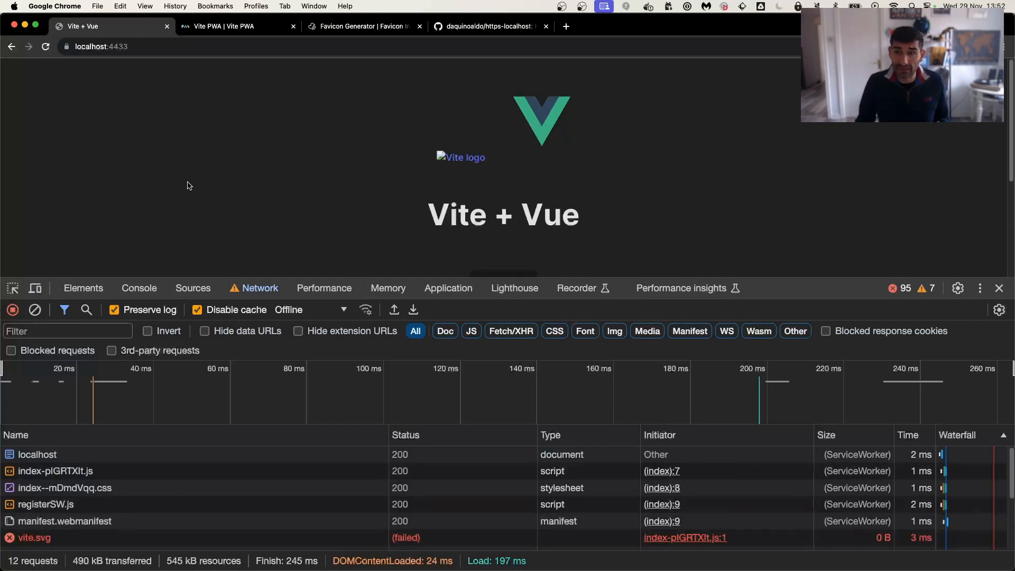
pyautogui.click(449, 287)
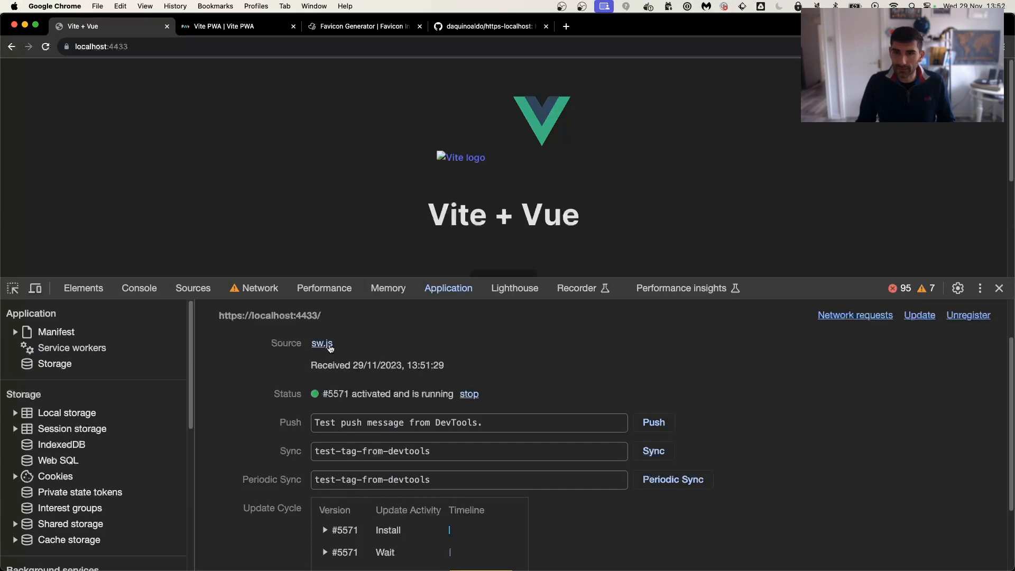
# View the generated sw.js source and scroll through its precache list of built assets.
pyautogui.click(998, 287)
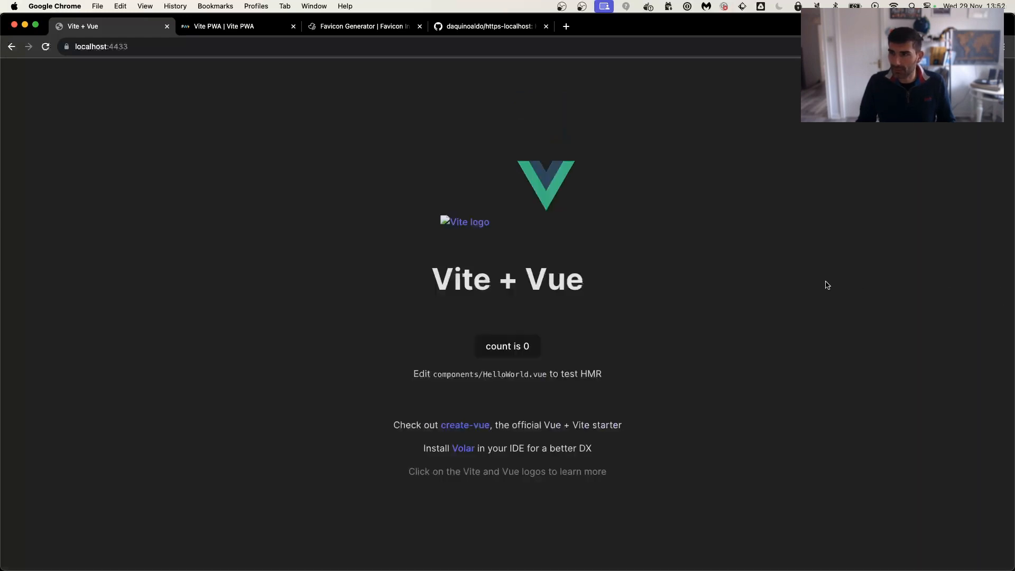
pyautogui.press('F12')
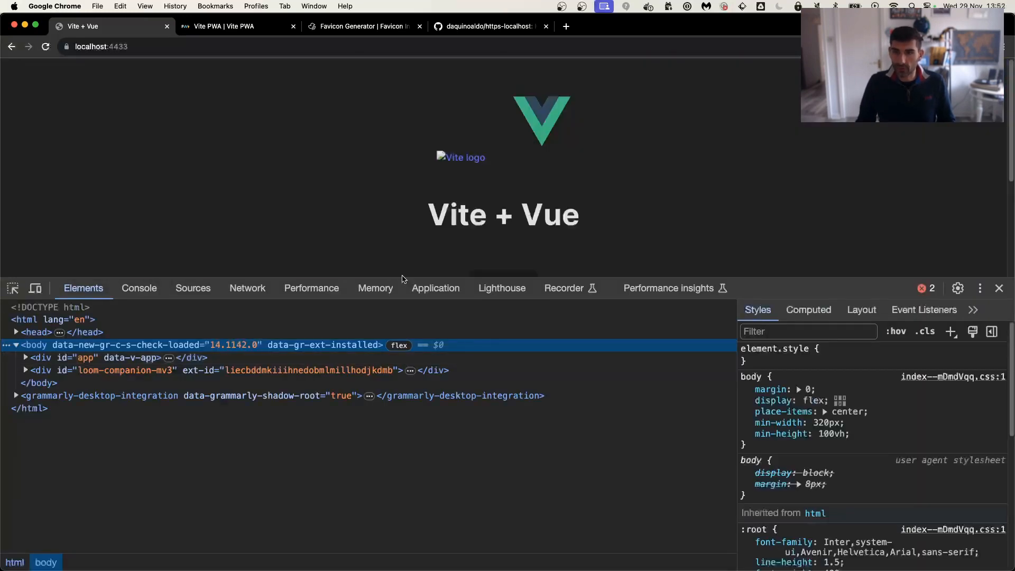
pyautogui.click(193, 288)
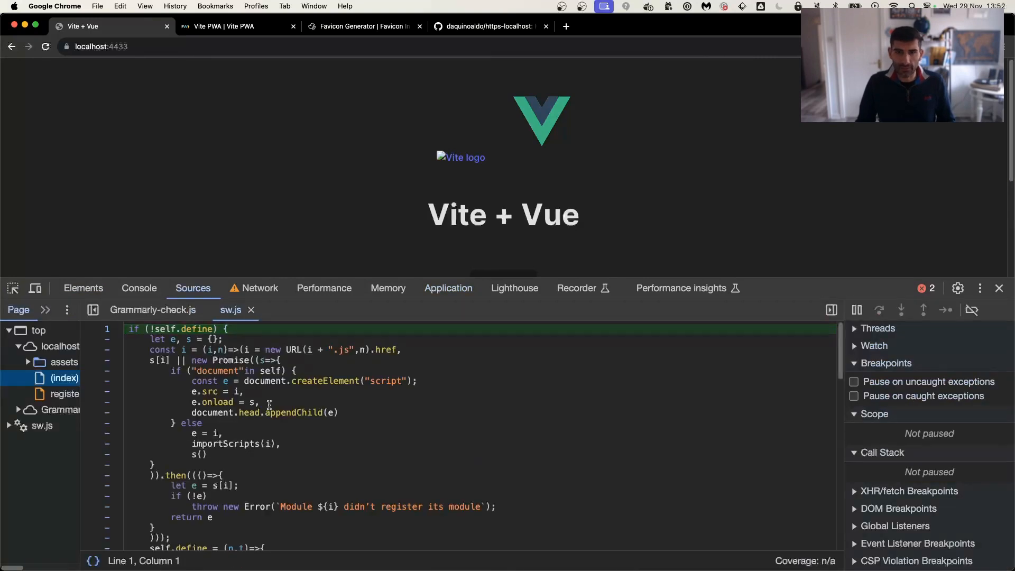
pyautogui.scroll(-3)
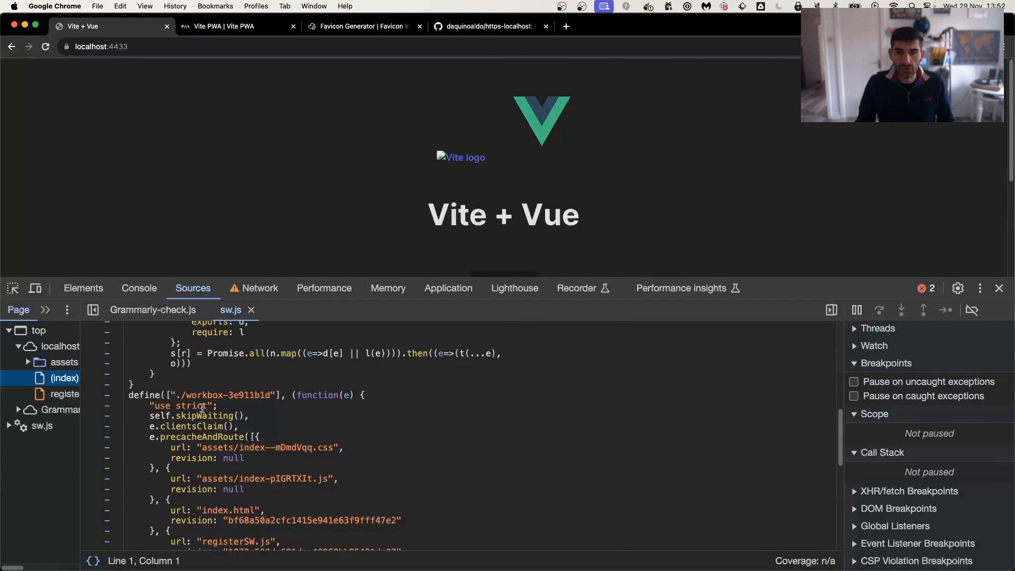
pyautogui.scroll(-3)
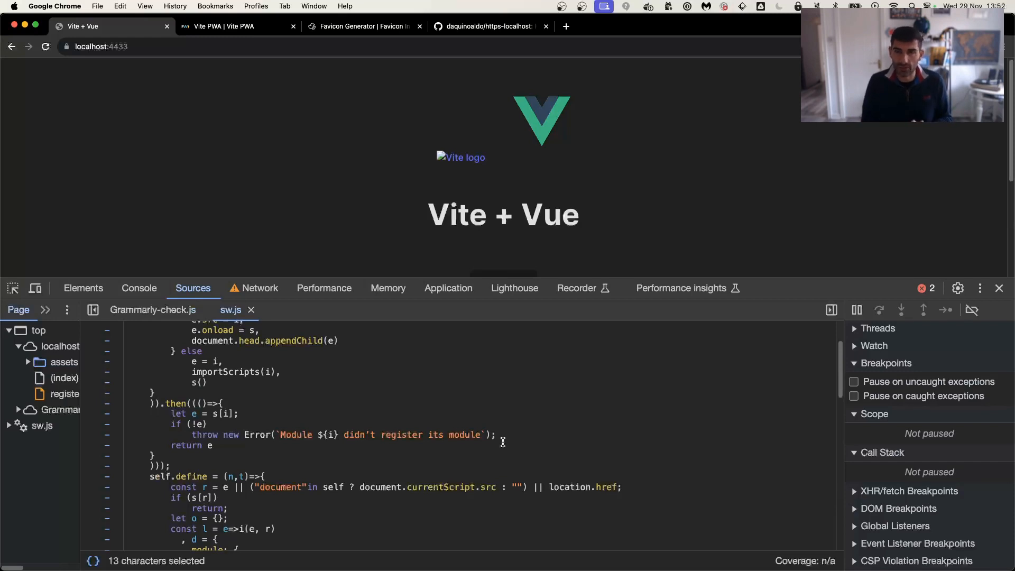
pyautogui.moveTo(326, 393)
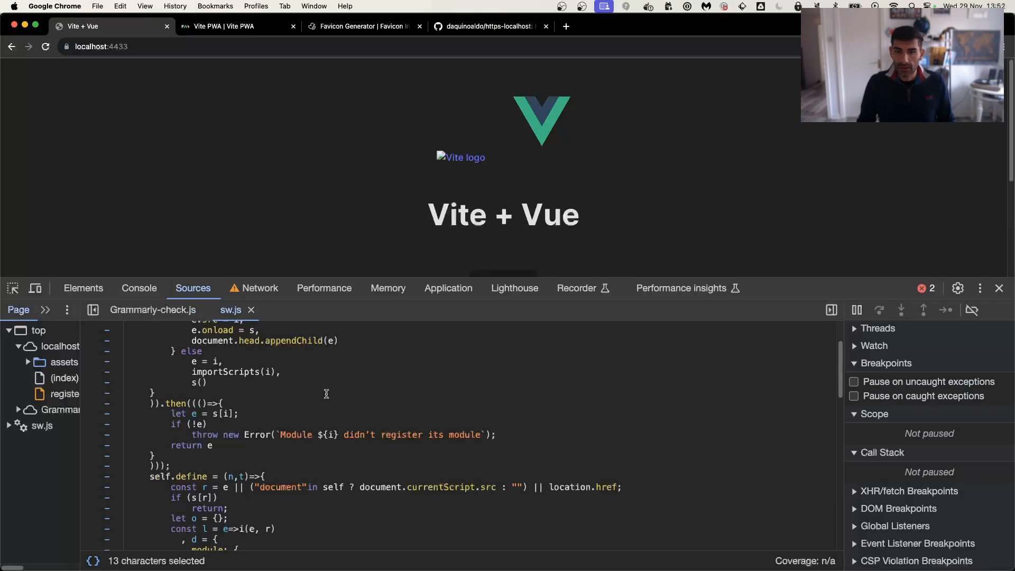
pyautogui.moveTo(203, 167)
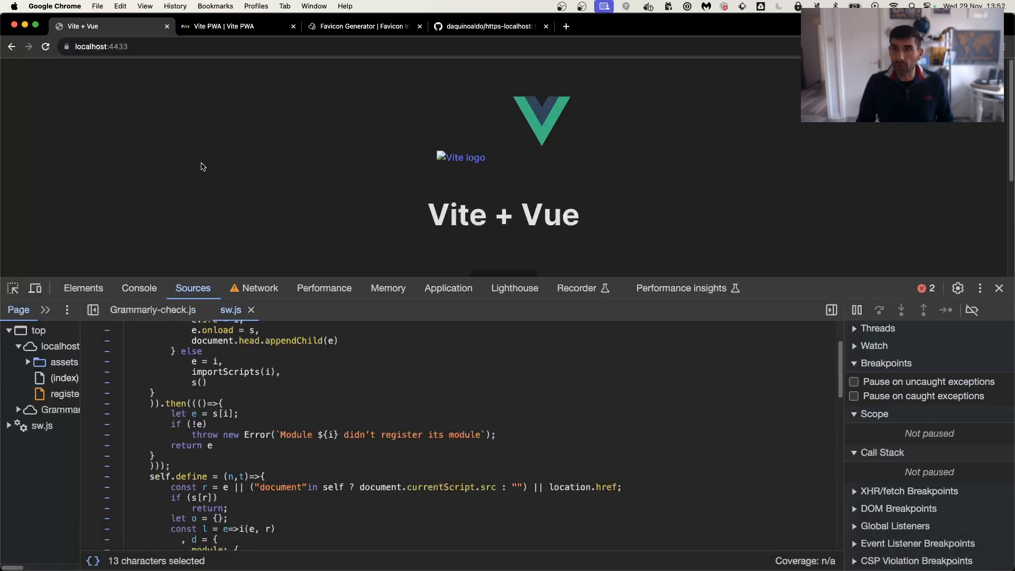
pyautogui.moveTo(774, 134)
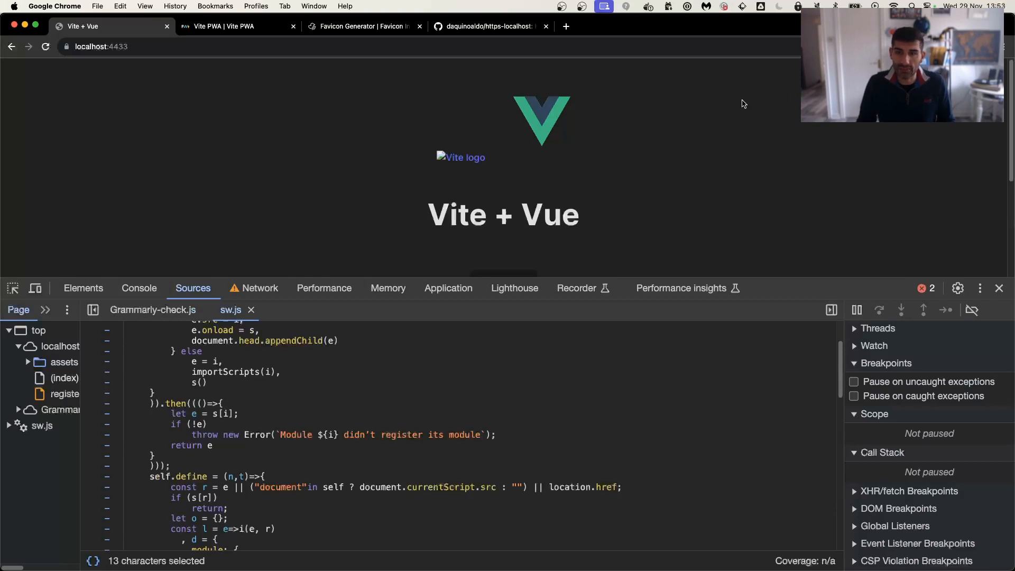
# Untick Offline in Service workers and scroll the Manifest panel to its icon and screenshot warnings.
pyautogui.click(448, 287)
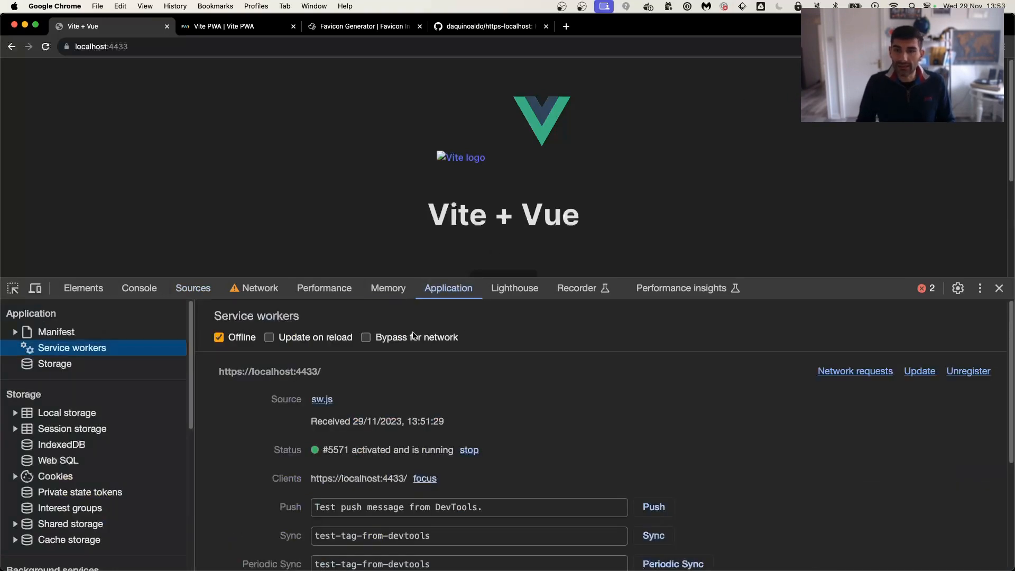
pyautogui.click(217, 337)
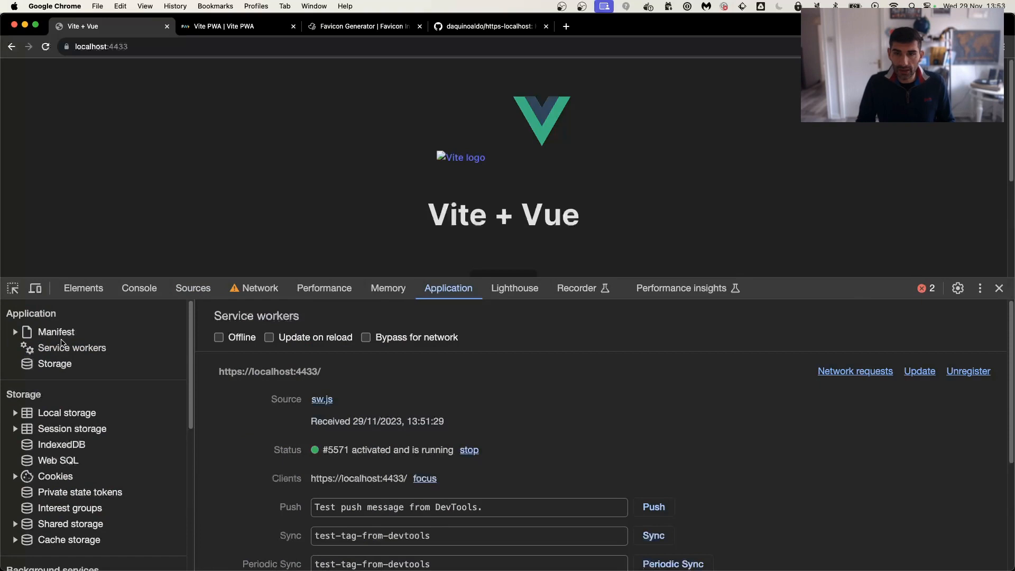
pyautogui.click(55, 332)
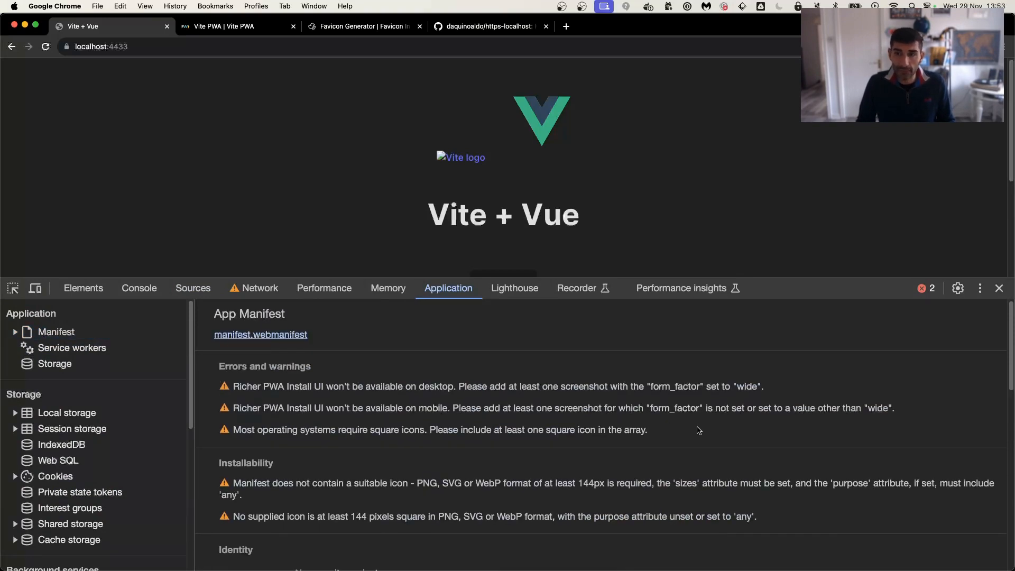
pyautogui.scroll(-3)
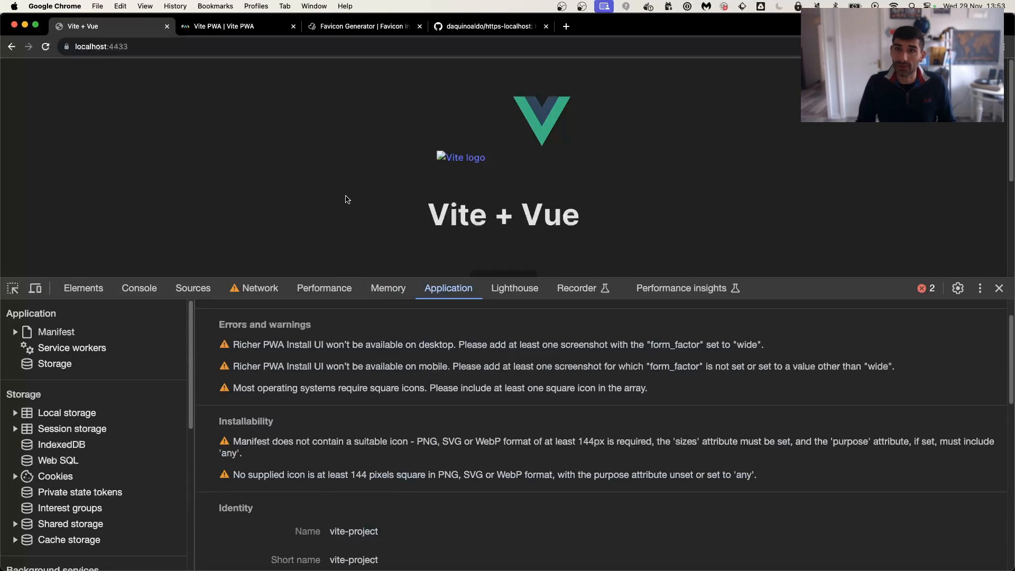
pyautogui.moveTo(306, 177)
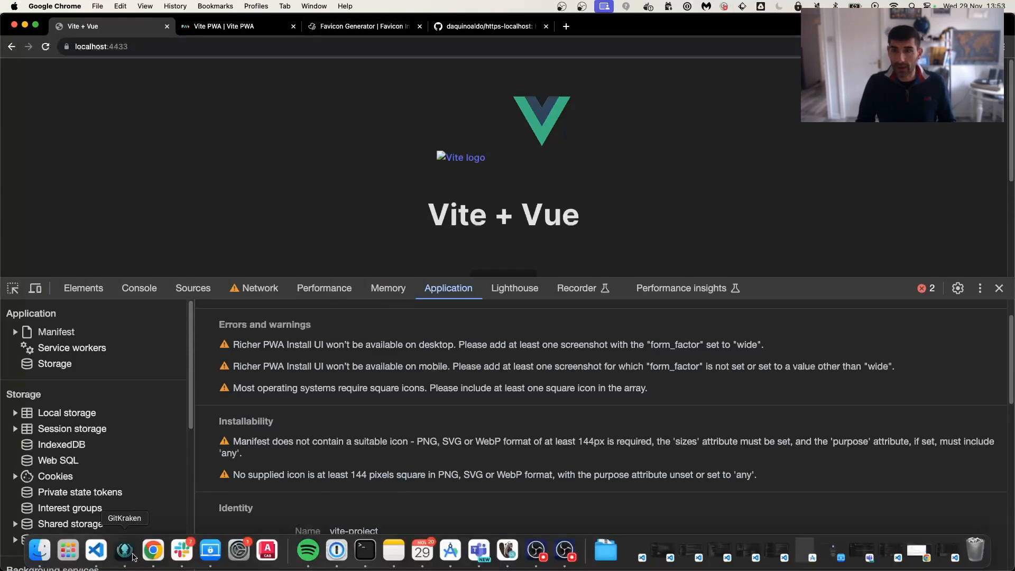
# Add a new line after the registerType option in vite.config.js.
pyautogui.click(95, 550)
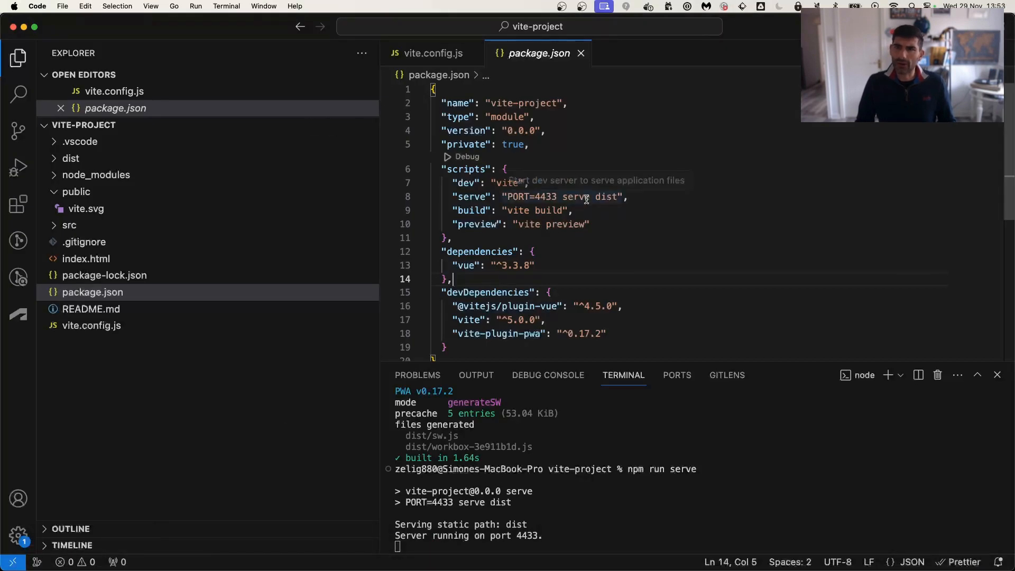
pyautogui.click(430, 53)
pyautogui.write("registerType: 'autoUpdate'")
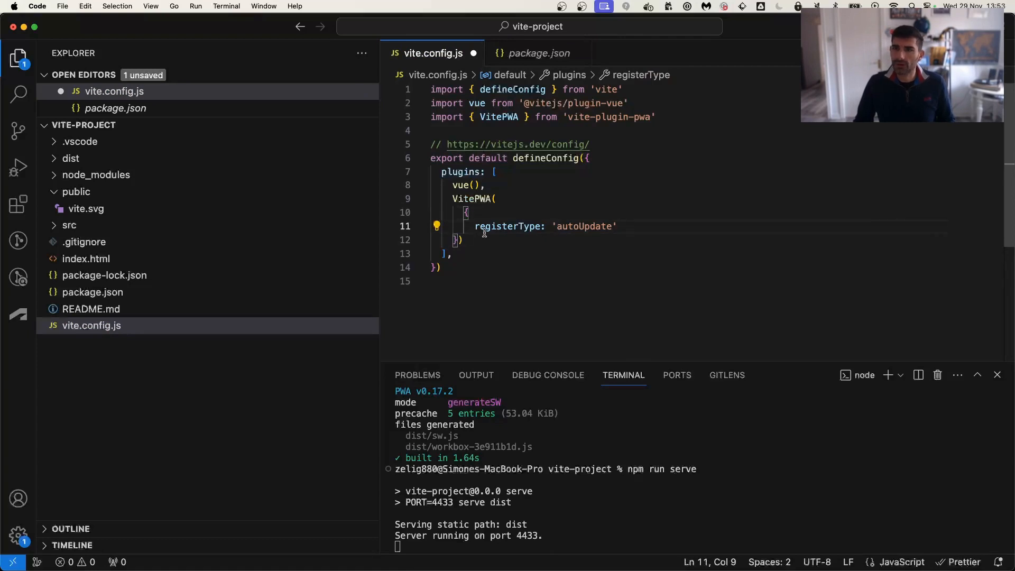
pyautogui.click(623, 226)
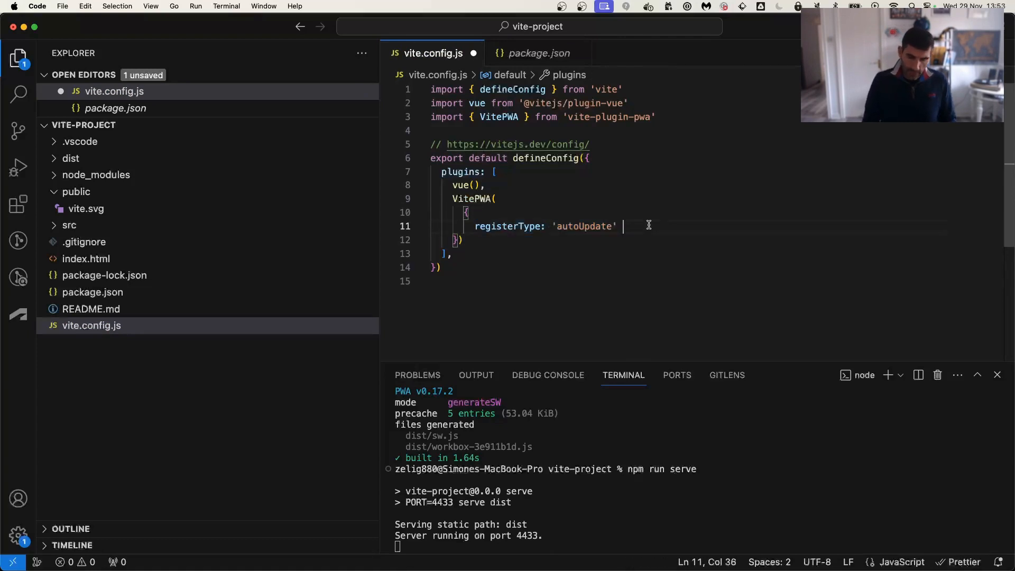
pyautogui.press('Enter')
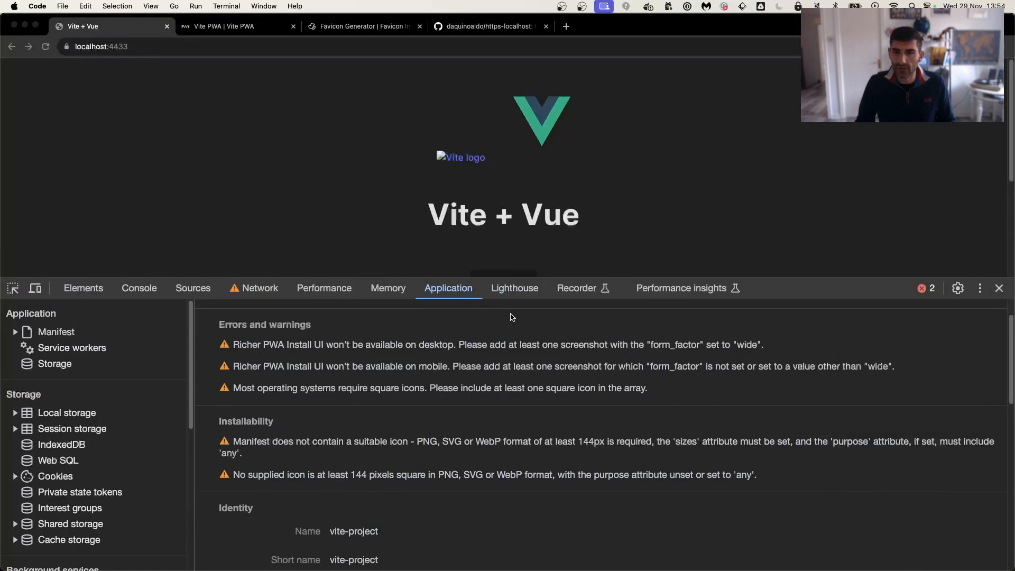
# Show the app's manifest report with its missing-icon warnings in DevTools.
pyautogui.click(56, 332)
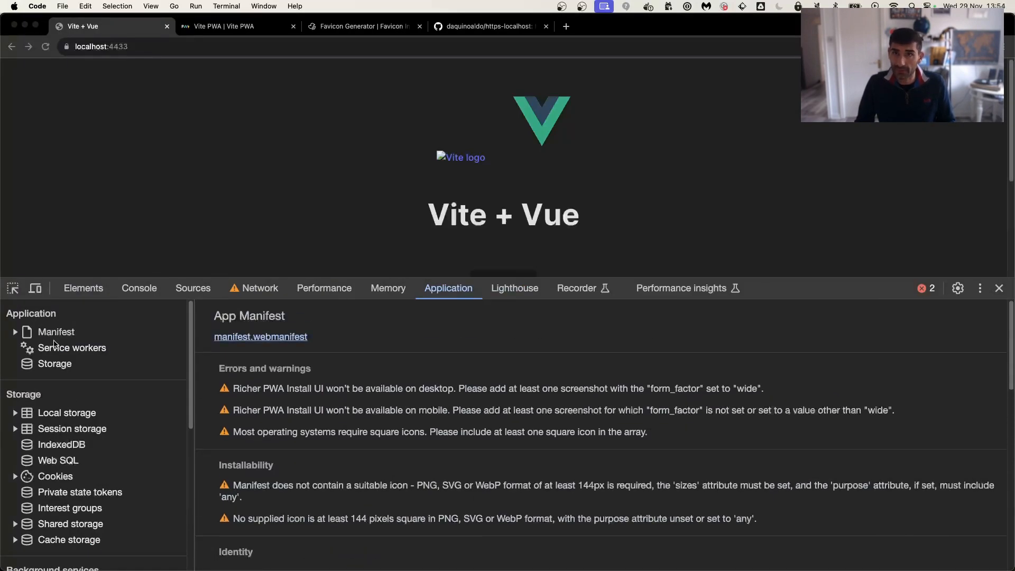
# Navigate the Vite PWA docs from Getting Started to the PWA Minimal Requirements page.
pyautogui.click(223, 25)
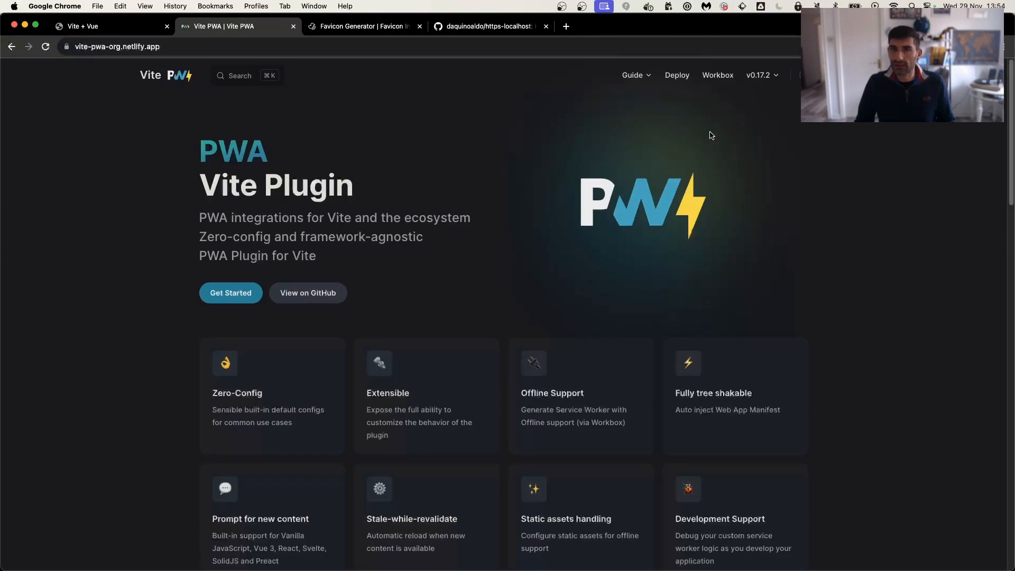
pyautogui.click(633, 75)
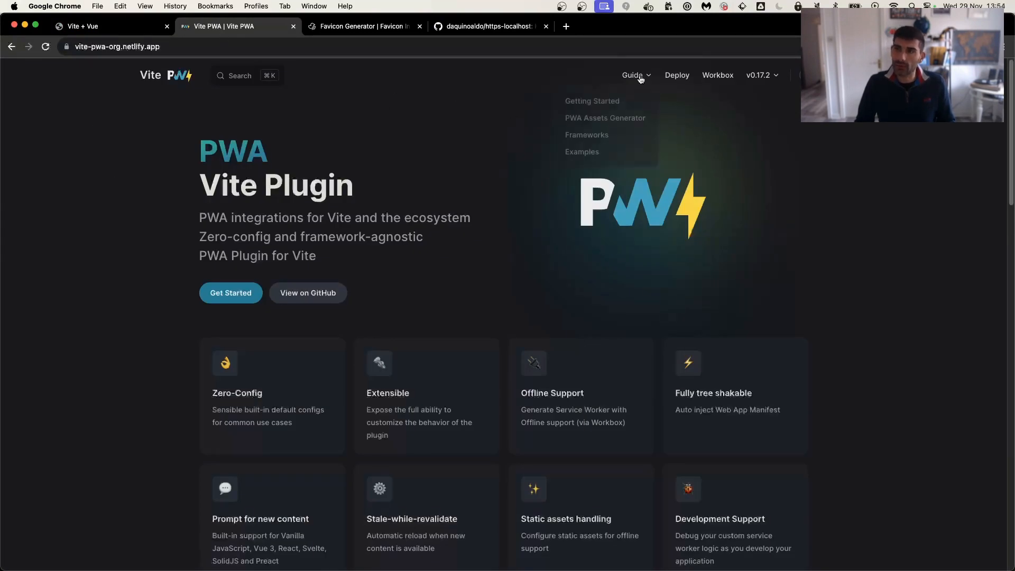
pyautogui.click(592, 100)
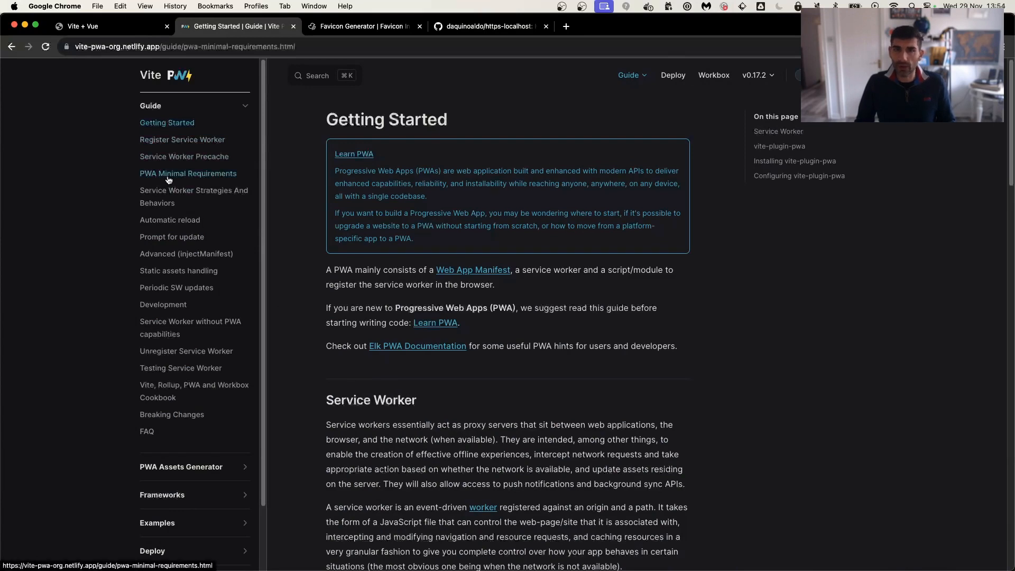
pyautogui.click(188, 173)
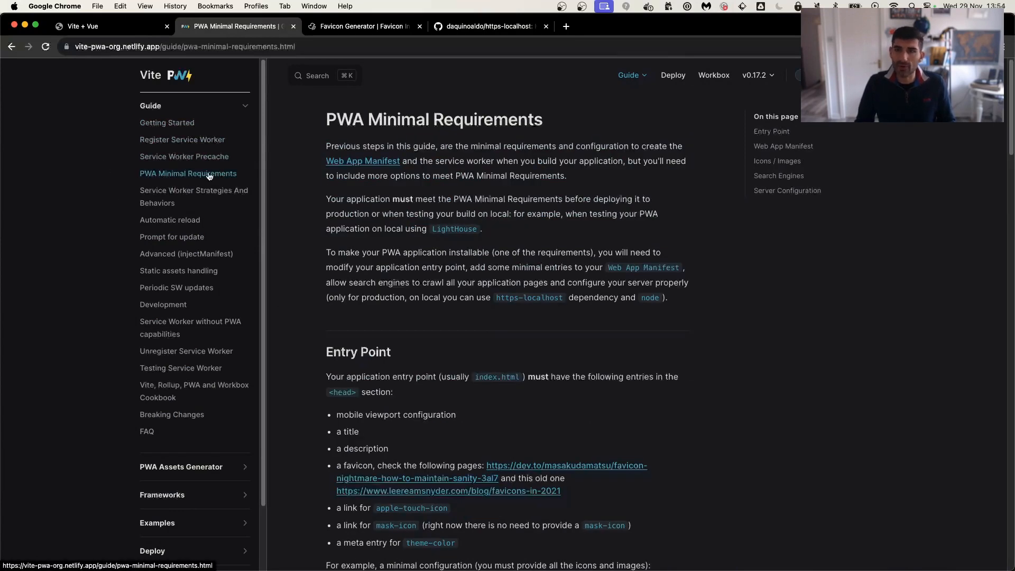
# Select the manifest block of the example configuration with its 192/512 icons.
pyautogui.scroll(-3)
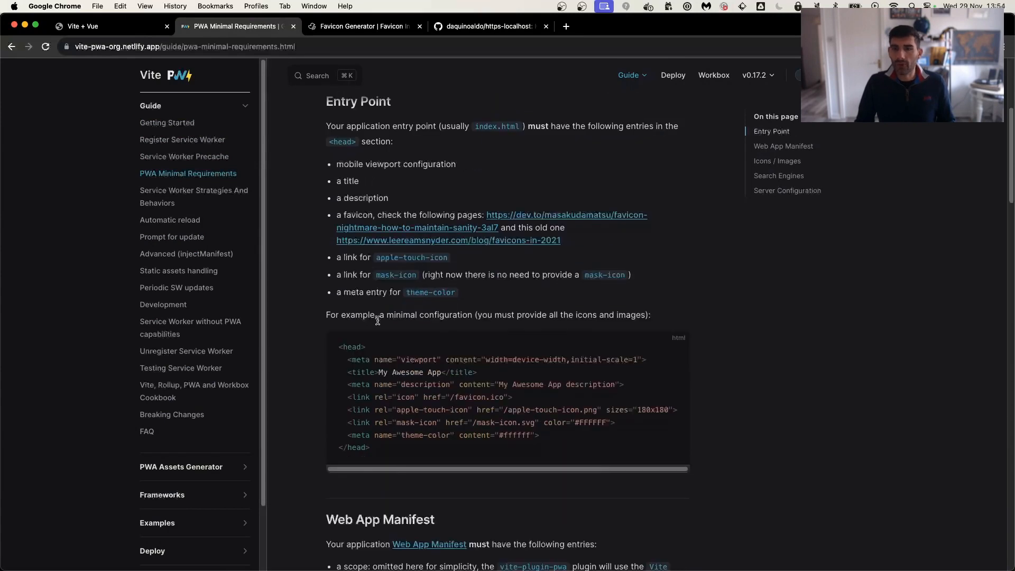
pyautogui.scroll(-3)
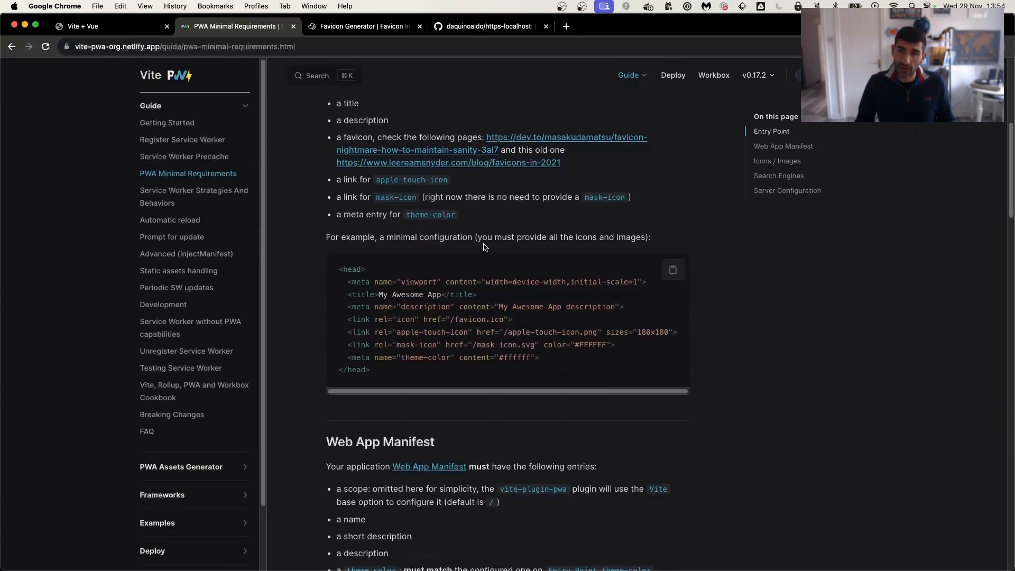
pyautogui.scroll(-3)
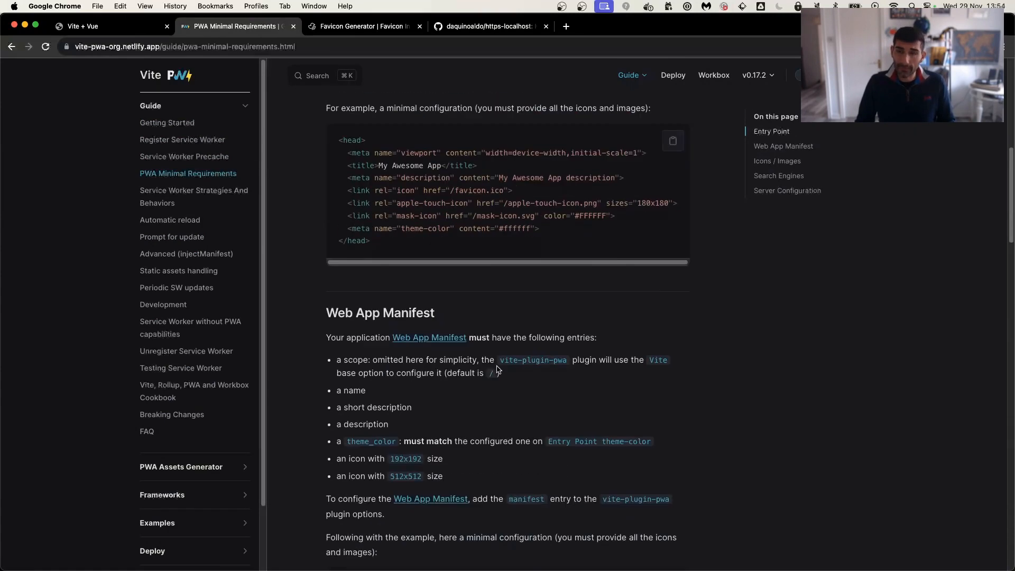
pyautogui.scroll(-3)
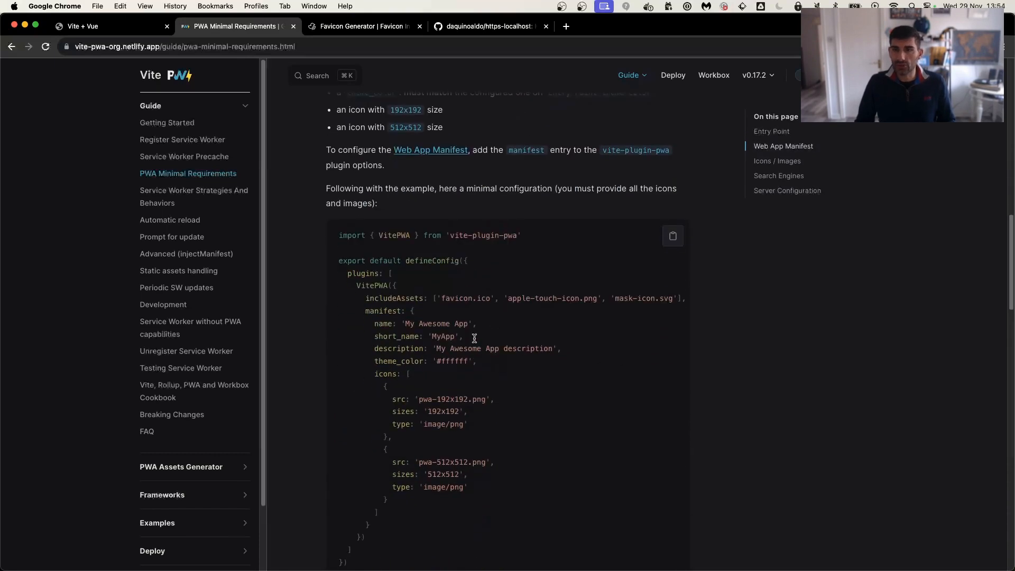
pyautogui.scroll(-3)
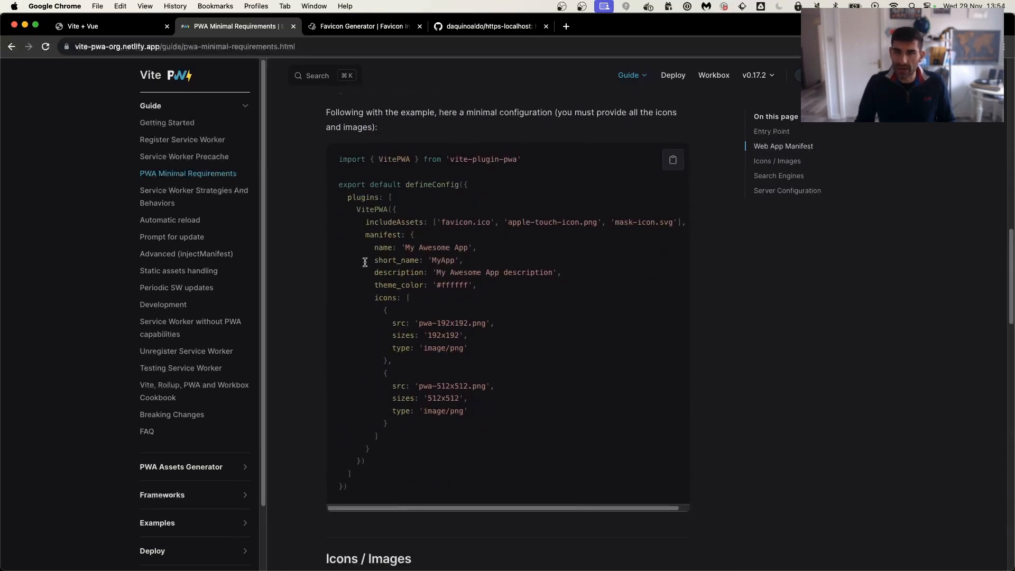
pyautogui.moveTo(366, 235); pyautogui.dragTo(460, 434)
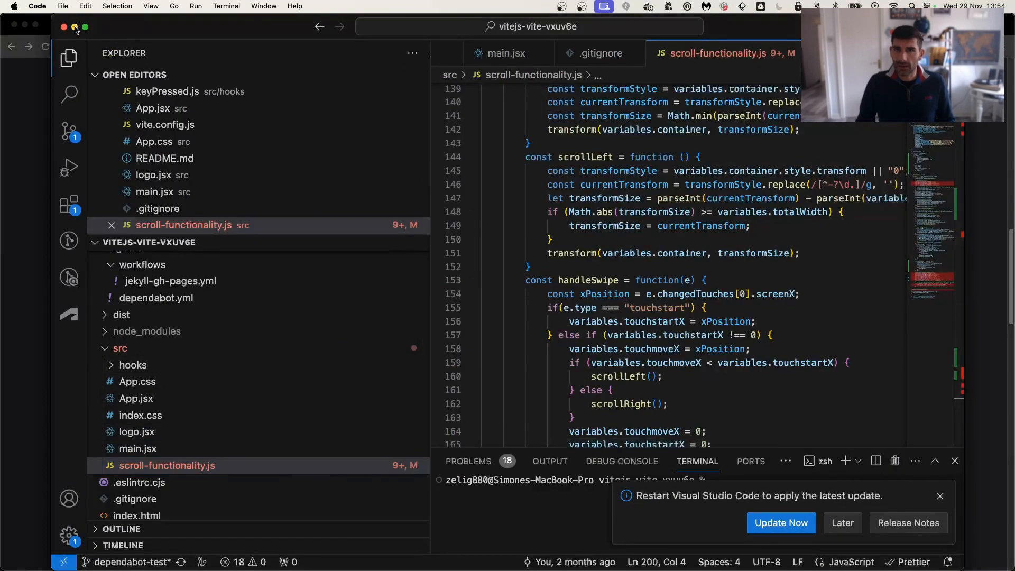
# Paste the example manifest with name, theme_color and 192/512 icons into VitePWA() in vite.config.js.
pyautogui.click(93, 552)
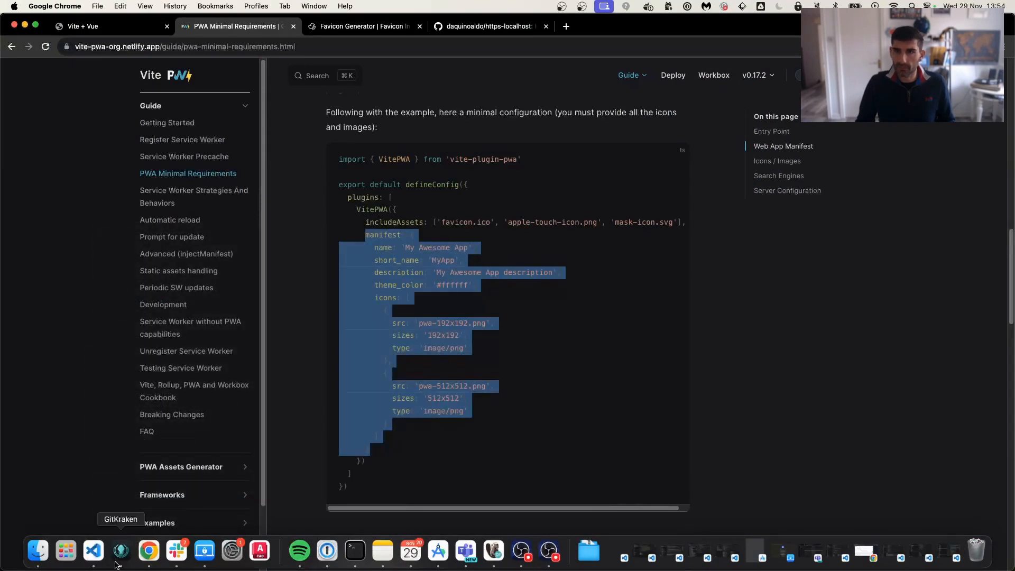
pyautogui.click(93, 551)
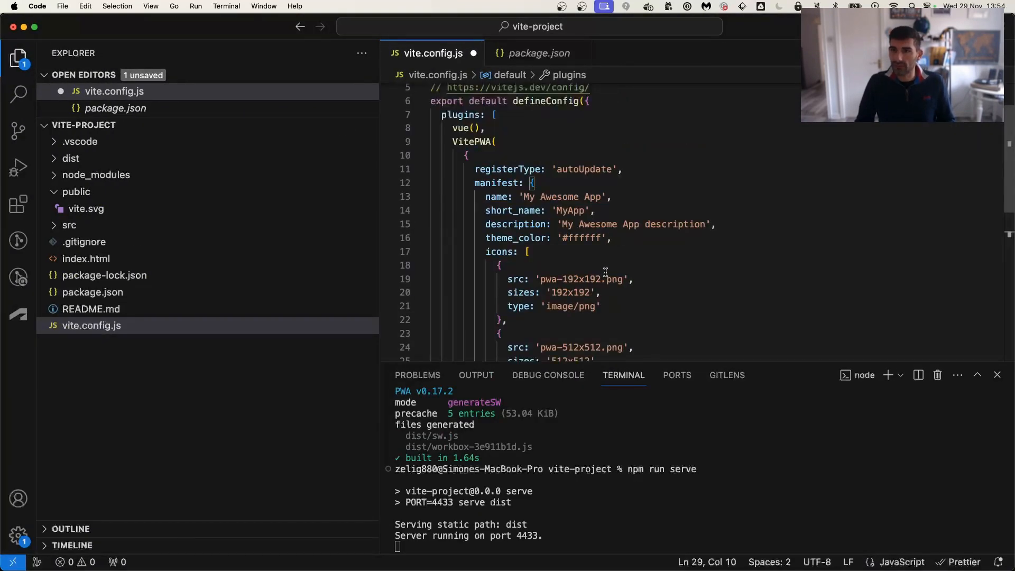
pyautogui.scroll(-3)
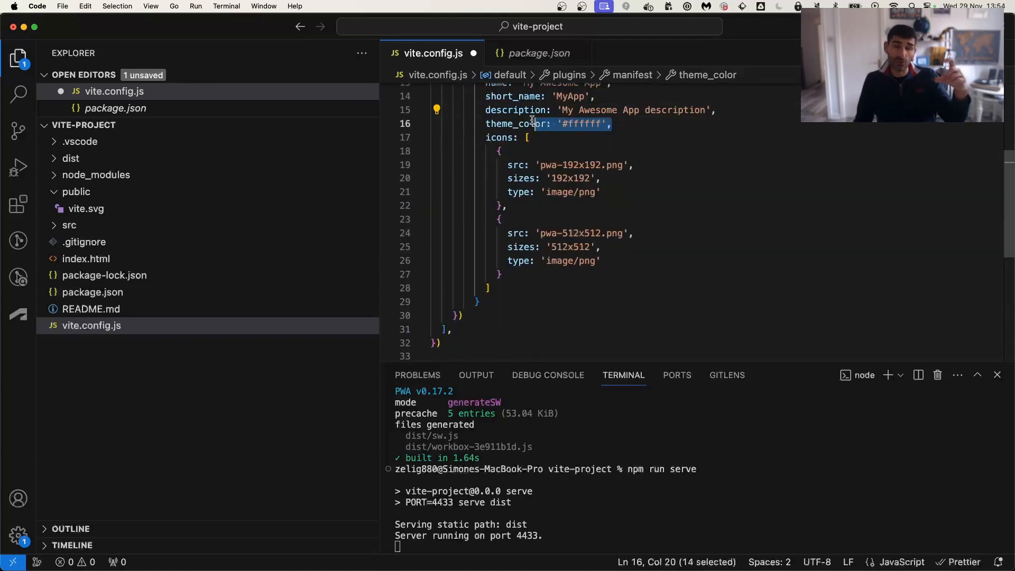
pyautogui.moveTo(533, 120)
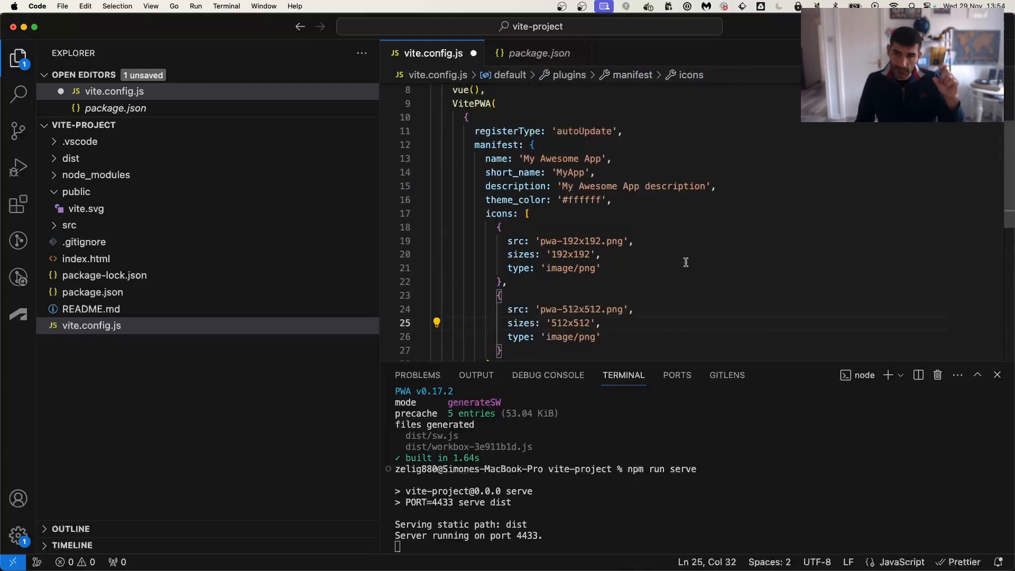
pyautogui.moveTo(683, 261)
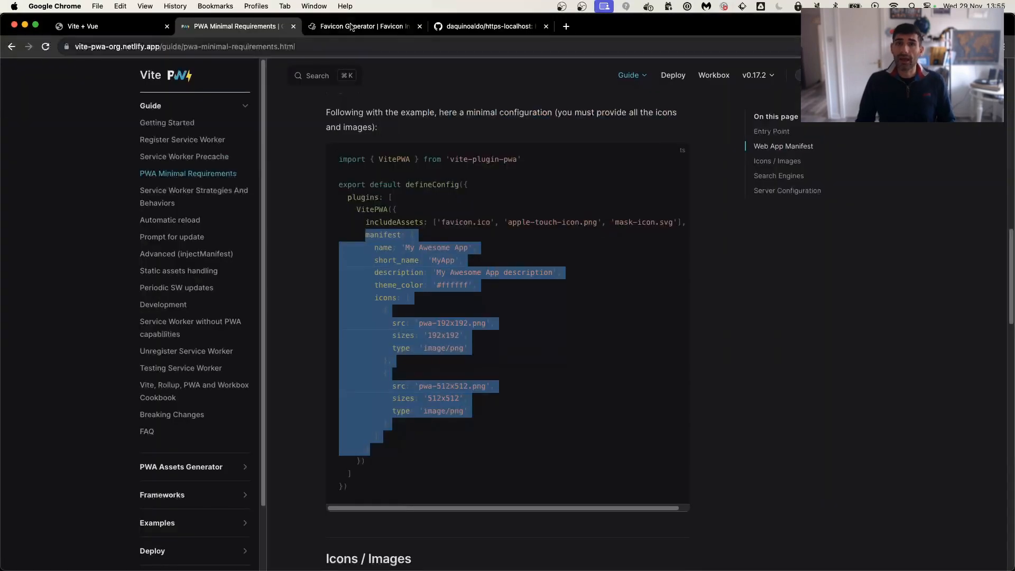
# Read the docs' Icons / Images advice, then return to the Favicon InBrowser.App generator.
pyautogui.click(359, 26)
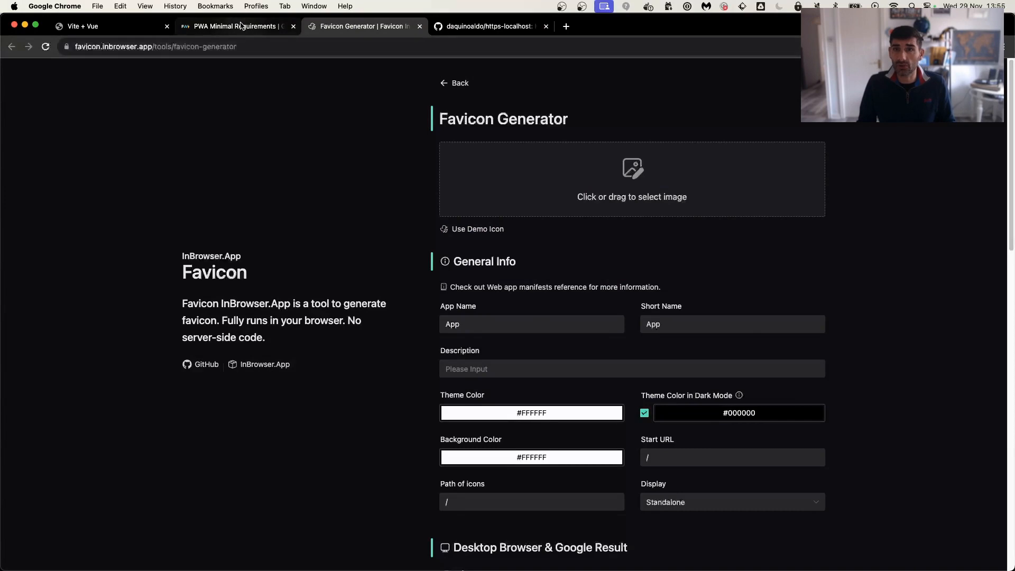
pyautogui.click(234, 26)
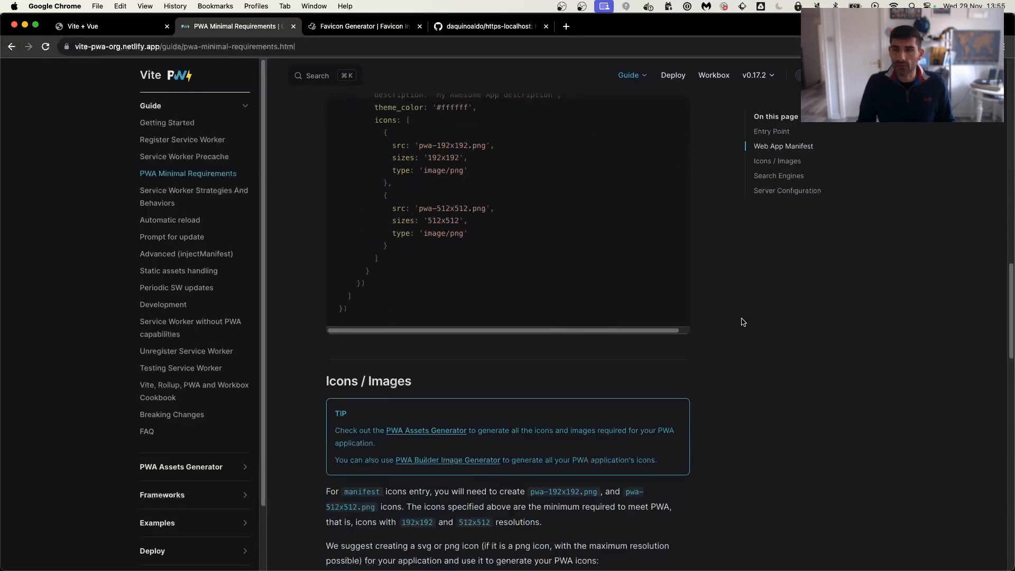
pyautogui.scroll(-3)
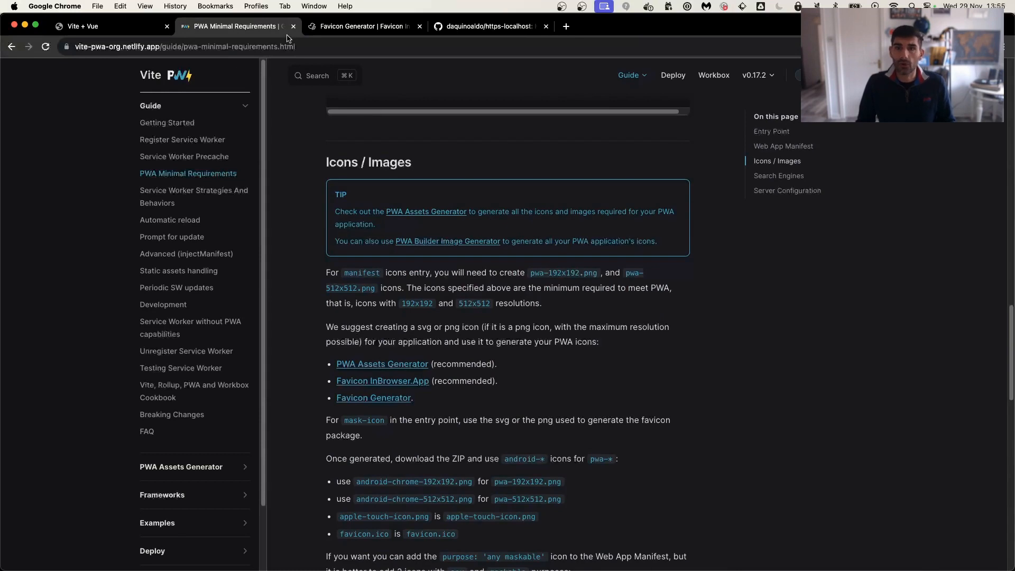
pyautogui.click(361, 27)
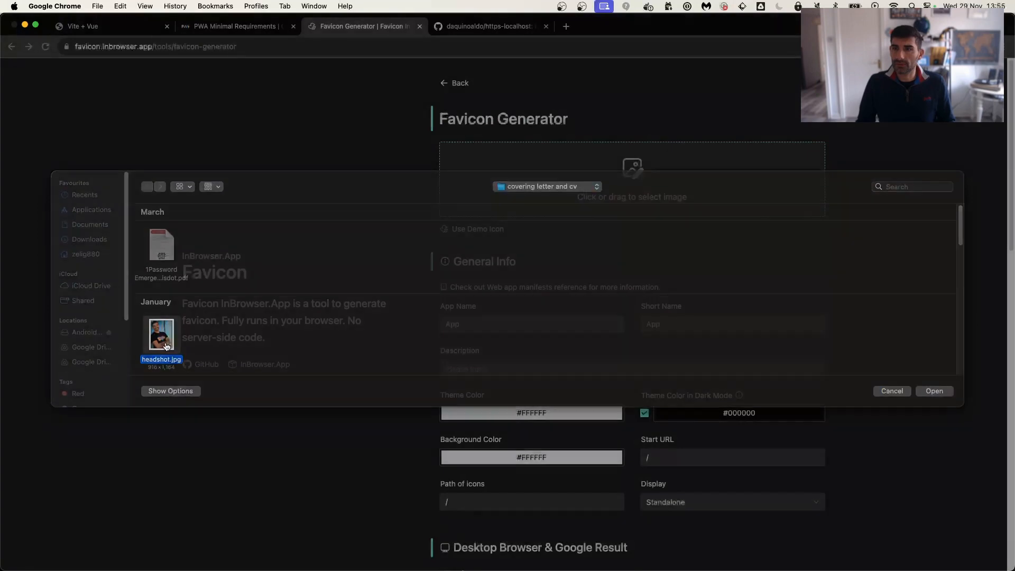
# Generate favicon and PWA icons from headshot.jpg and download favicon-assets.zip.
pyautogui.click(935, 391)
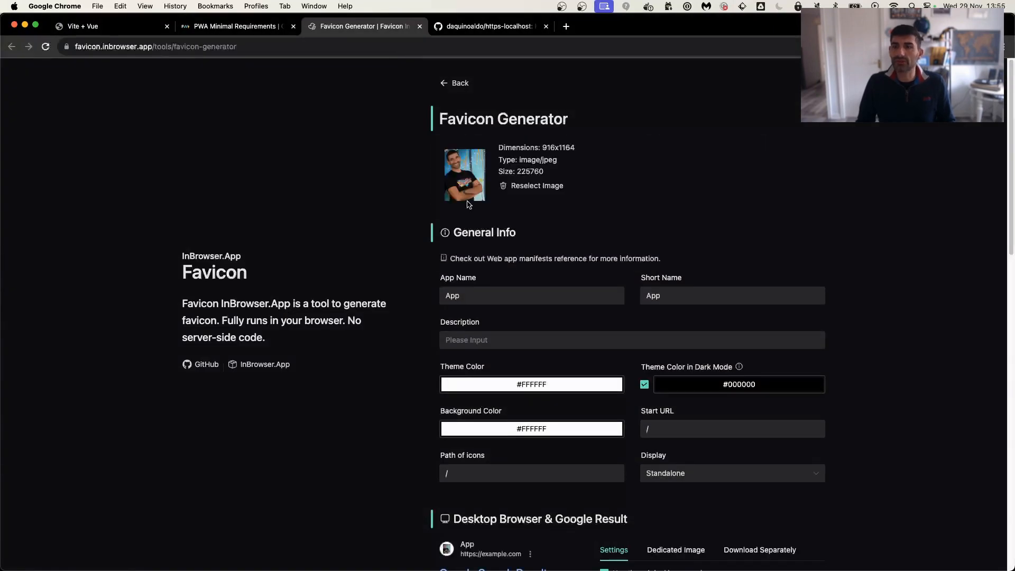
pyautogui.scroll(-3)
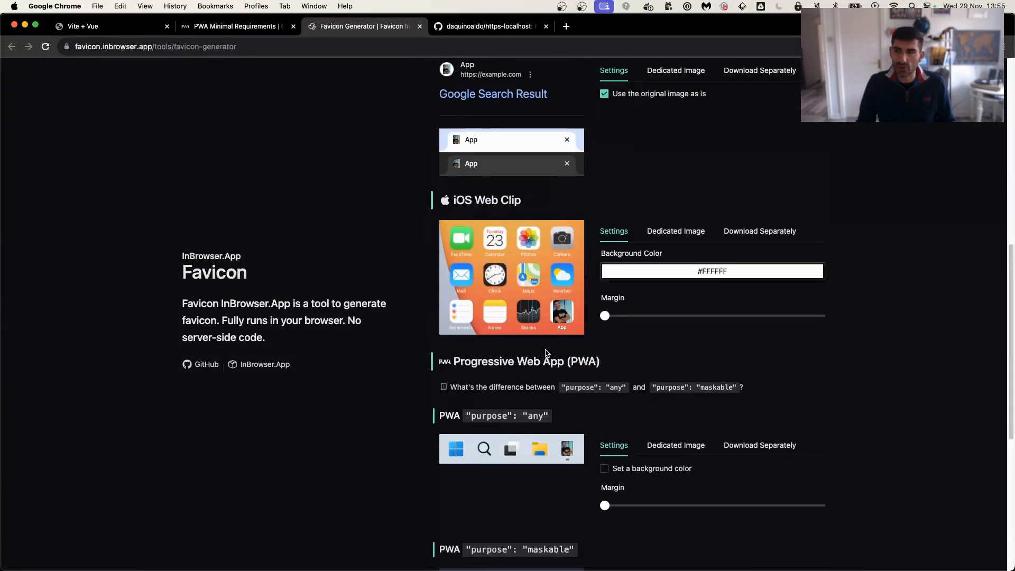
pyautogui.scroll(-3)
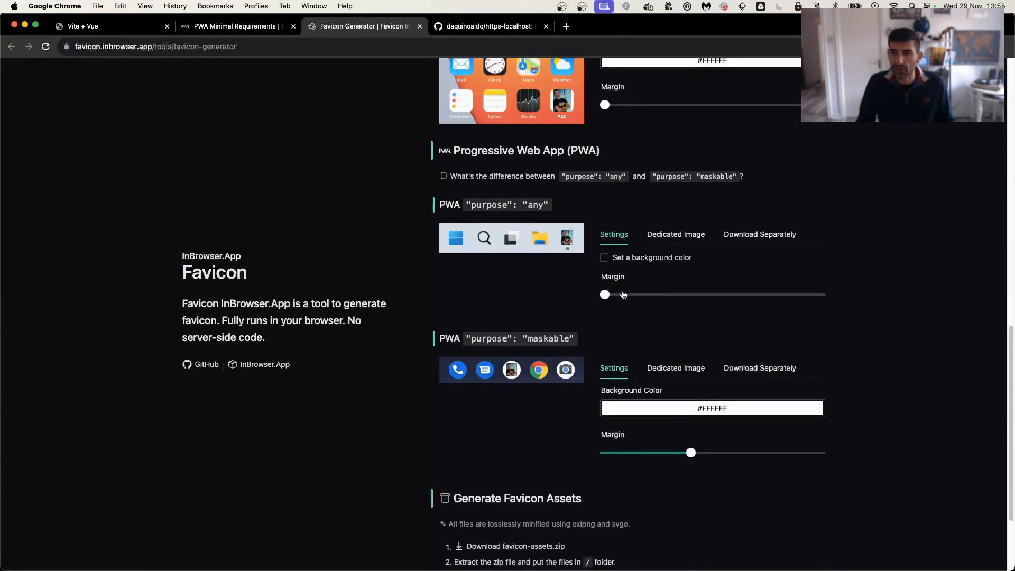
pyautogui.scroll(-3)
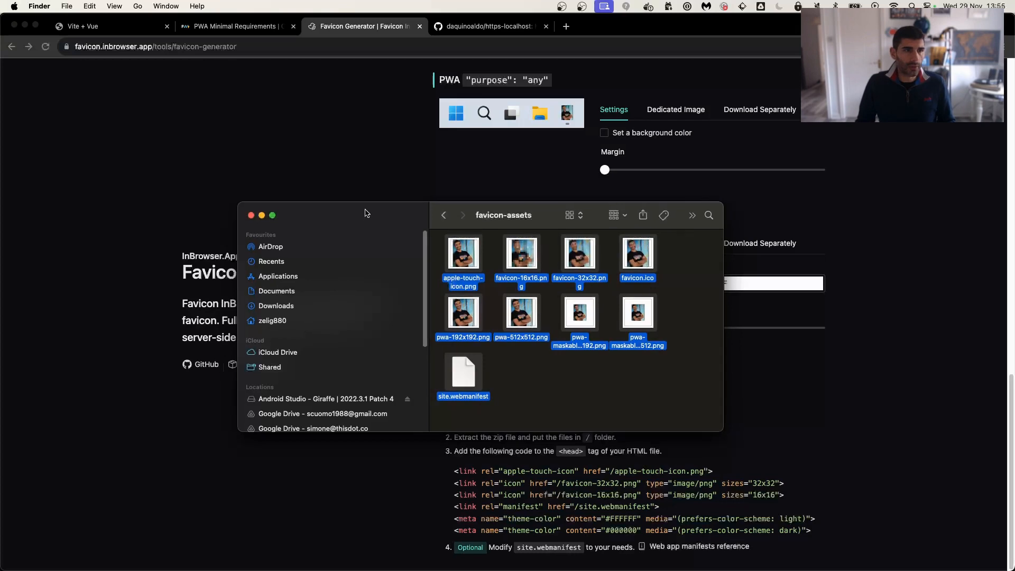
# Copy the favicon-assets files into the vite-project public folder in Finder.
pyautogui.click(251, 215)
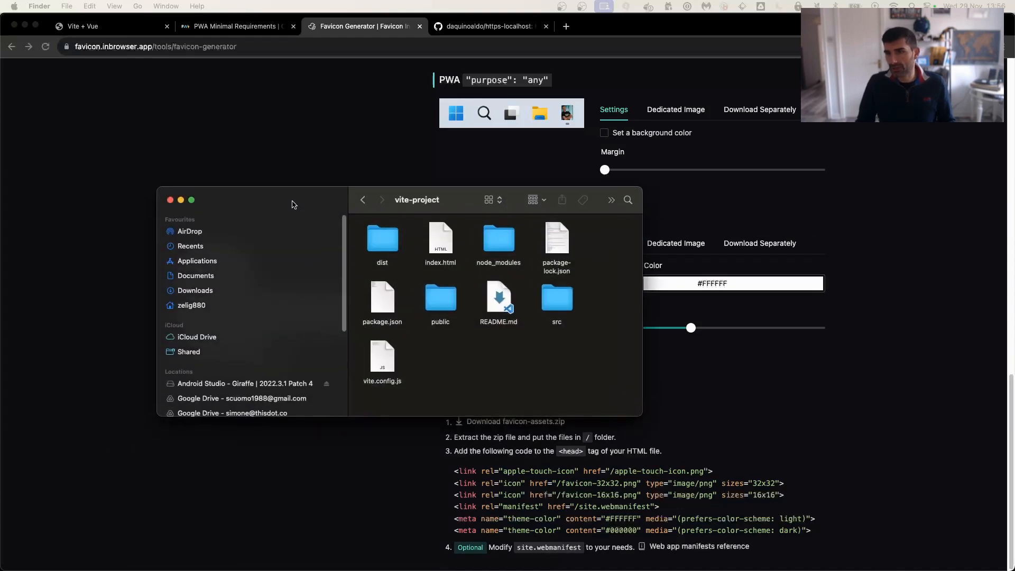
pyautogui.doubleClick(440, 295)
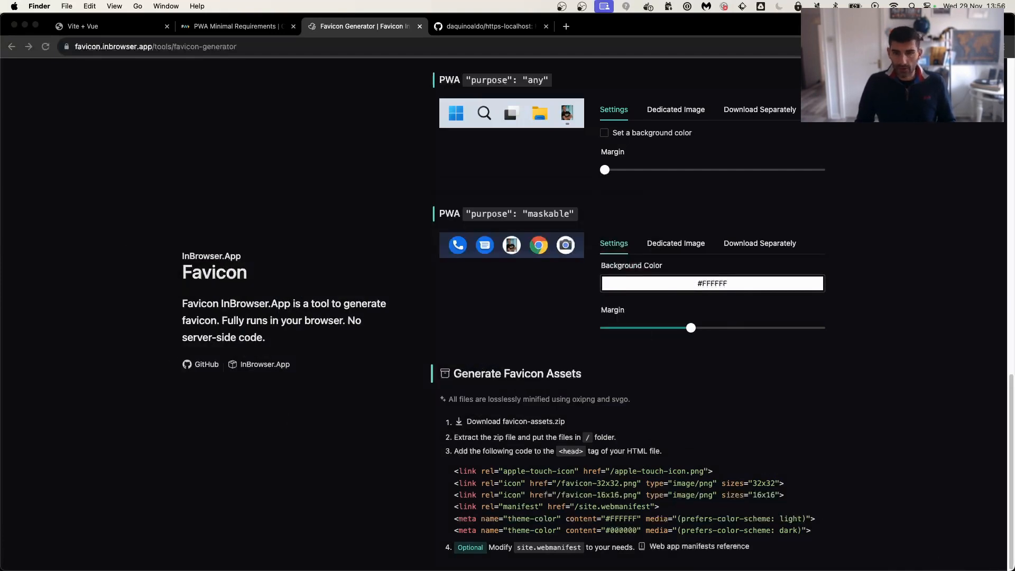
# Copy the icons array from public/site.webmanifest into the manifest icons in vite.config.js.
pyautogui.click(93, 551)
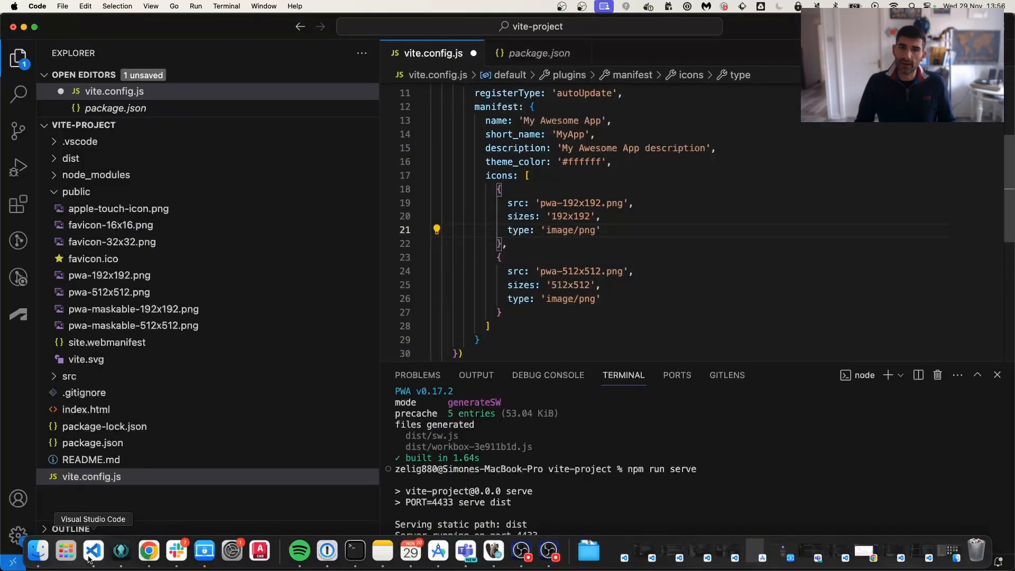
pyautogui.click(76, 191)
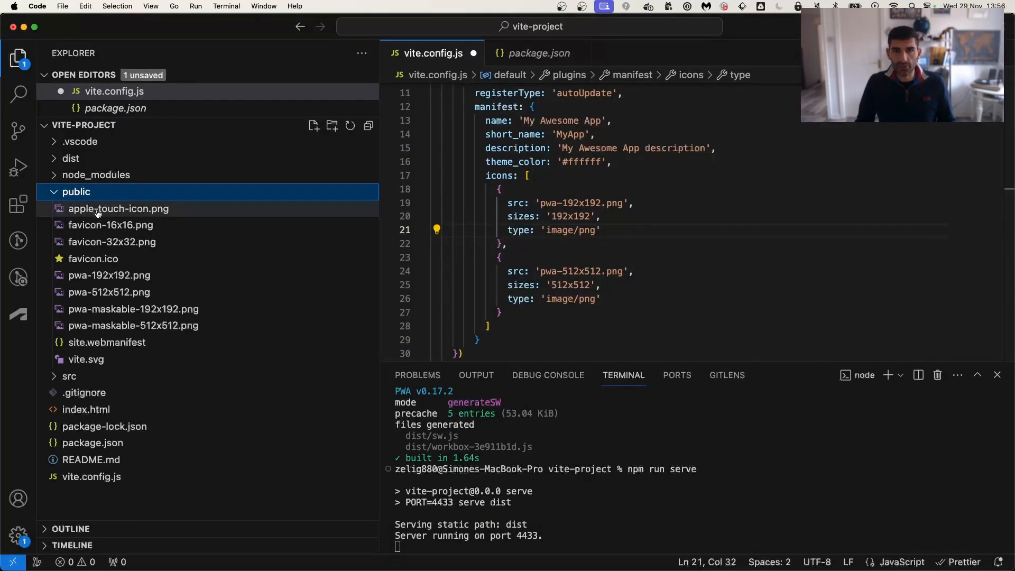
pyautogui.moveTo(104, 318)
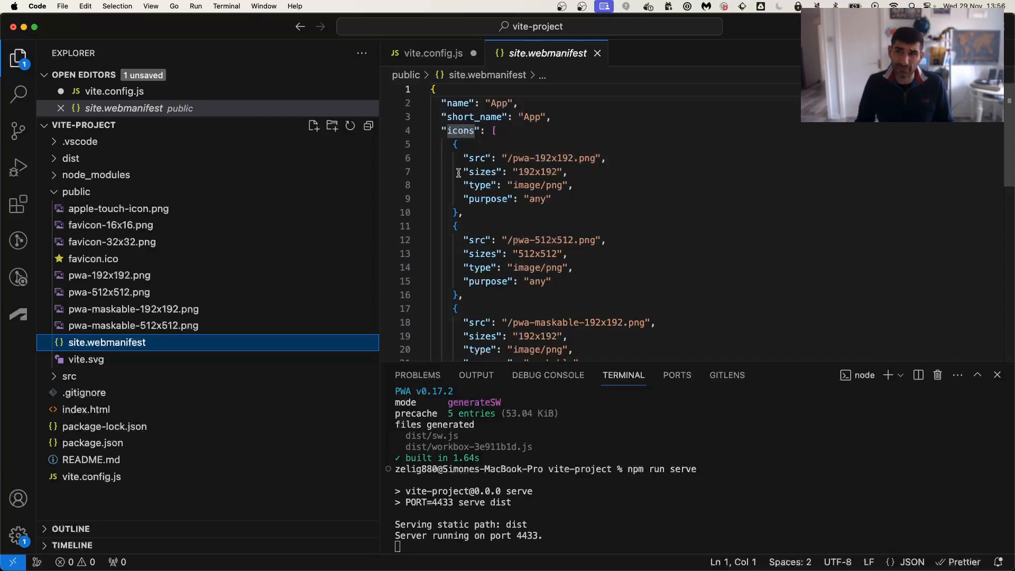
pyautogui.click(455, 143)
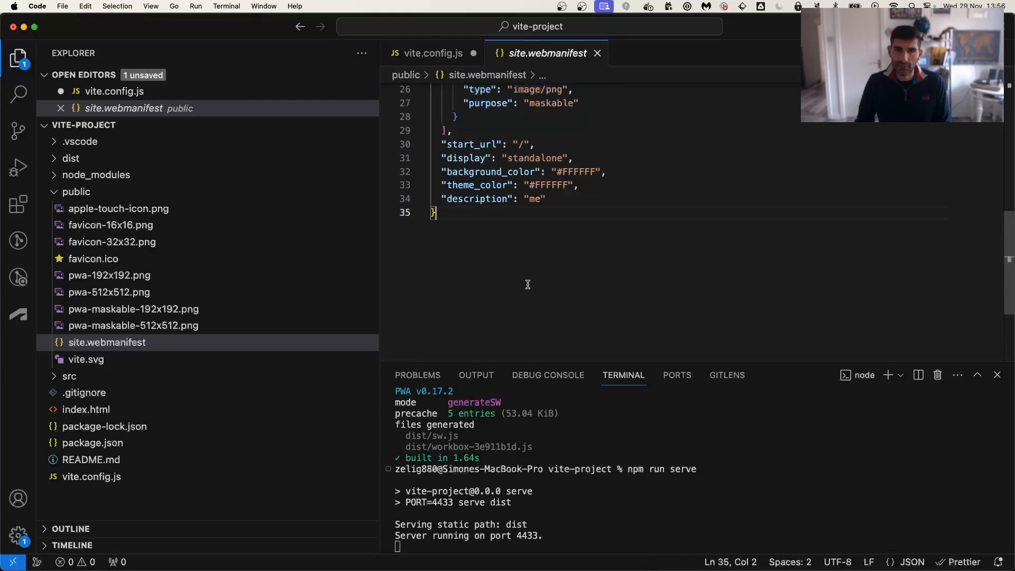
# Delete site.webmanifest from public by moving it to the Trash.
pyautogui.click(106, 343)
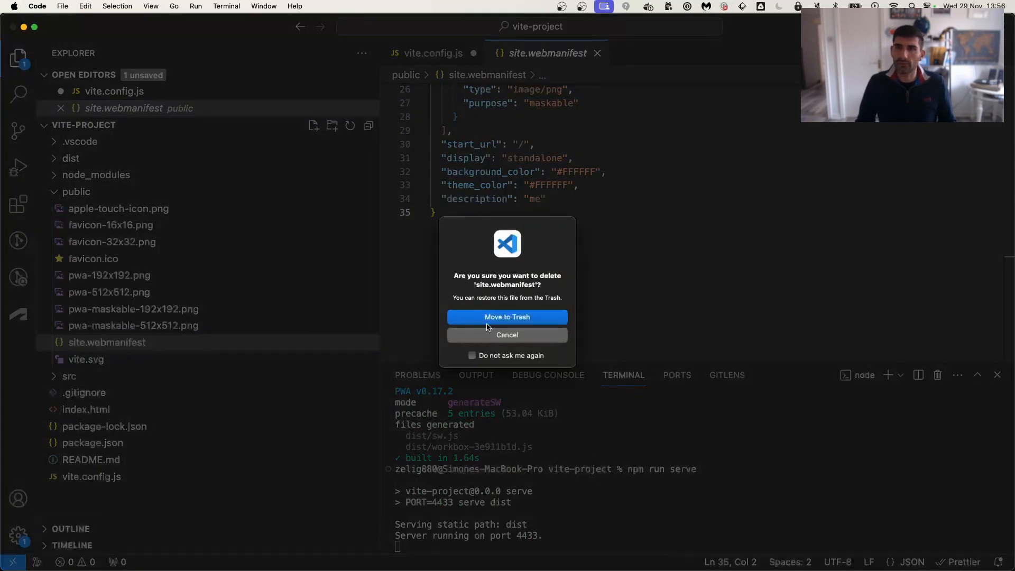
pyautogui.click(507, 317)
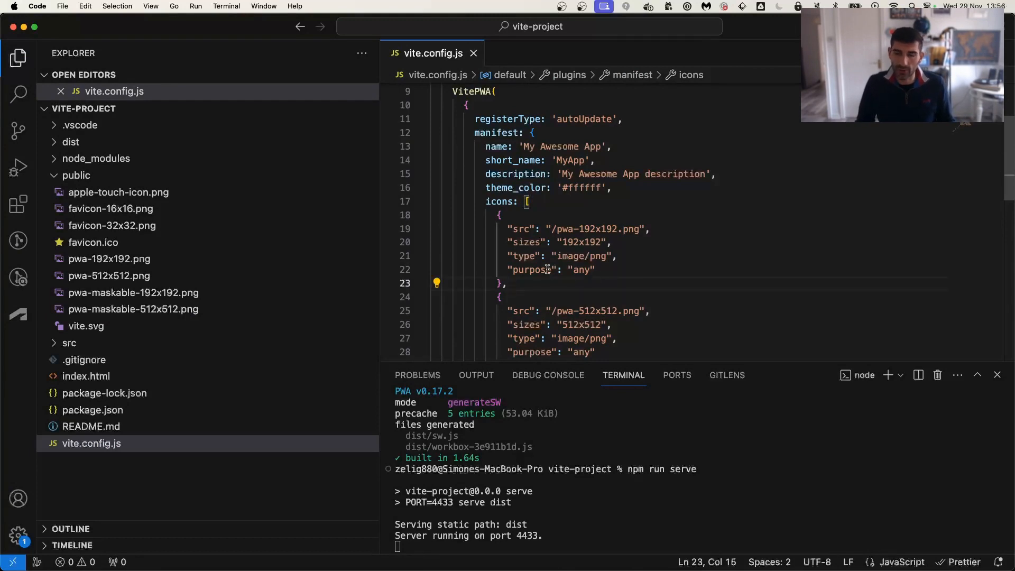
pyautogui.moveTo(523, 311)
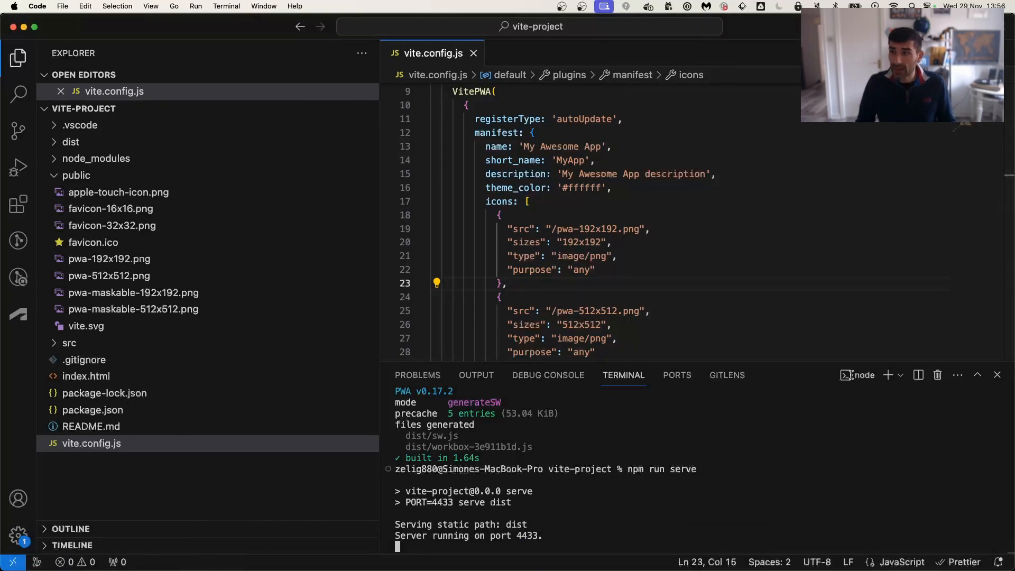
# Run npm run build in a second terminal, regenerating sw.js with 9 precached entries.
pyautogui.click(887, 374)
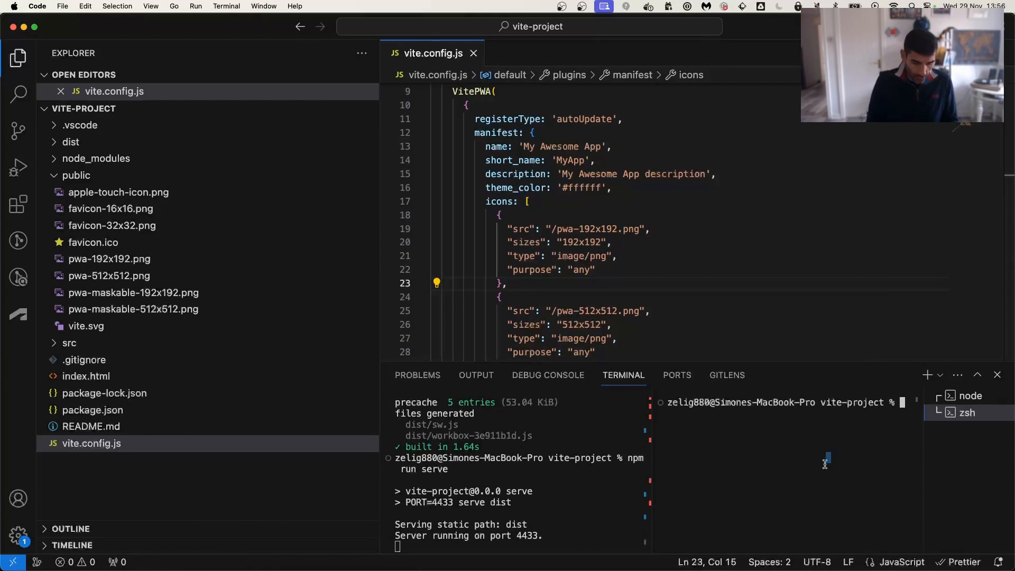
pyautogui.write('npm run')
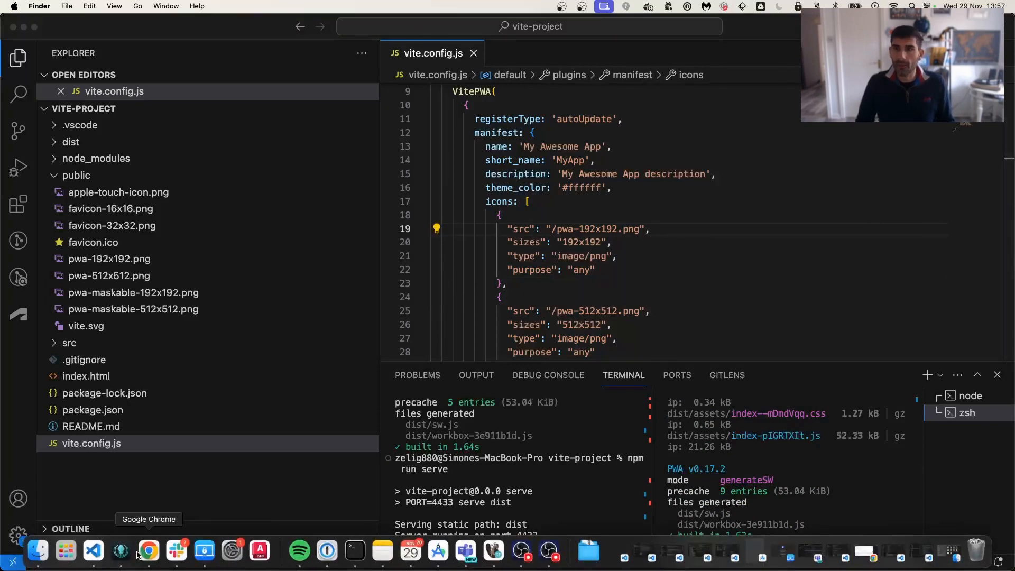
# Check the Vite + Vue app's active service worker status in DevTools Application.
pyautogui.click(148, 552)
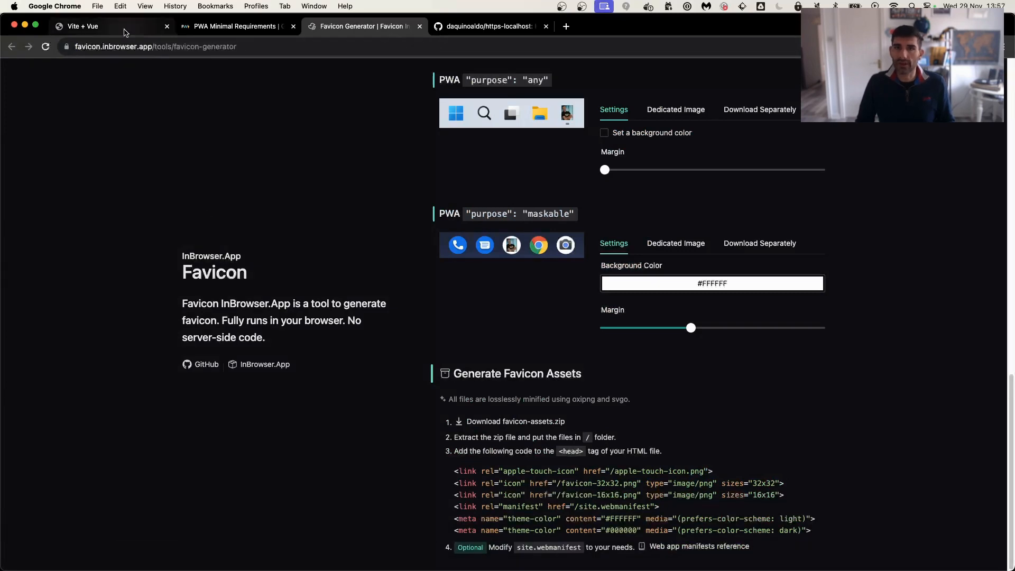
pyautogui.click(84, 27)
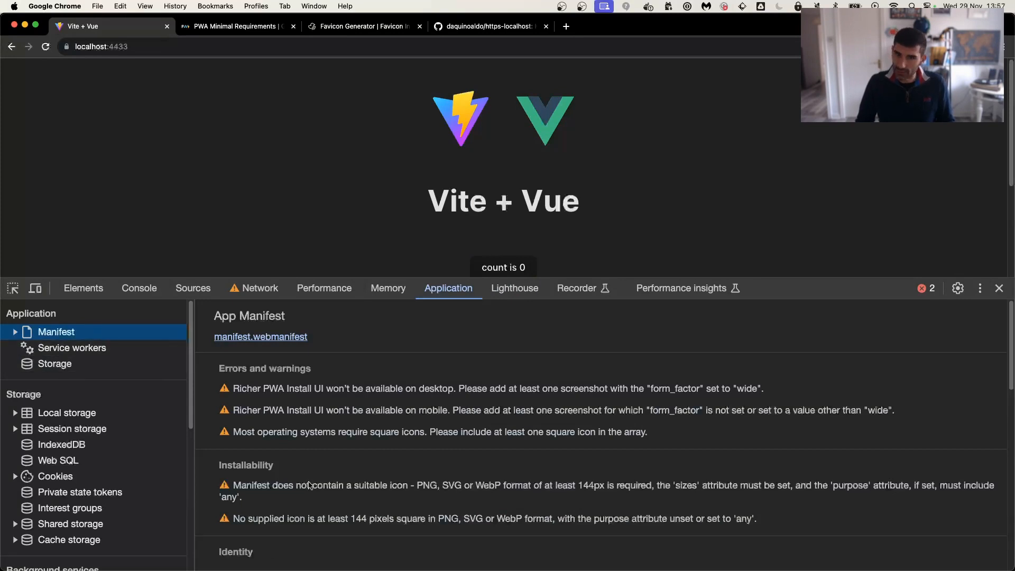
pyautogui.click(72, 347)
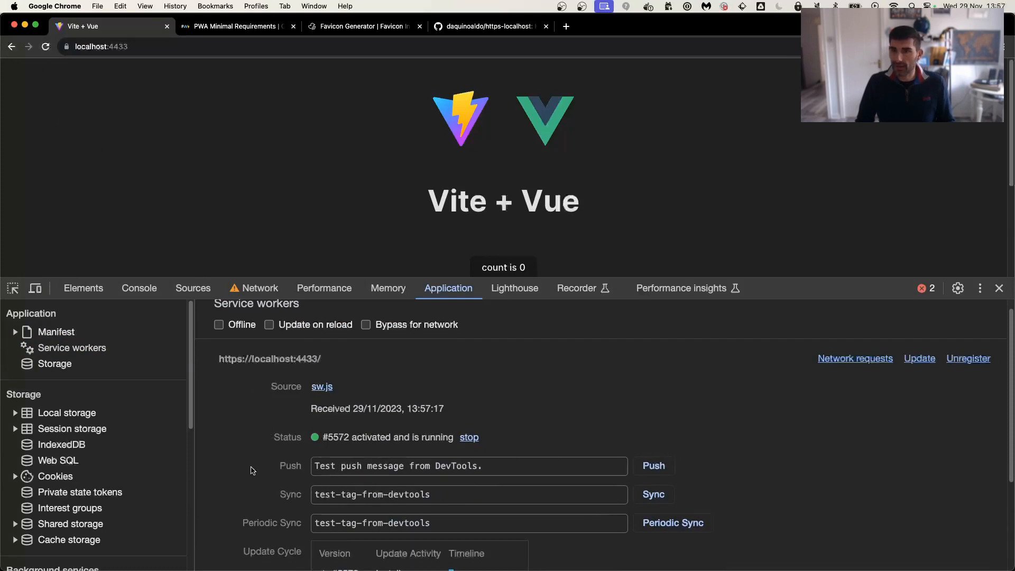
pyautogui.doubleClick(420, 406)
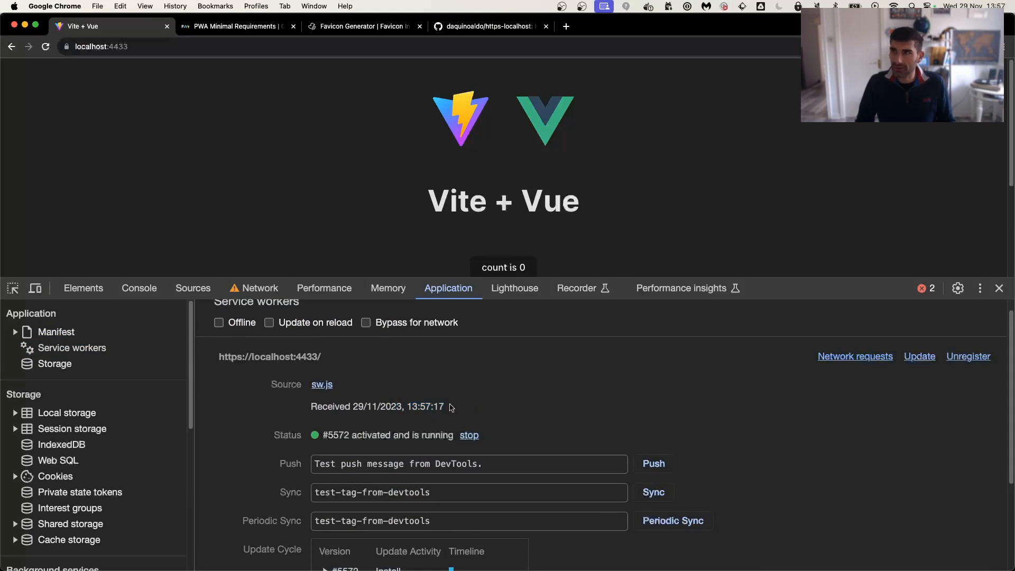
pyautogui.moveTo(593, 283)
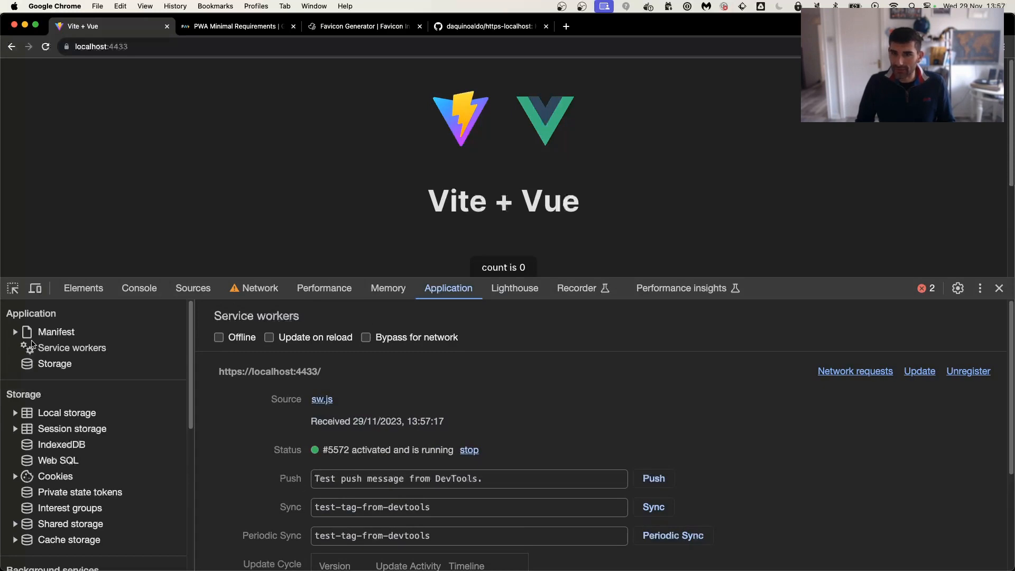
# Review the manifest for My Awesome App, confirming the 192x192 headshot icon is listed.
pyautogui.click(55, 331)
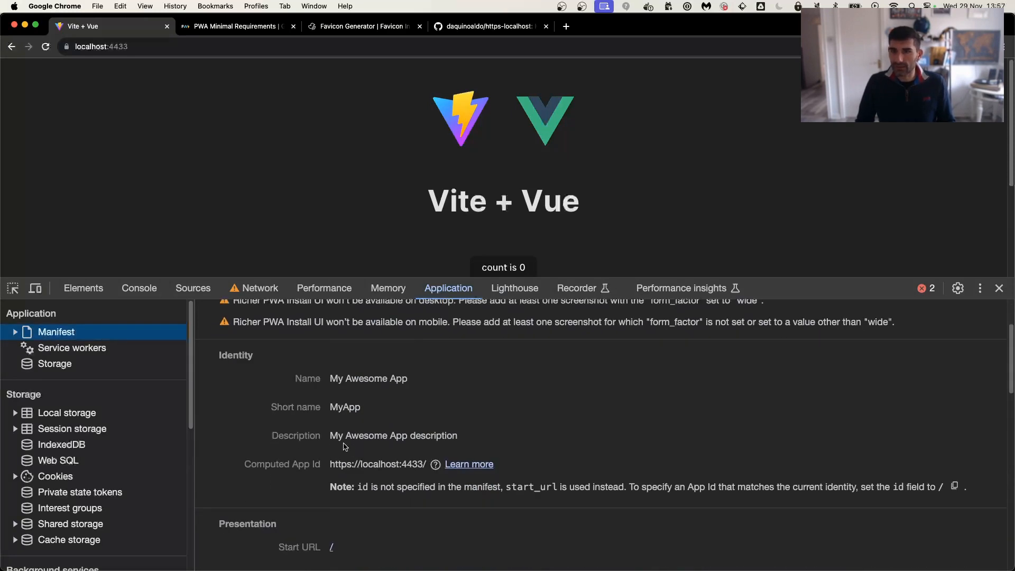
pyautogui.doubleClick(349, 385)
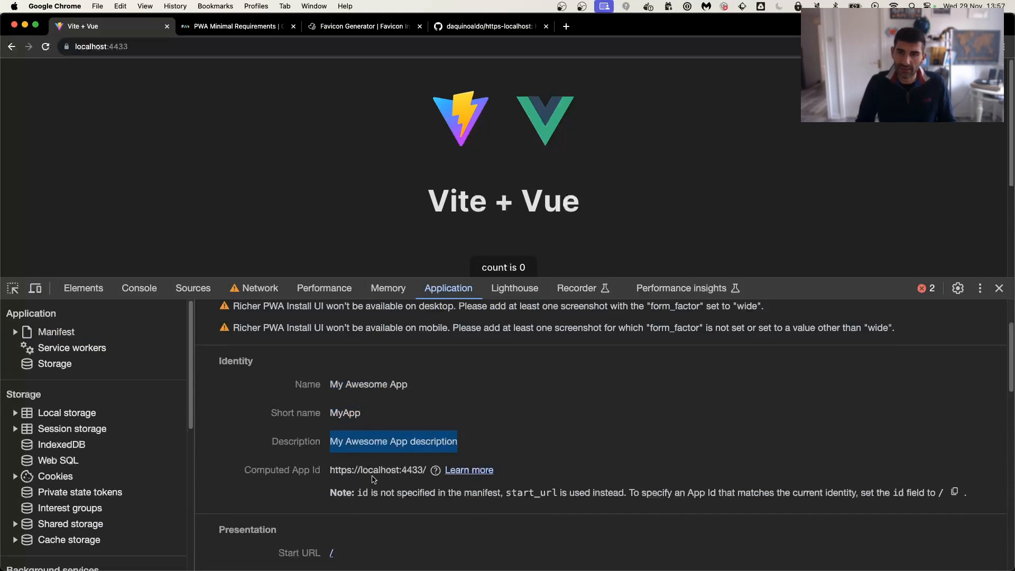
pyautogui.scroll(-3)
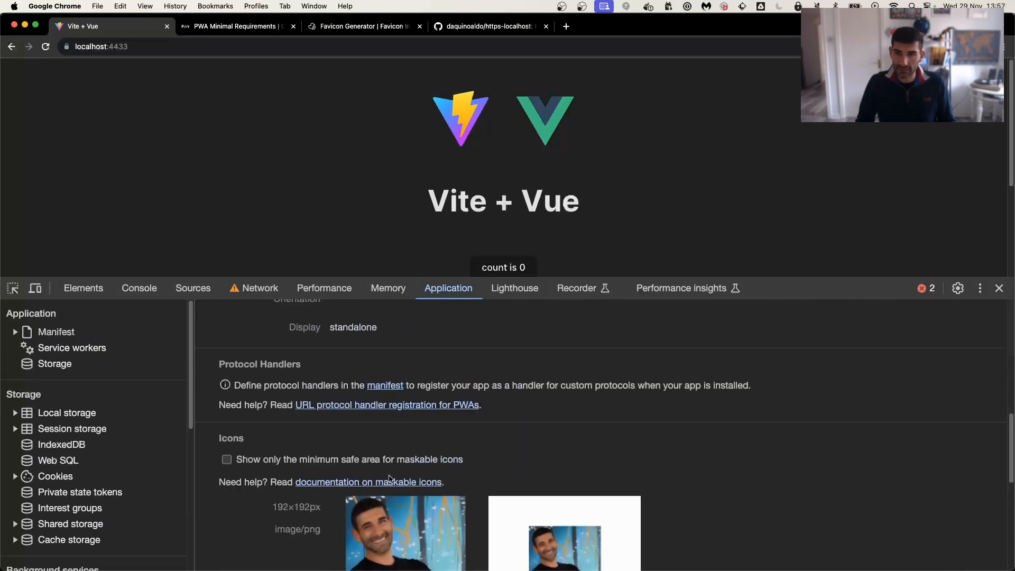
pyautogui.scroll(-3)
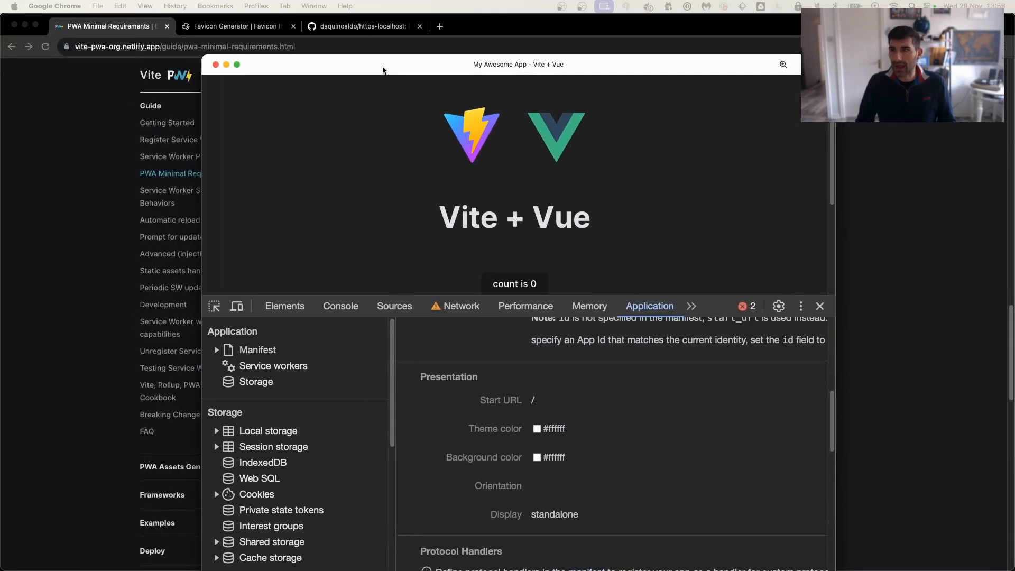
# Install the Vite + Vue app and run it as a standalone My Awesome App window.
pyautogui.click(820, 306)
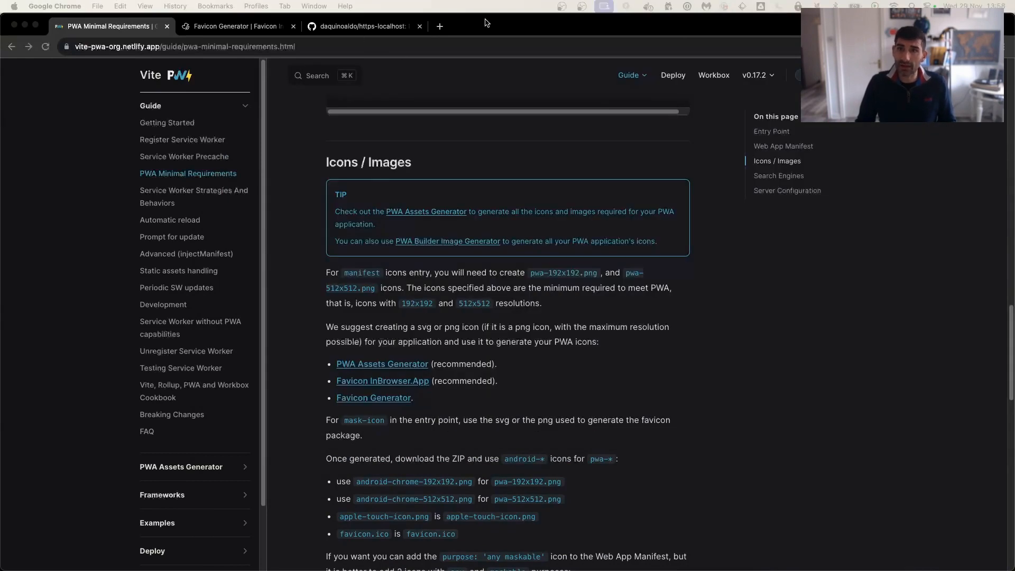
# Load localhost:4433 in a new tab and check its manifest and running sw.js service worker in DevTools.
pyautogui.click(440, 26)
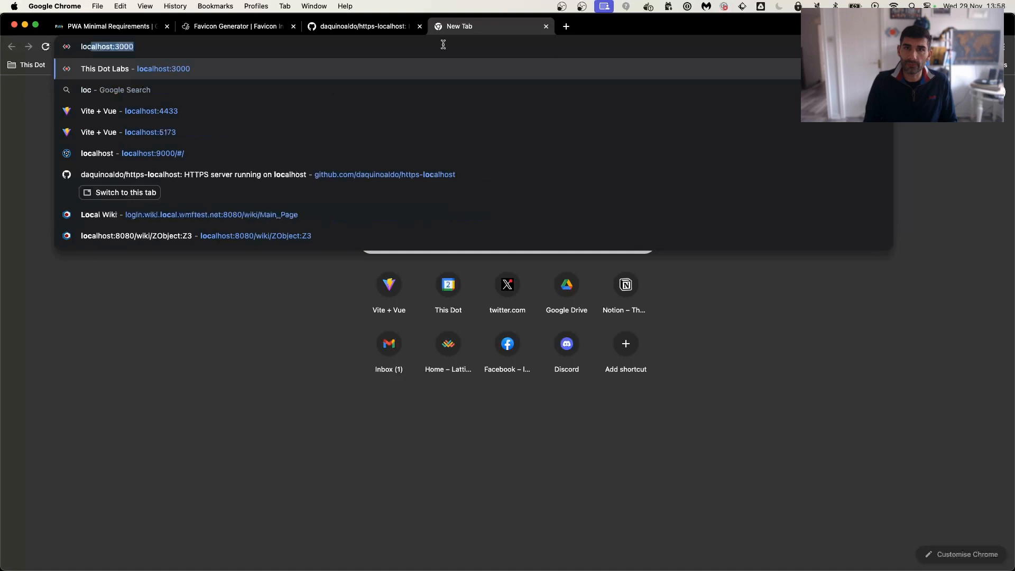
pyautogui.write('localhost:4321')
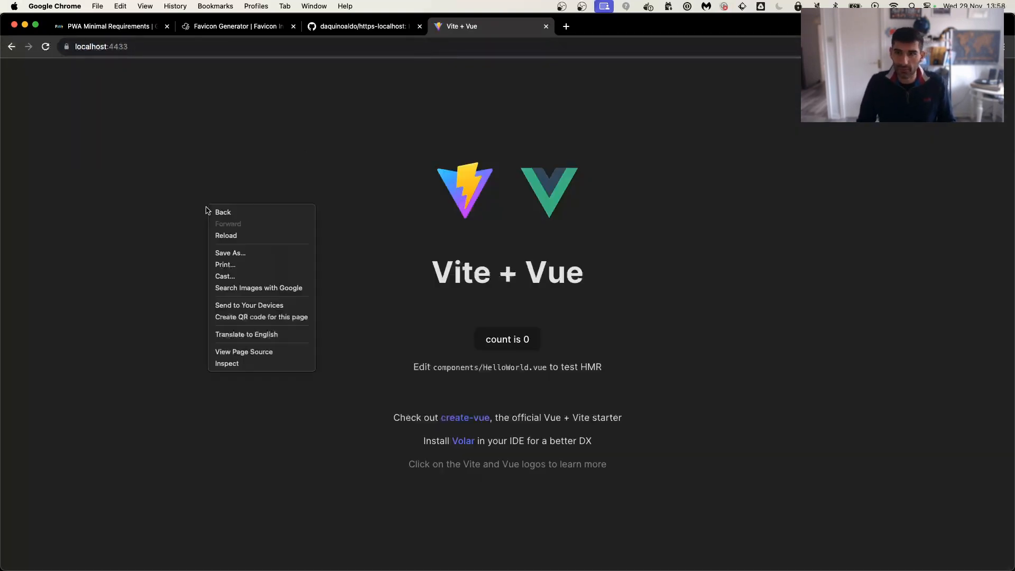
pyautogui.click(227, 363)
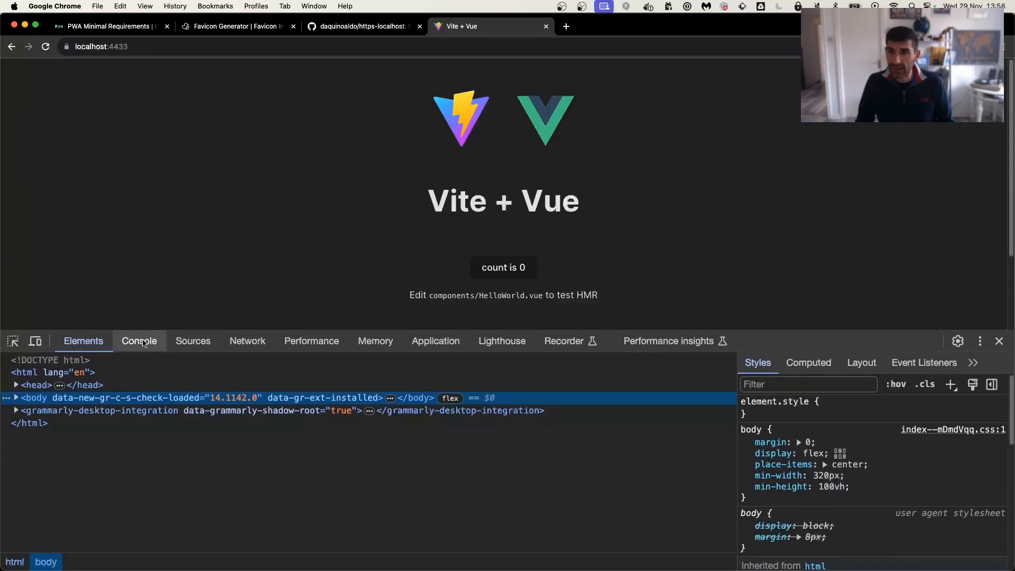
pyautogui.moveTo(203, 249)
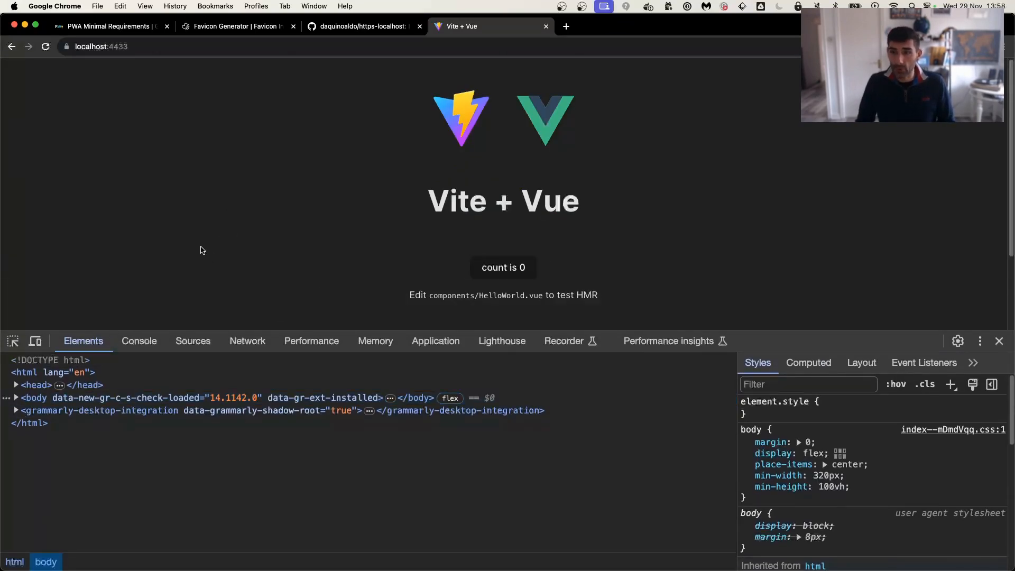
pyautogui.click(435, 341)
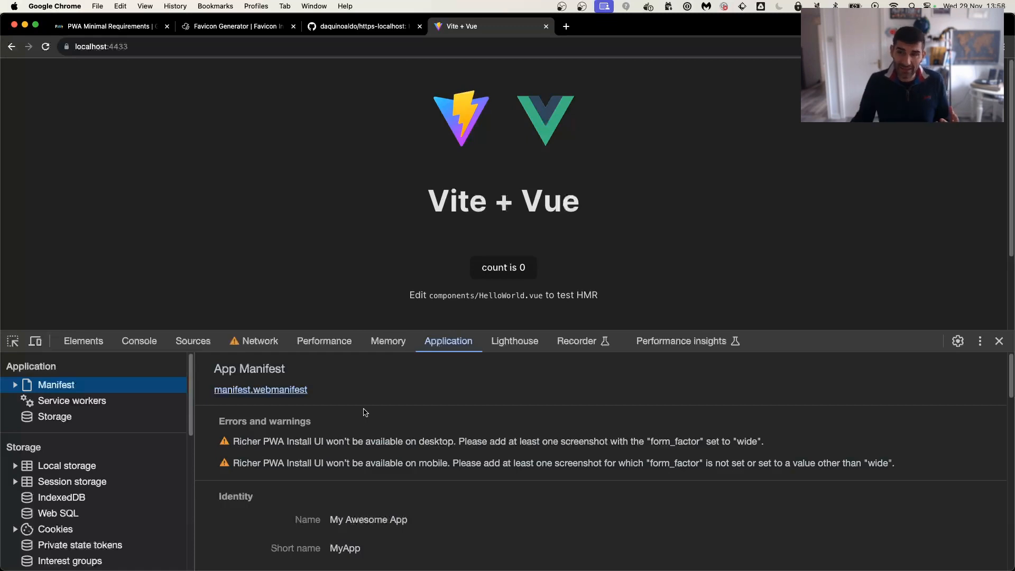
pyautogui.click(72, 400)
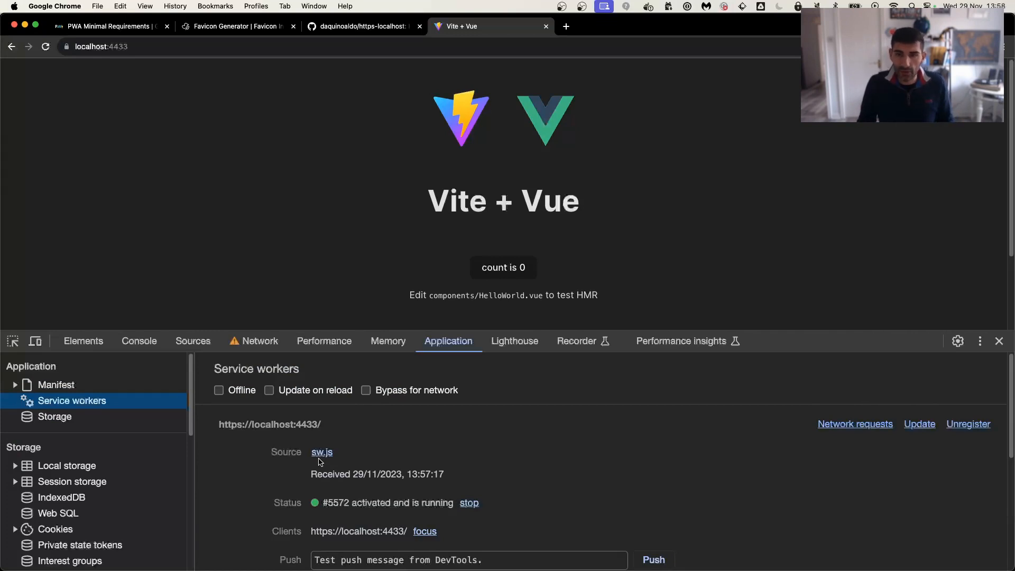
pyautogui.moveTo(233, 201)
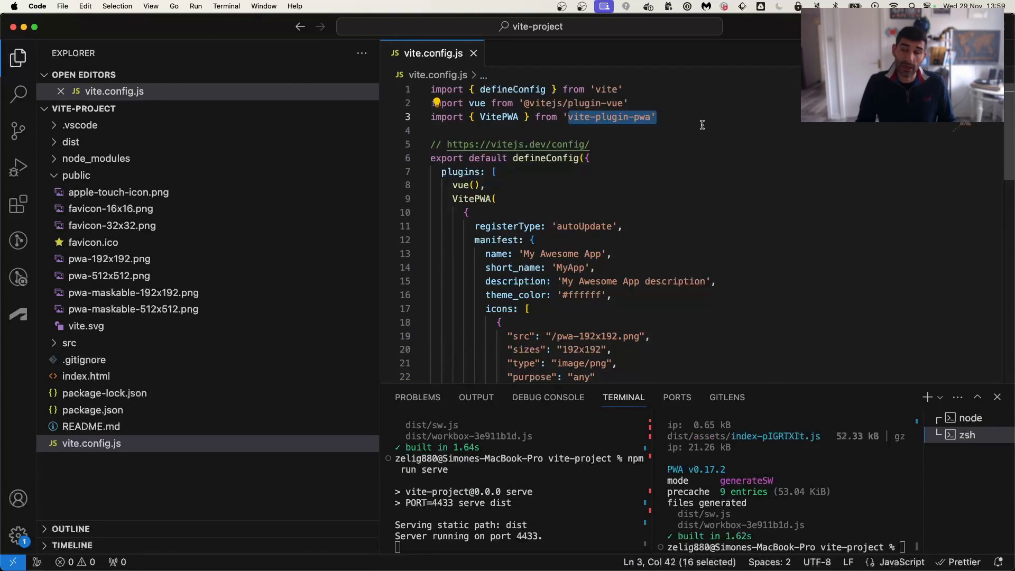
# Review the vite-plugin-pwa import and autoUpdate registerType in vite.config.js, then return to Chrome.
pyautogui.scroll(-3)
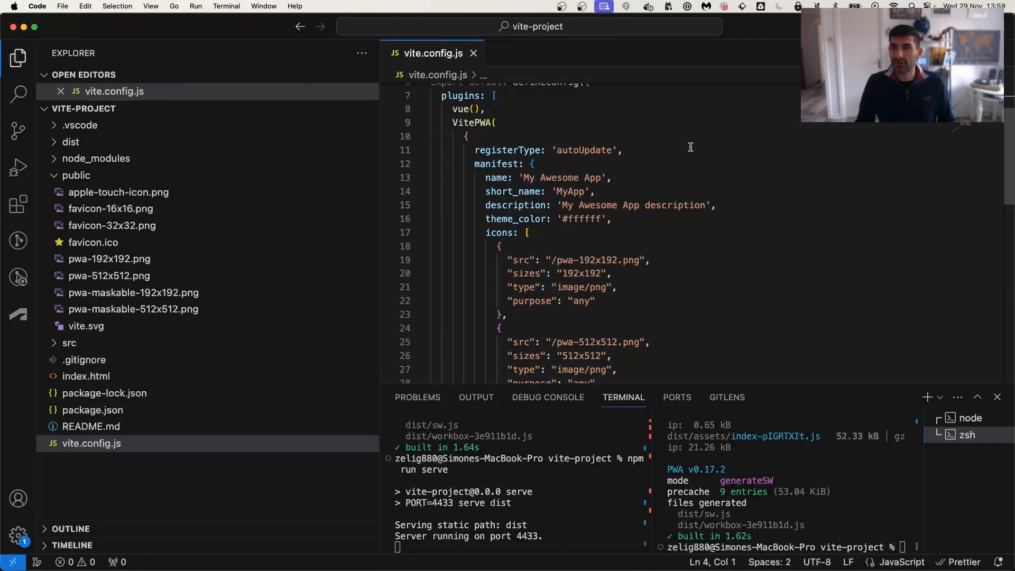
pyautogui.scroll(-3)
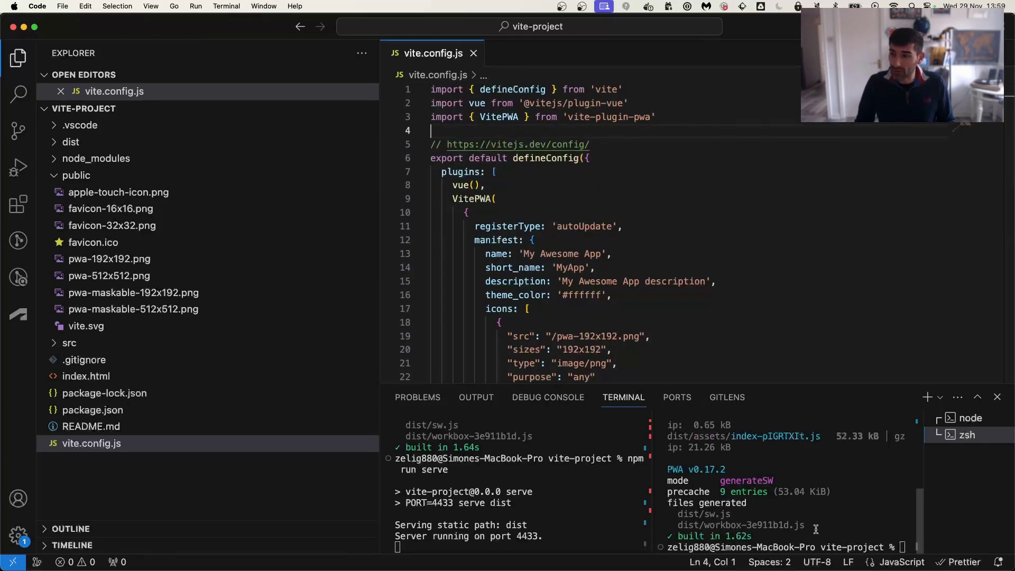
pyautogui.moveTo(897, 540)
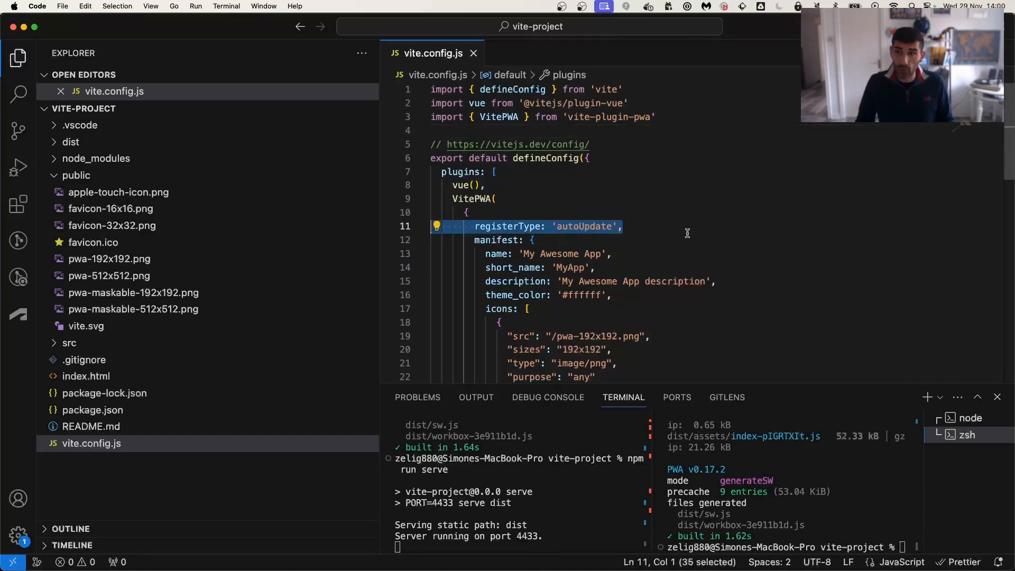
pyautogui.click(667, 226)
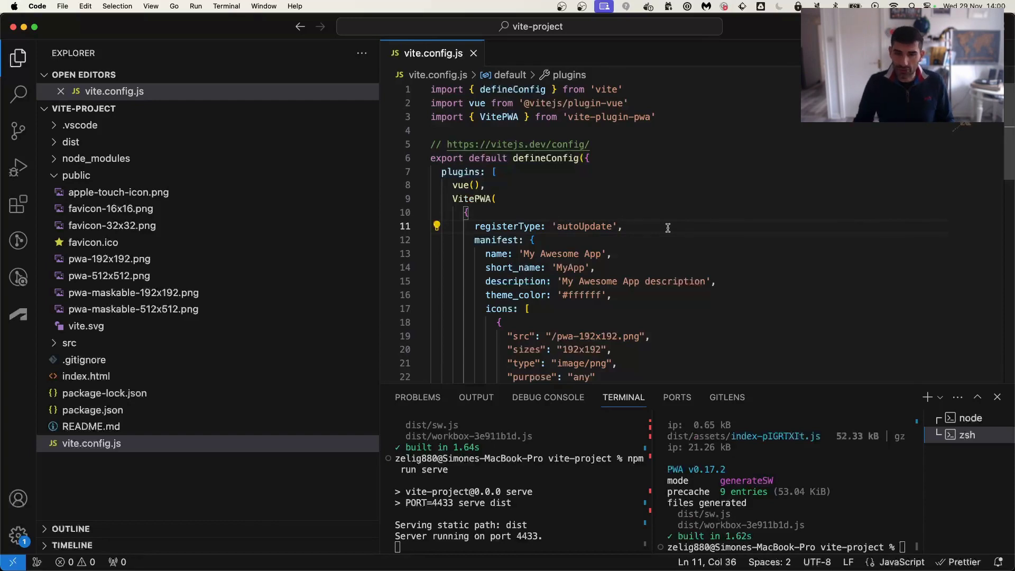
pyautogui.click(148, 552)
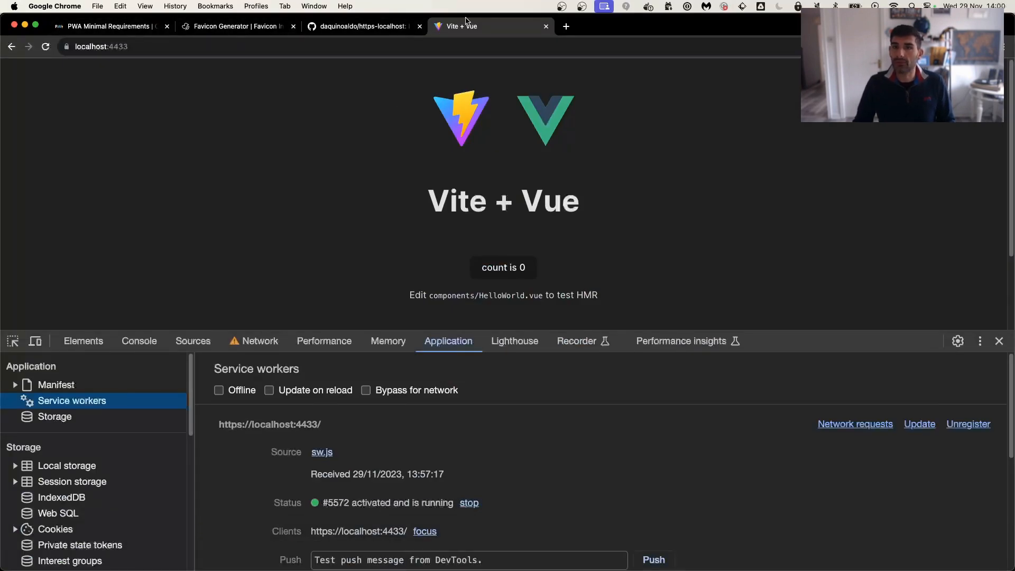
# Go from the PWA Minimal Requirements page via the Vite PWA home page to the Getting Started guide.
pyautogui.click(105, 25)
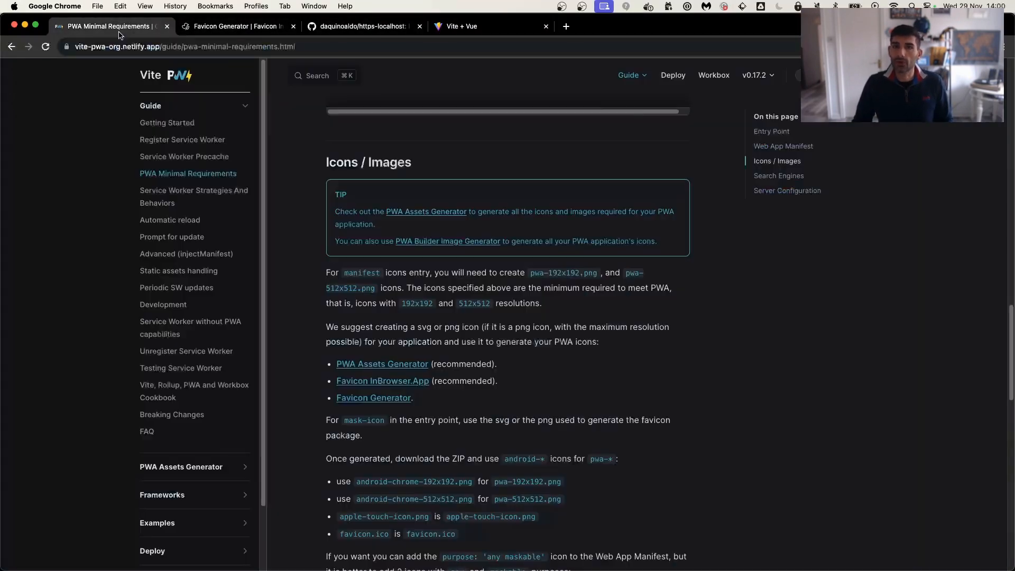
pyautogui.scroll(3)
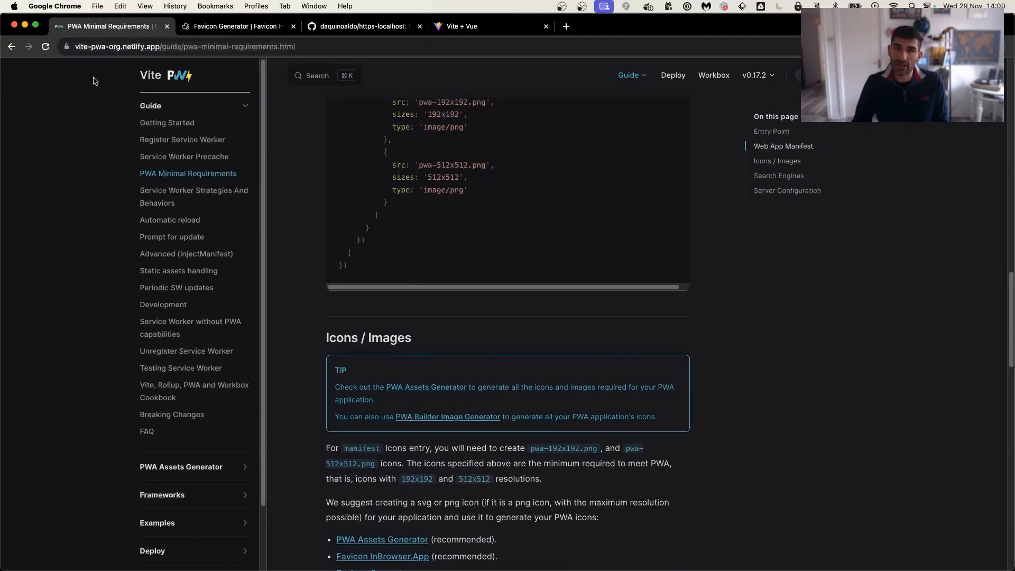
pyautogui.moveTo(135, 73)
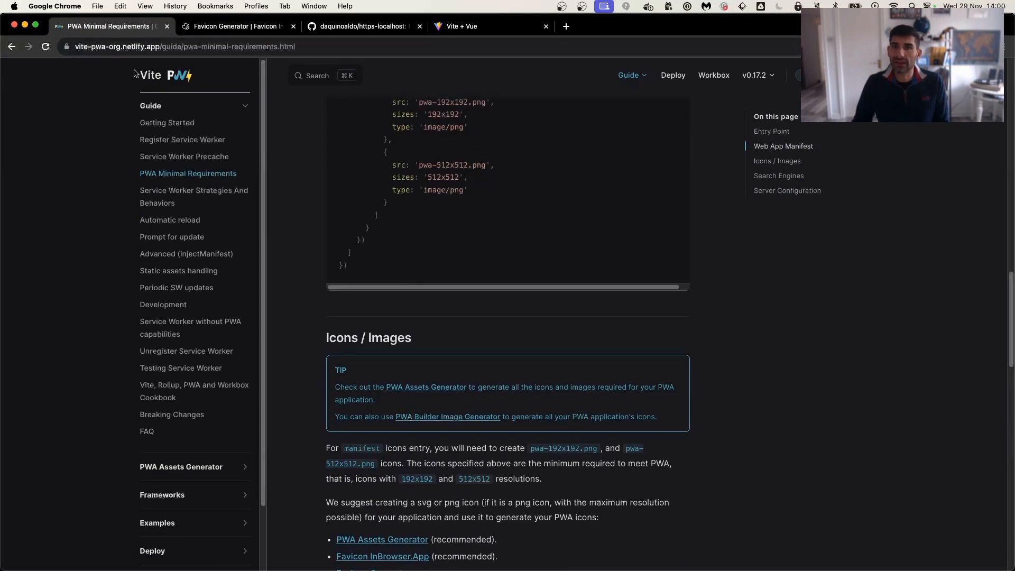
pyautogui.click(163, 75)
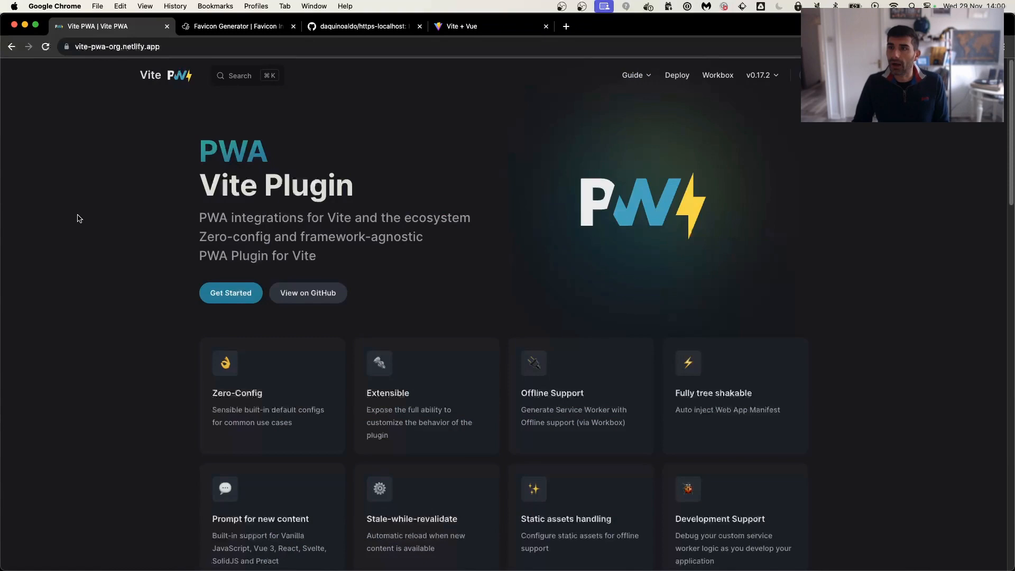
pyautogui.click(230, 293)
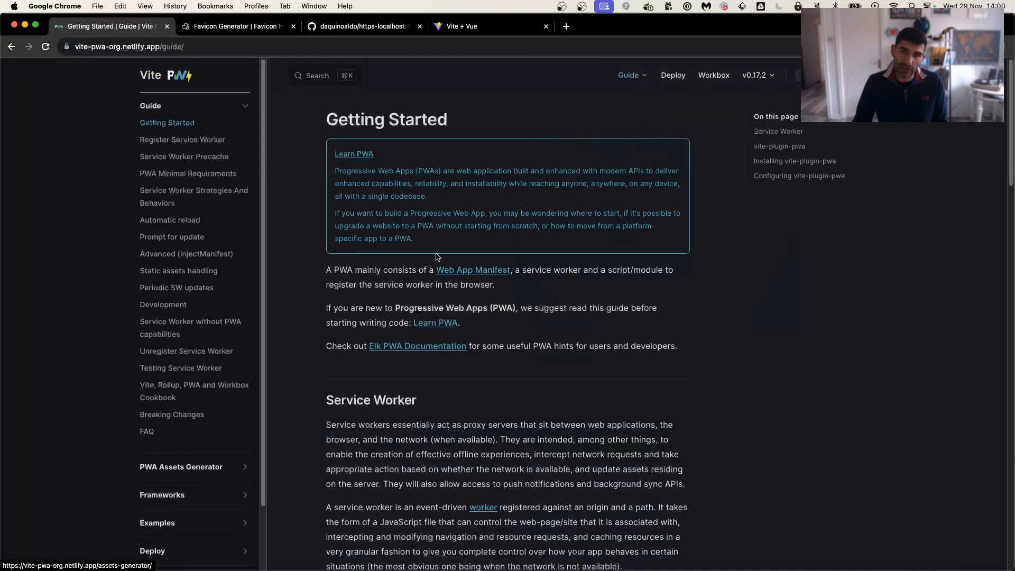
pyautogui.moveTo(521, 370)
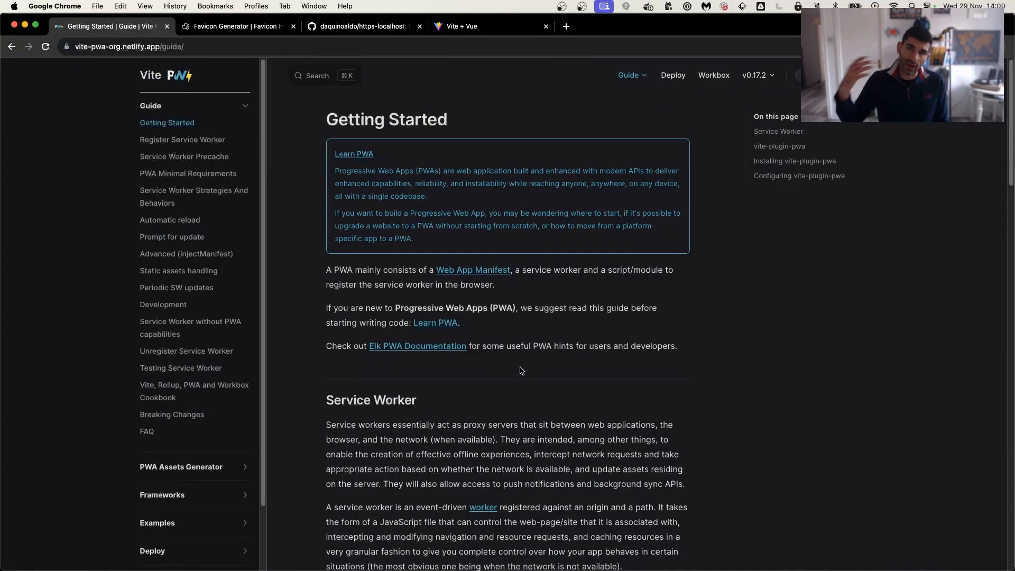